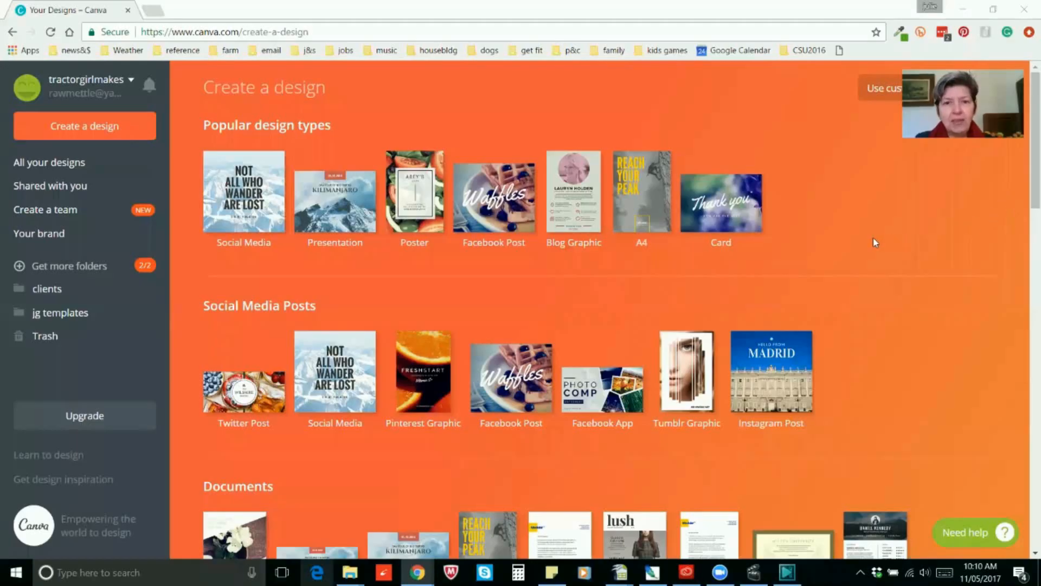
Step: Create a new blank design at a custom size of 297 × 210 mm
scroll("down", 3)
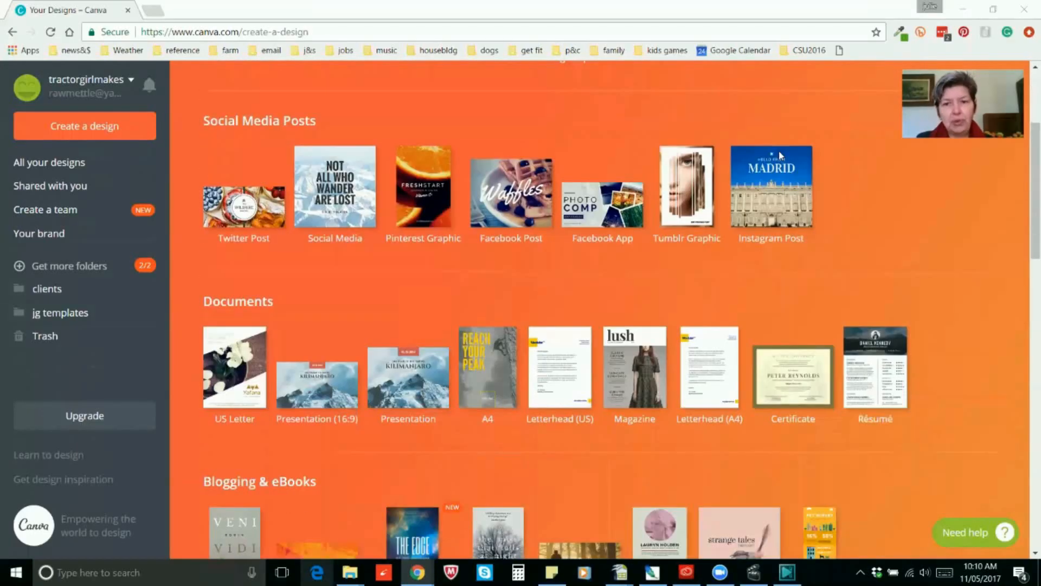
scroll("down", 3)
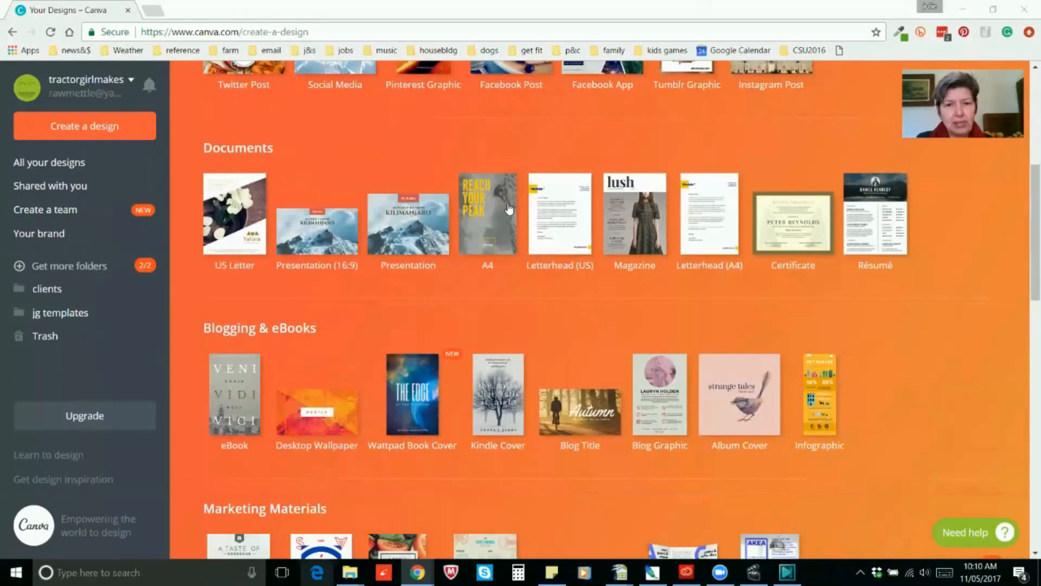
scroll("down", 3)
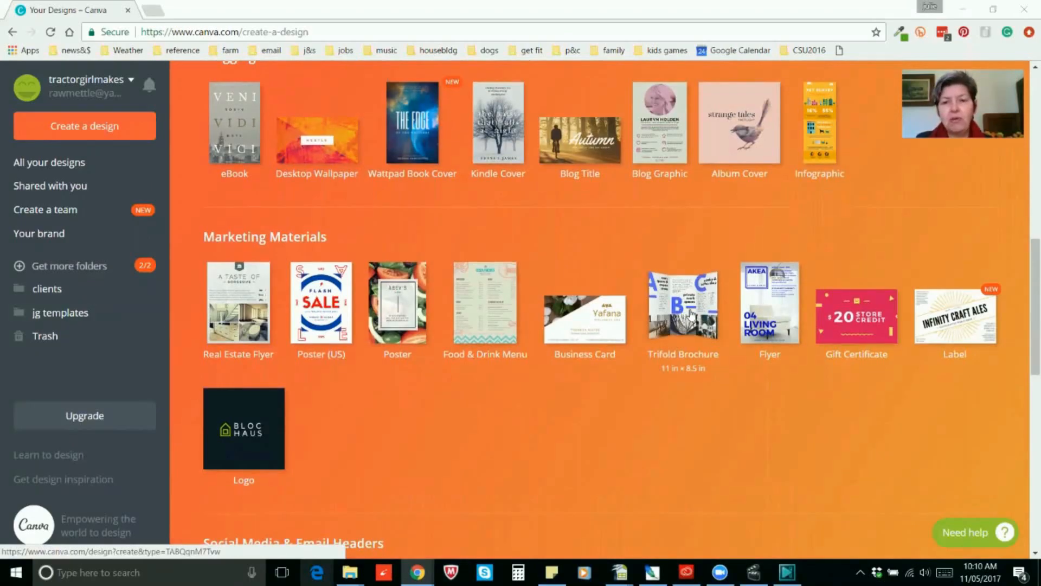
mouse_move(662, 380)
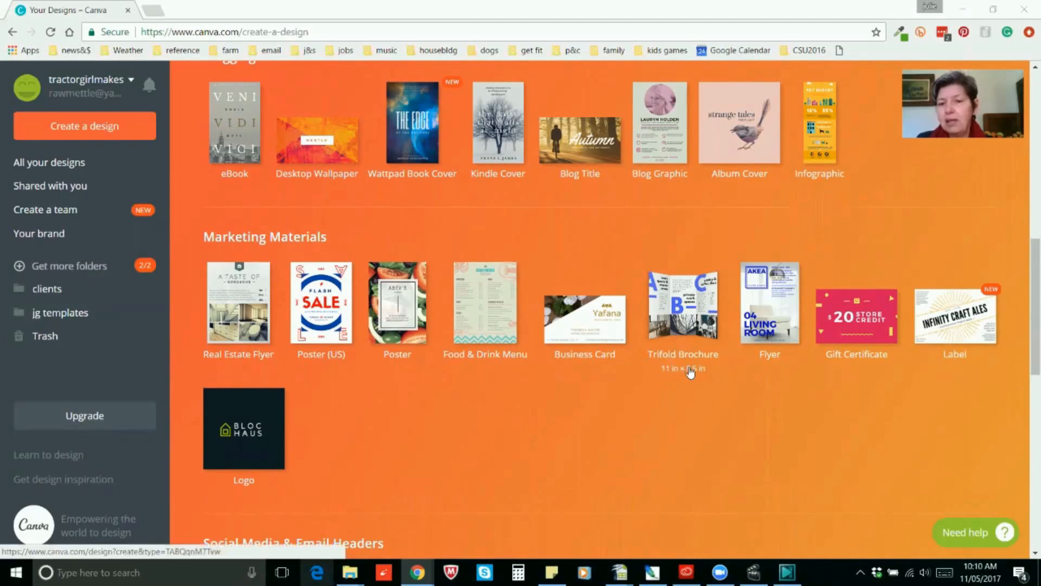
mouse_move(692, 376)
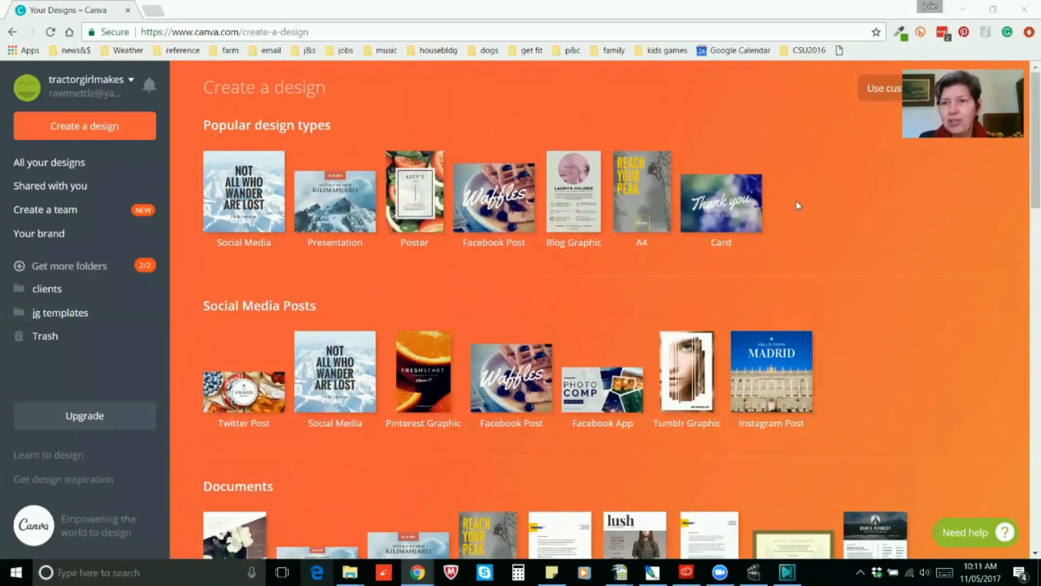
mouse_move(788, 210)
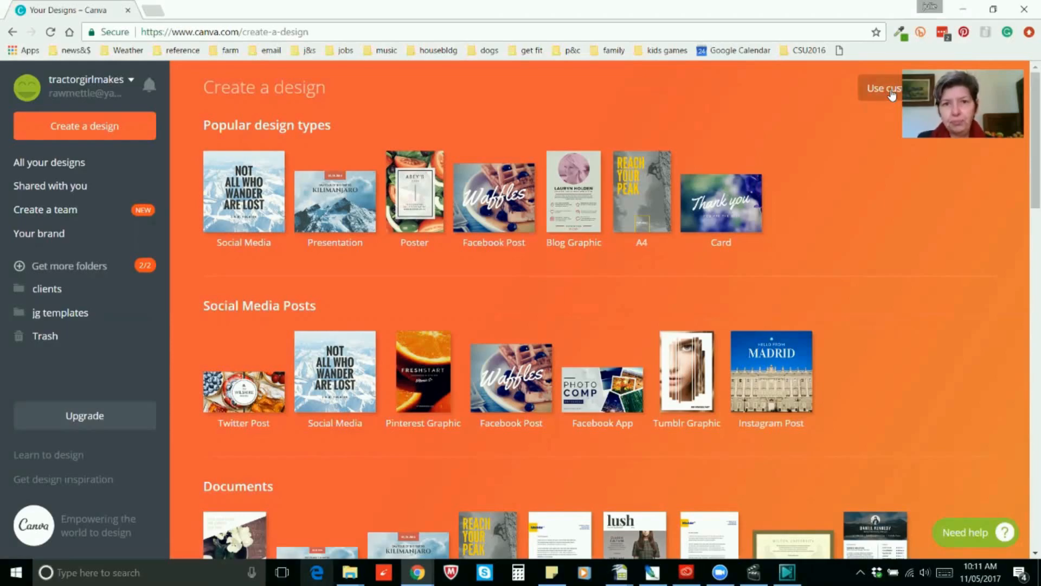
left_click(882, 87)
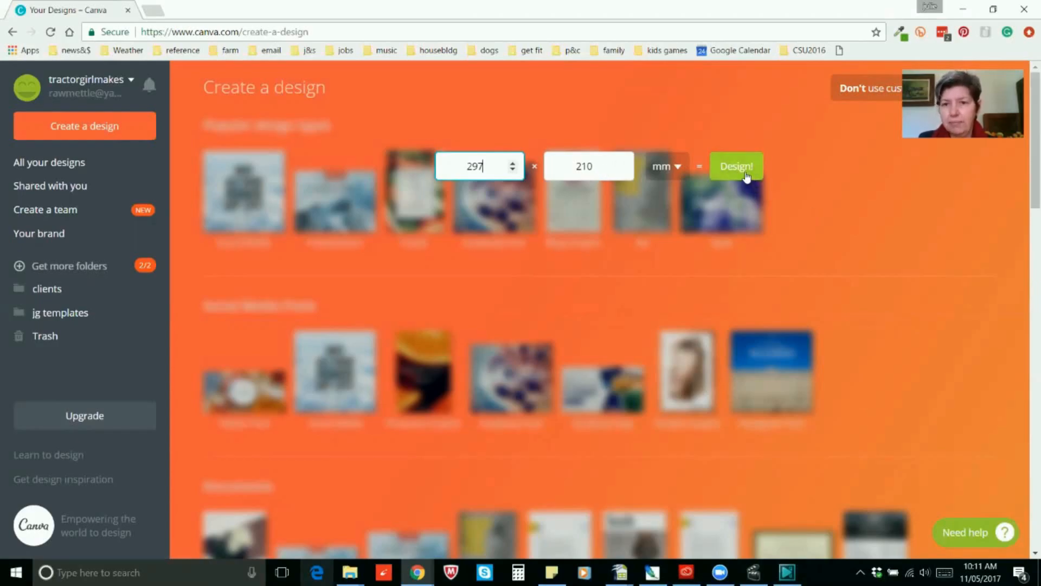
left_click(737, 166)
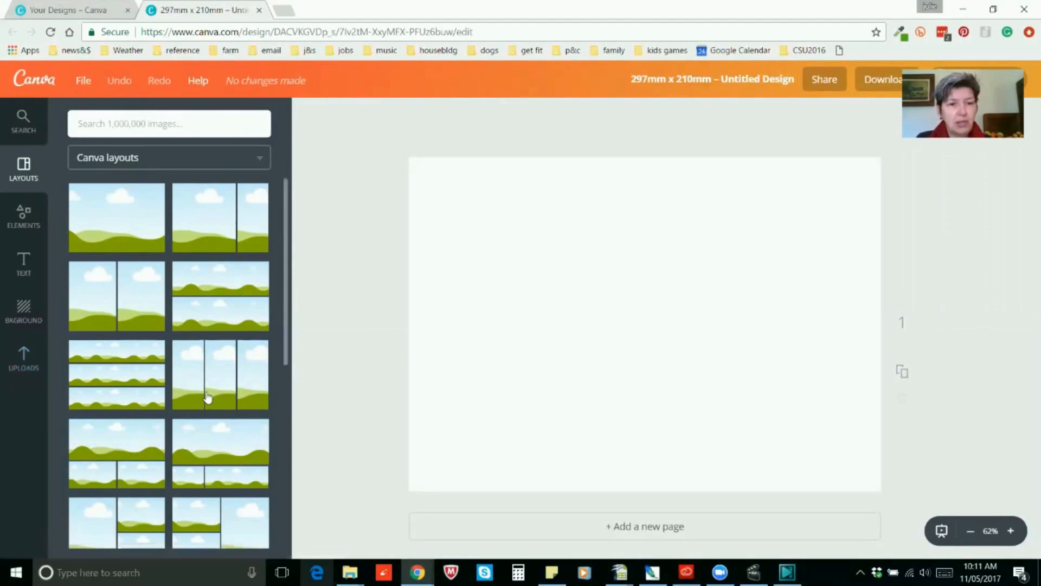
Step: Apply the three-column layout and clear its placeholder scenery images
left_click(219, 376)
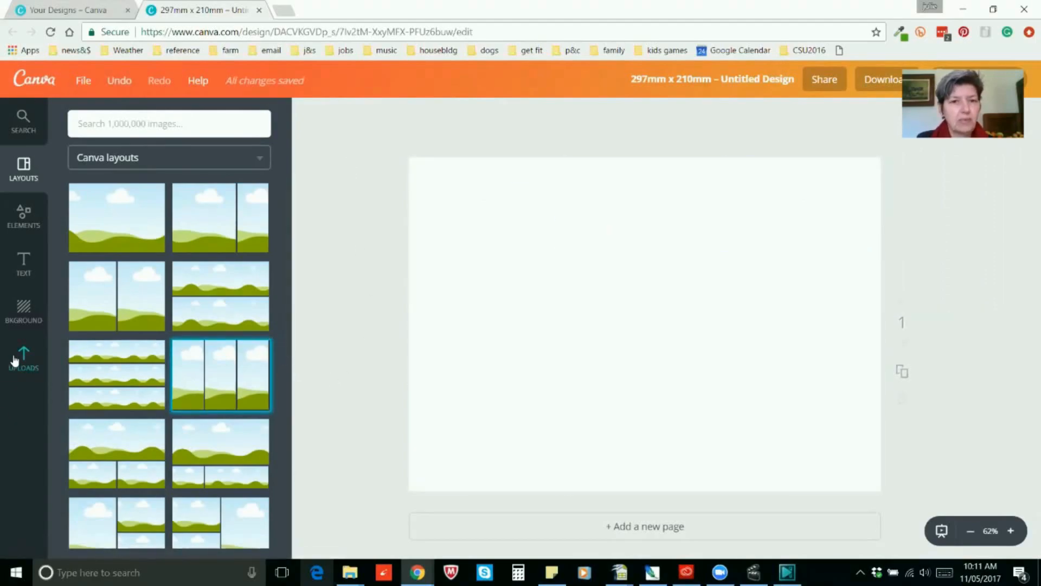
mouse_move(344, 265)
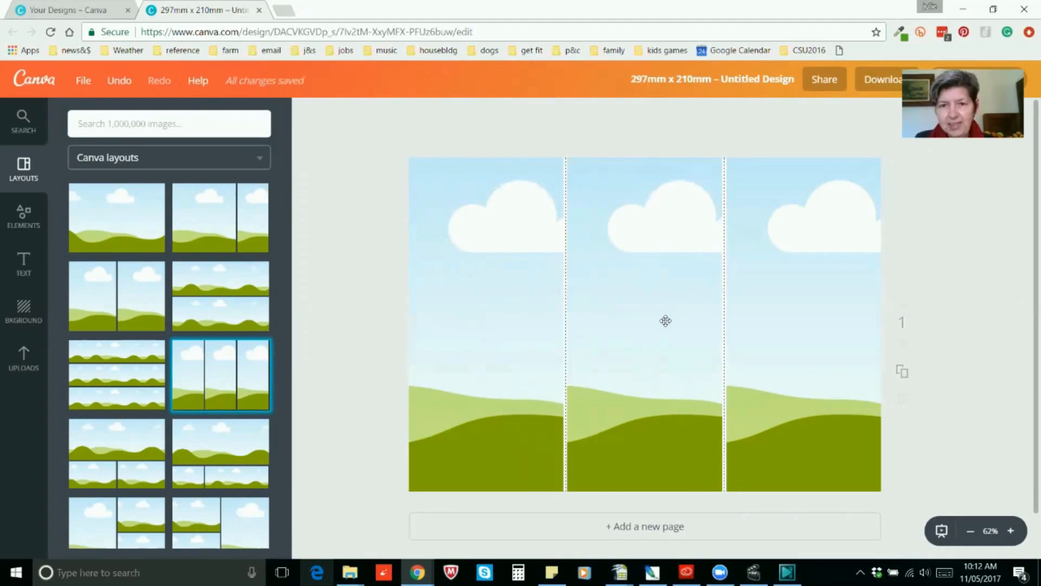
left_click(663, 320)
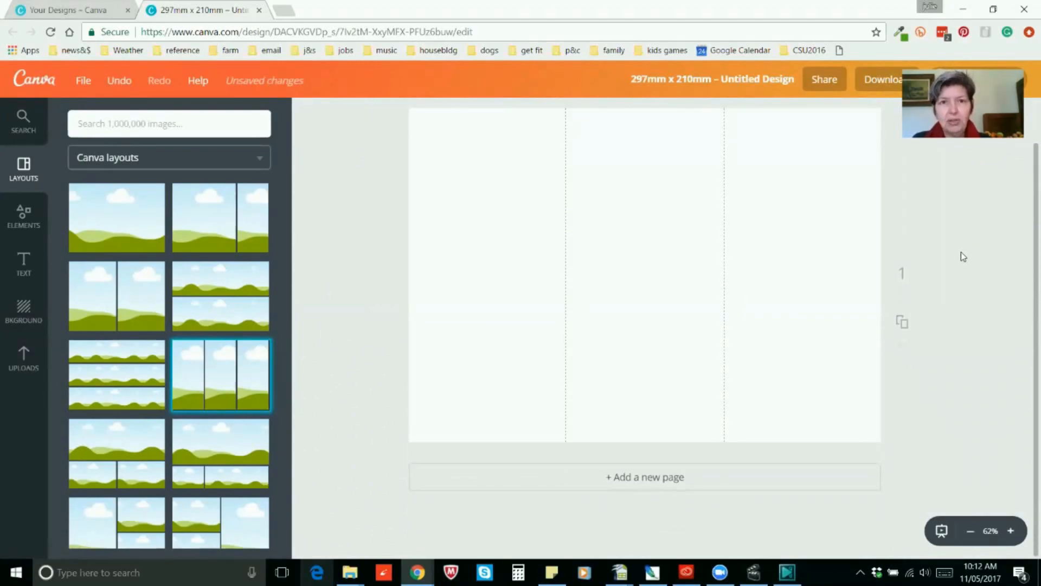
mouse_move(362, 429)
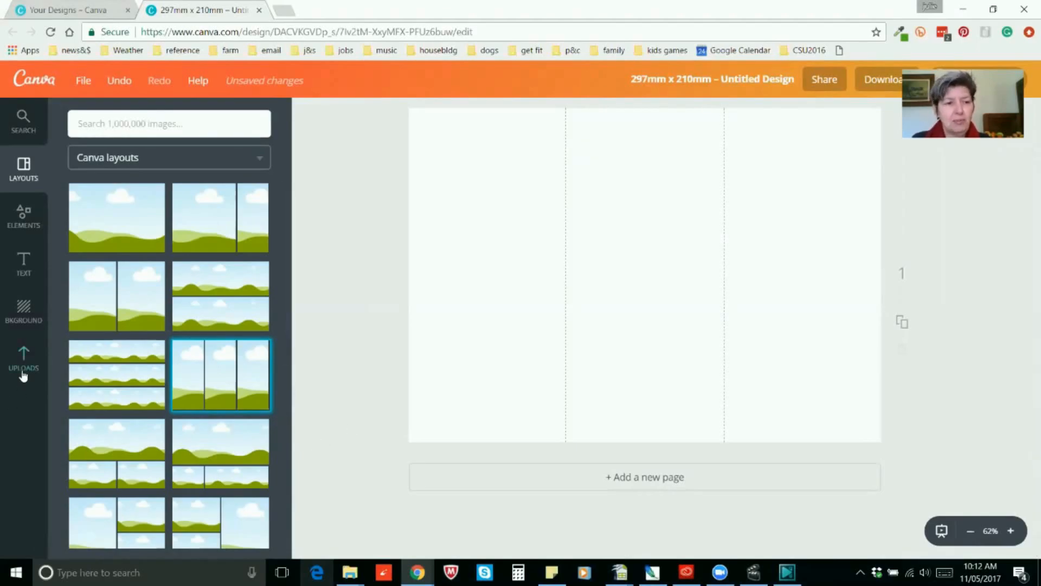
Step: Add the uploaded lake-and-rowboat photo and stretch it to cover all three panels
left_click(24, 357)
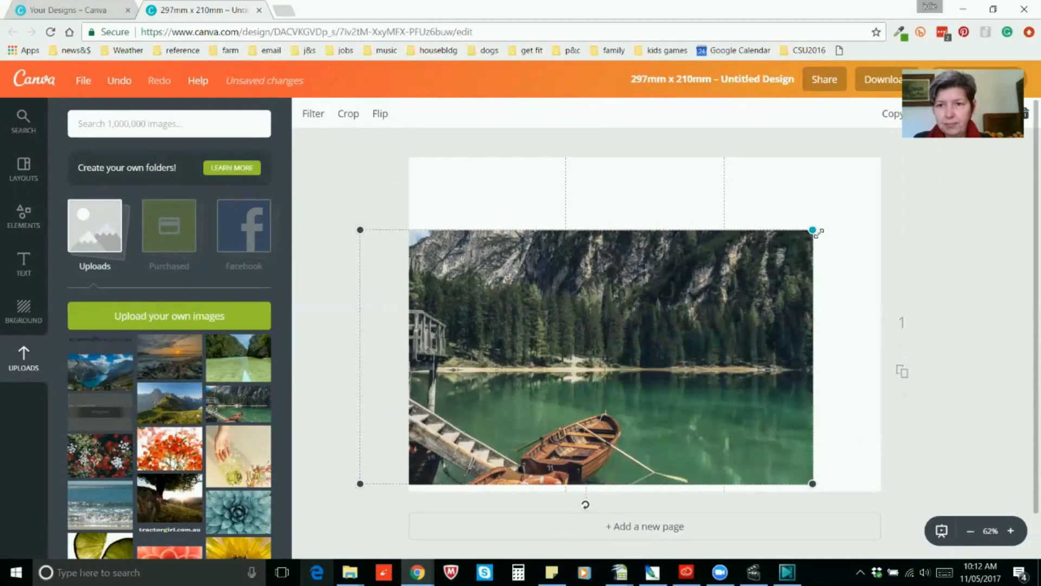
left_click_drag(812, 230, 938, 158)
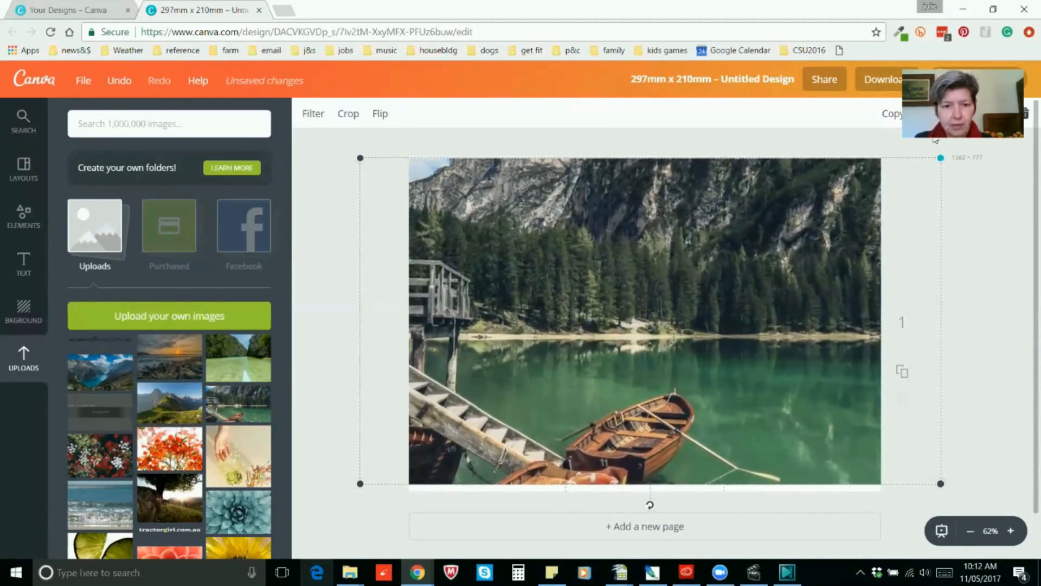
left_click_drag(360, 483, 350, 492)
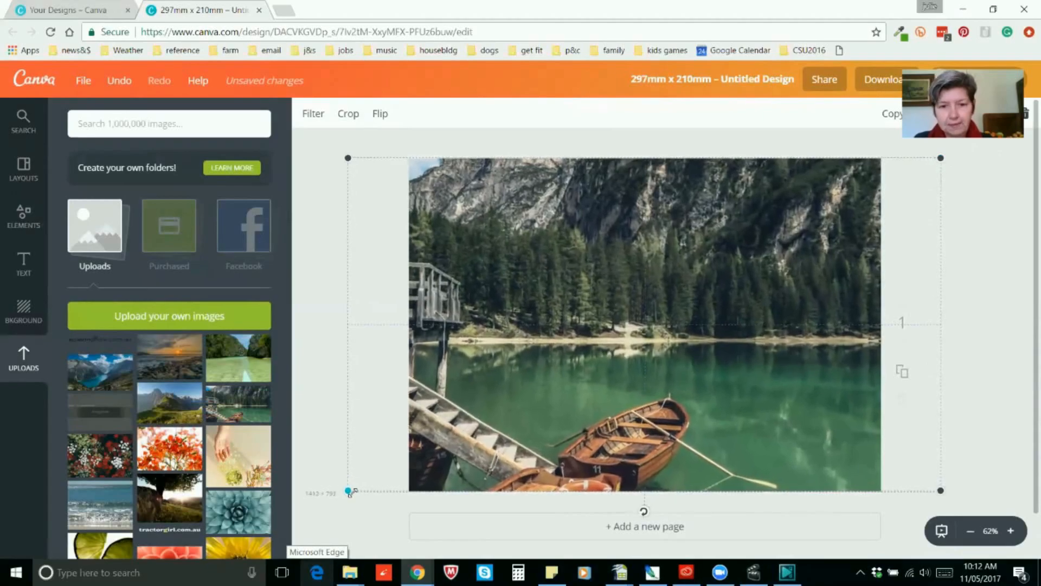
left_click(971, 278)
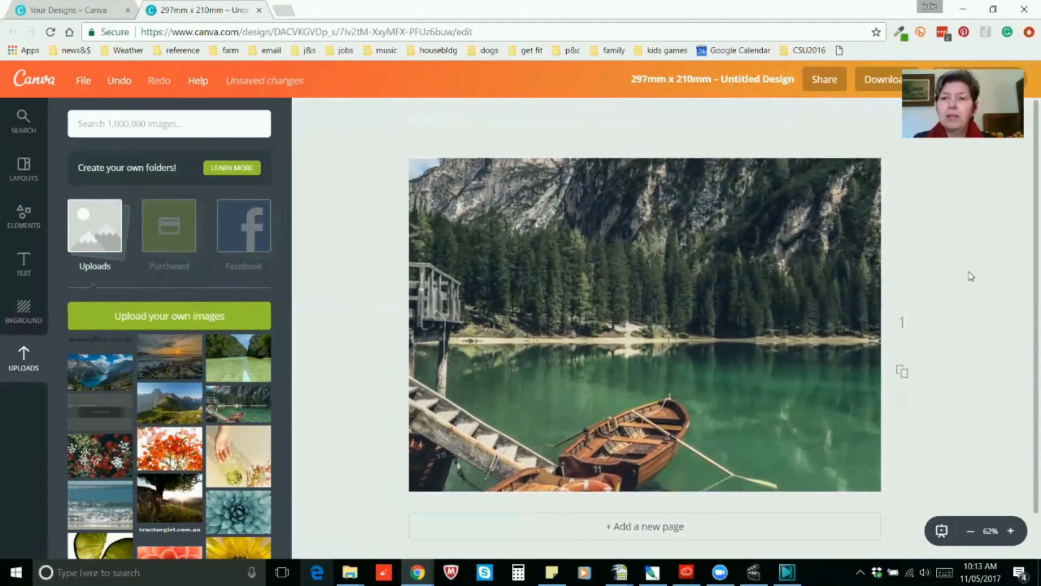
left_click(645, 326)
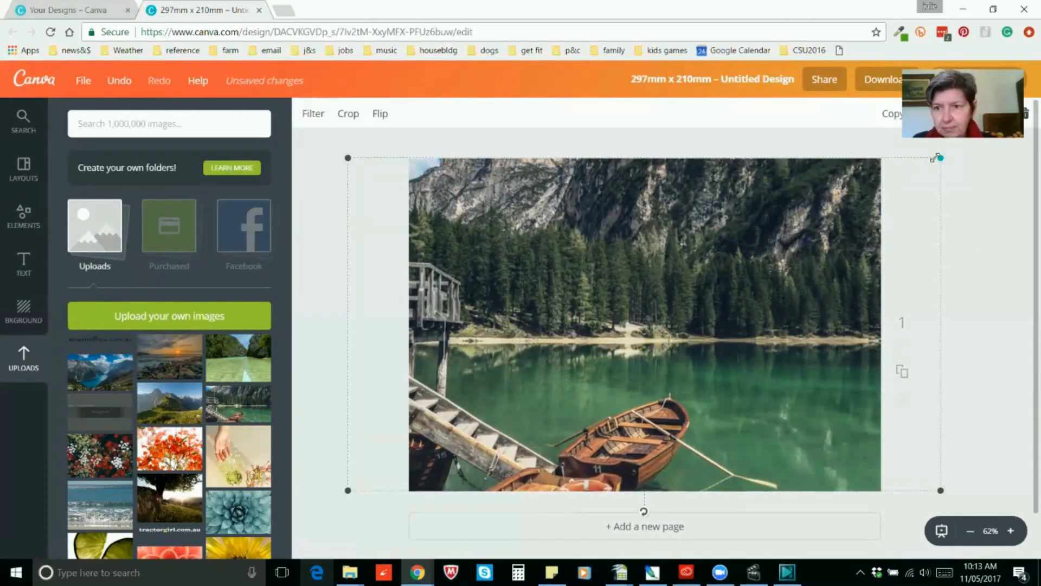
left_click(986, 228)
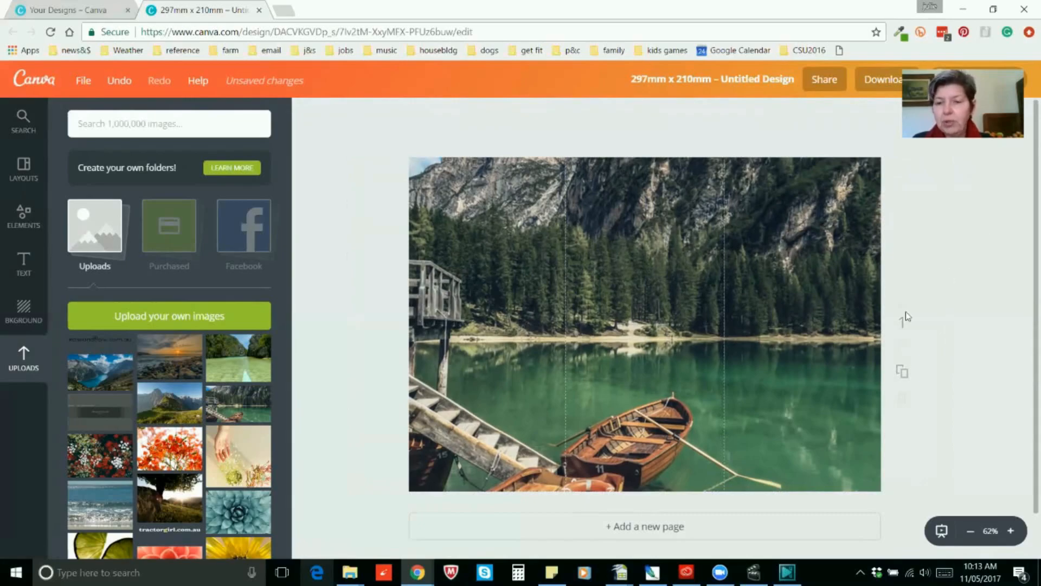
mouse_move(831, 359)
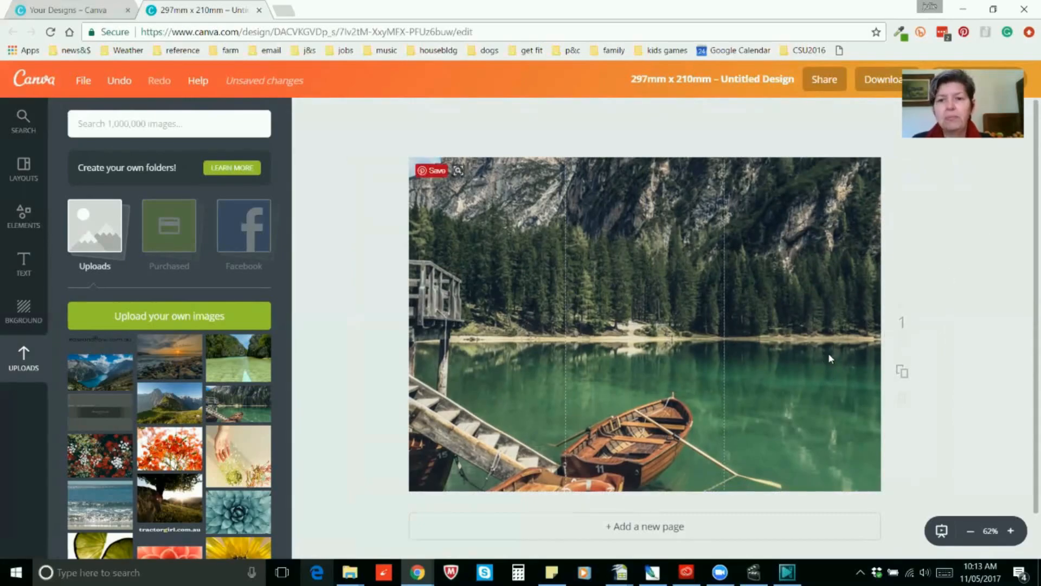
mouse_move(759, 215)
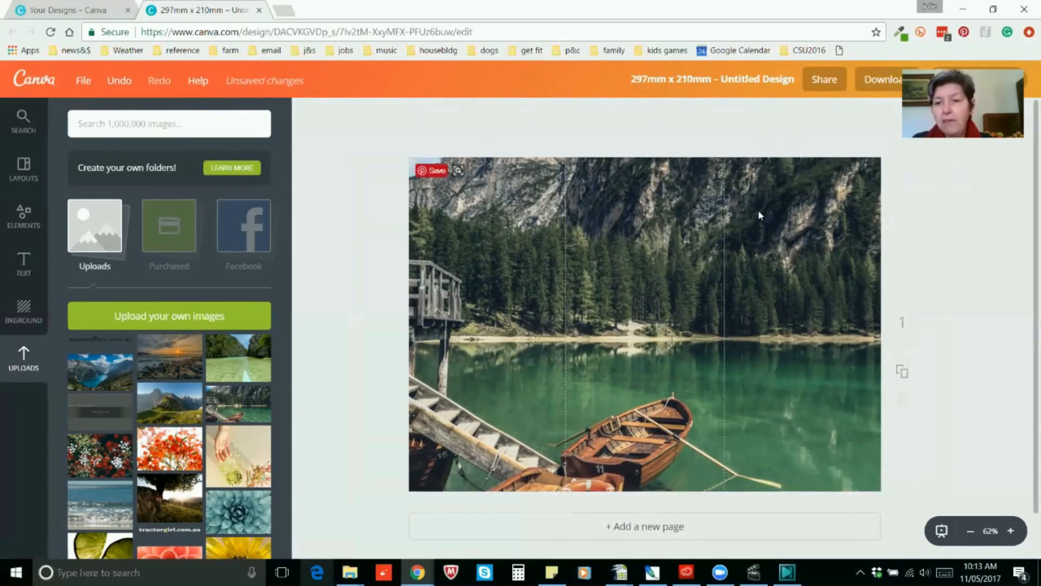
mouse_move(763, 428)
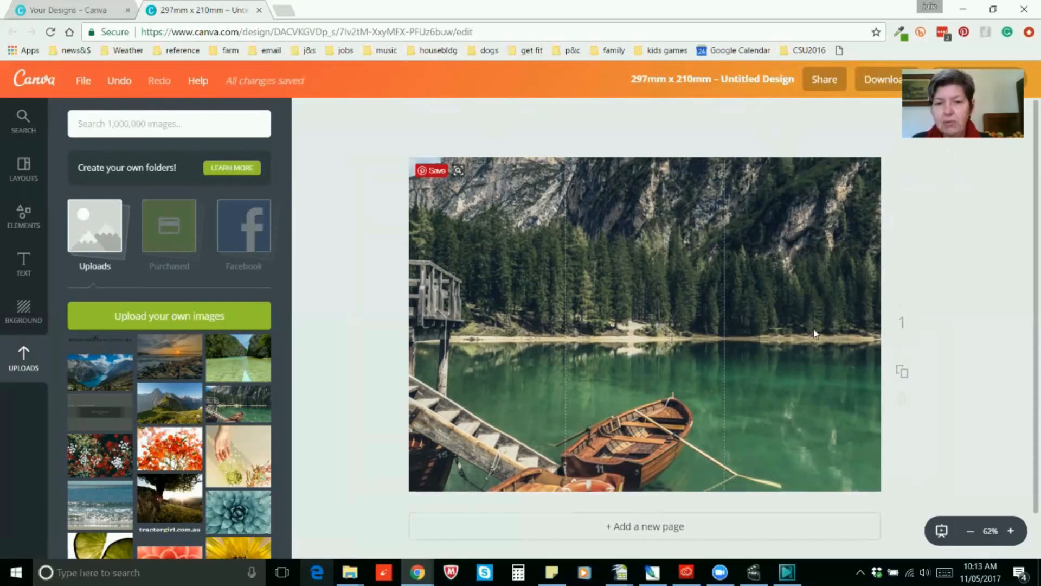
mouse_move(650, 323)
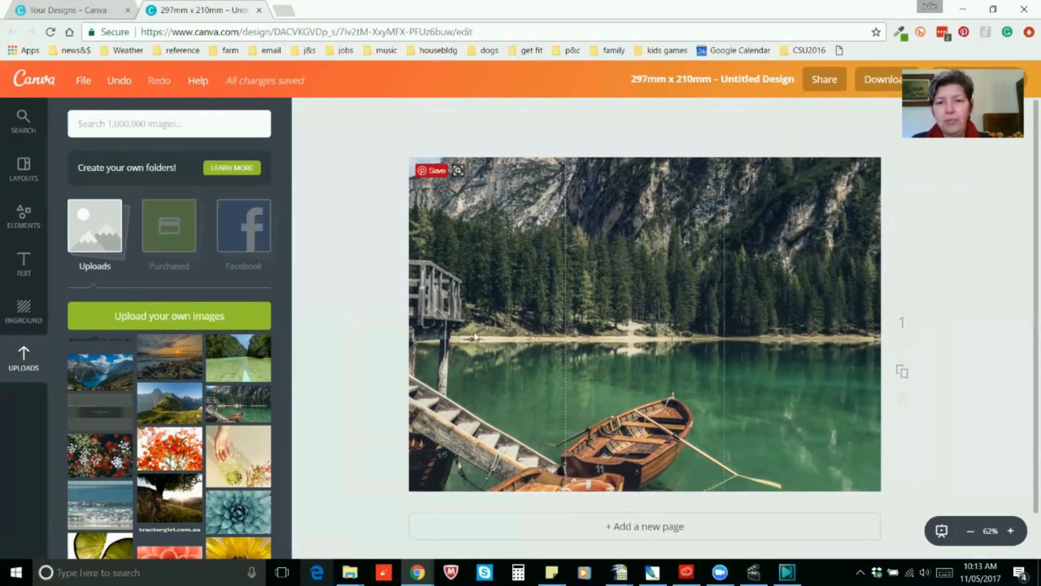
mouse_move(647, 264)
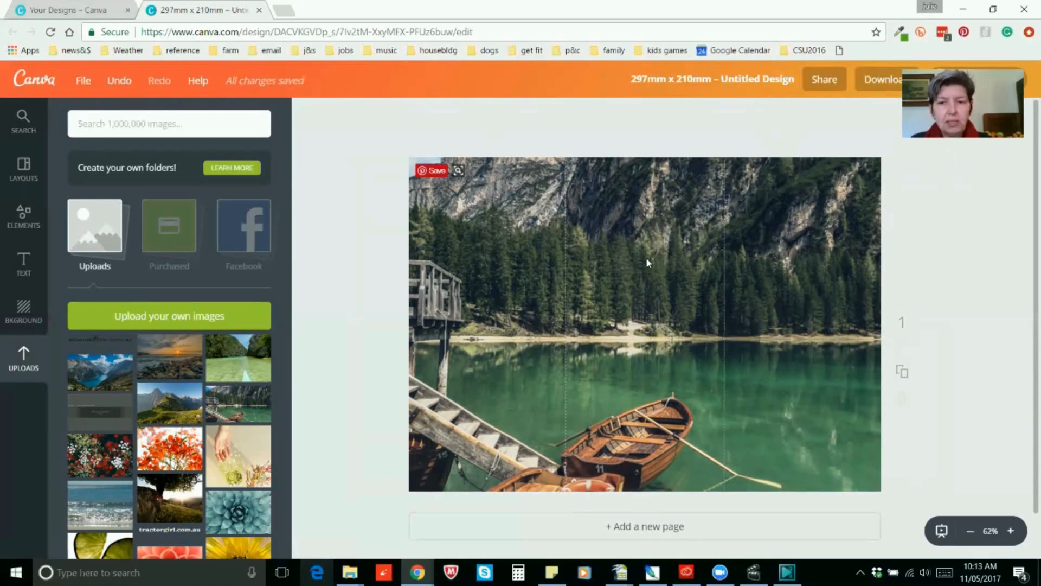
mouse_move(654, 387)
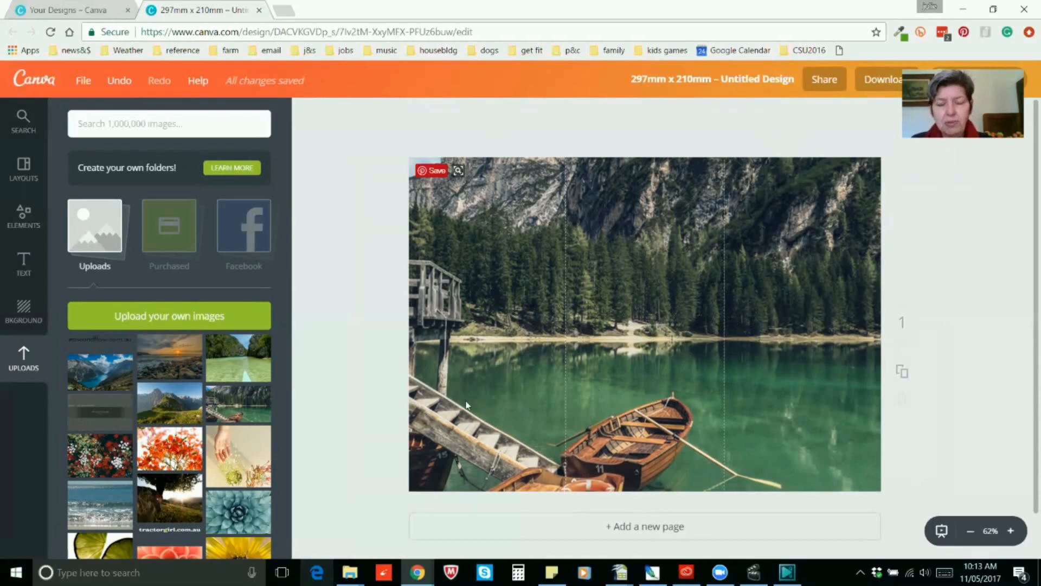
mouse_move(807, 345)
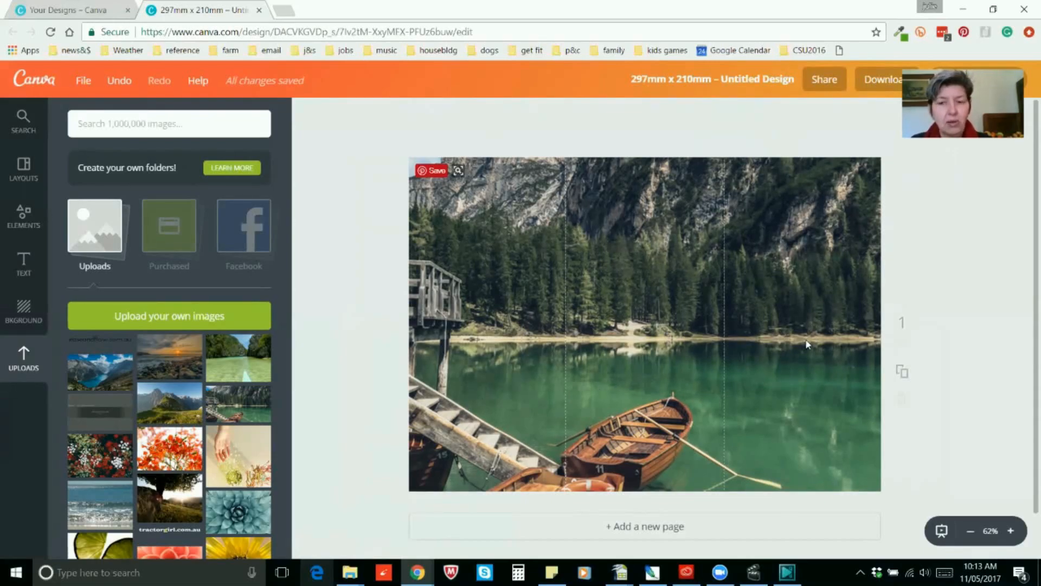
mouse_move(790, 382)
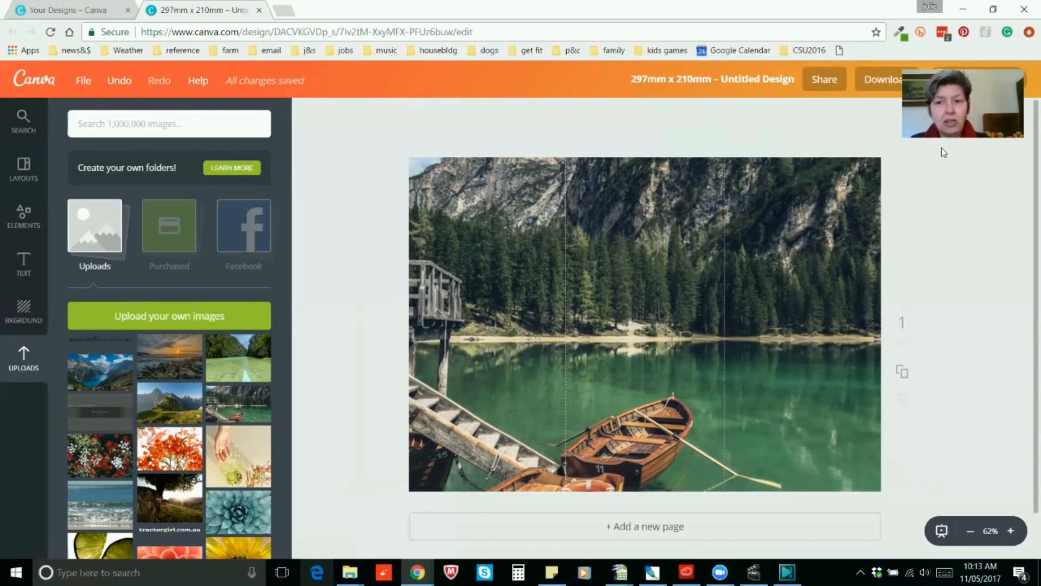
mouse_move(807, 374)
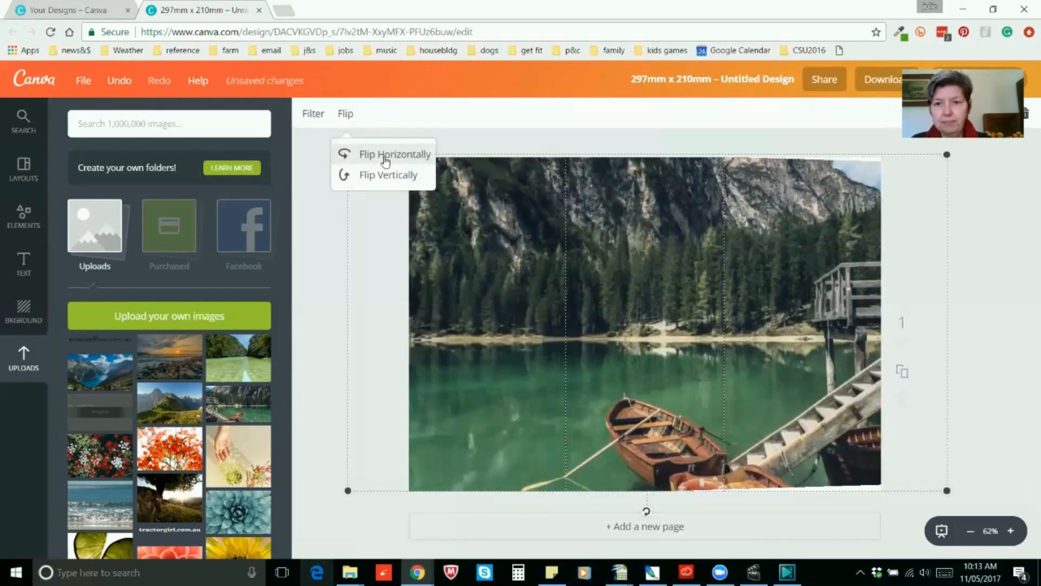
left_click(395, 154)
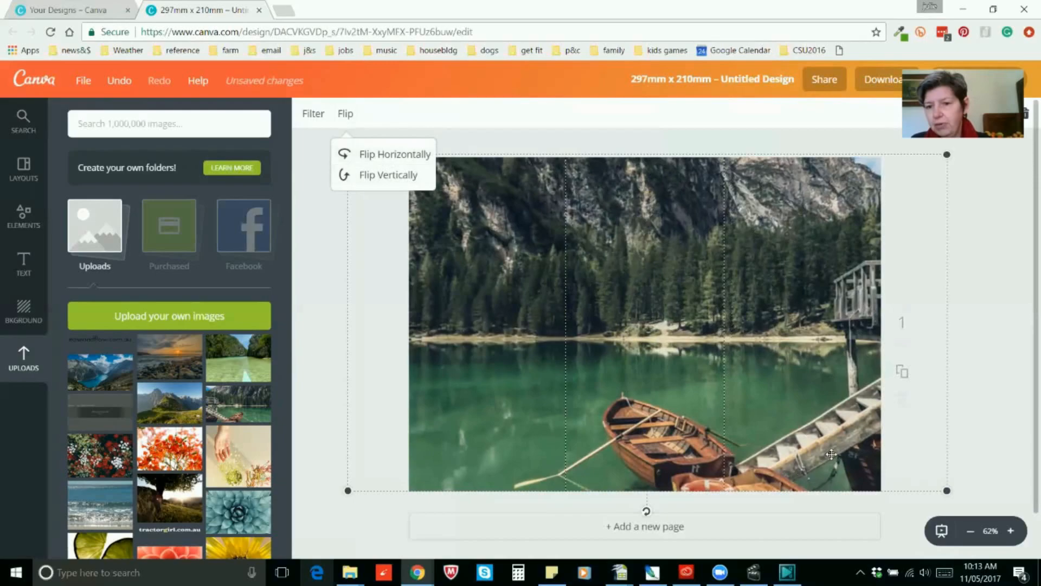
mouse_move(639, 461)
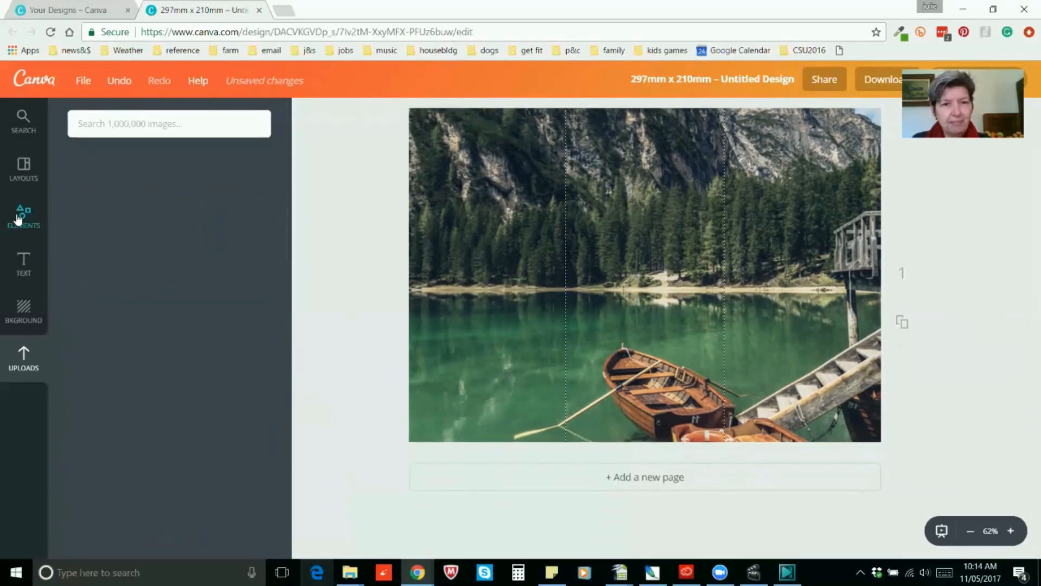
Step: Add the pointed banner shape and fit it to the bottom of the right-hand panel
left_click(24, 215)
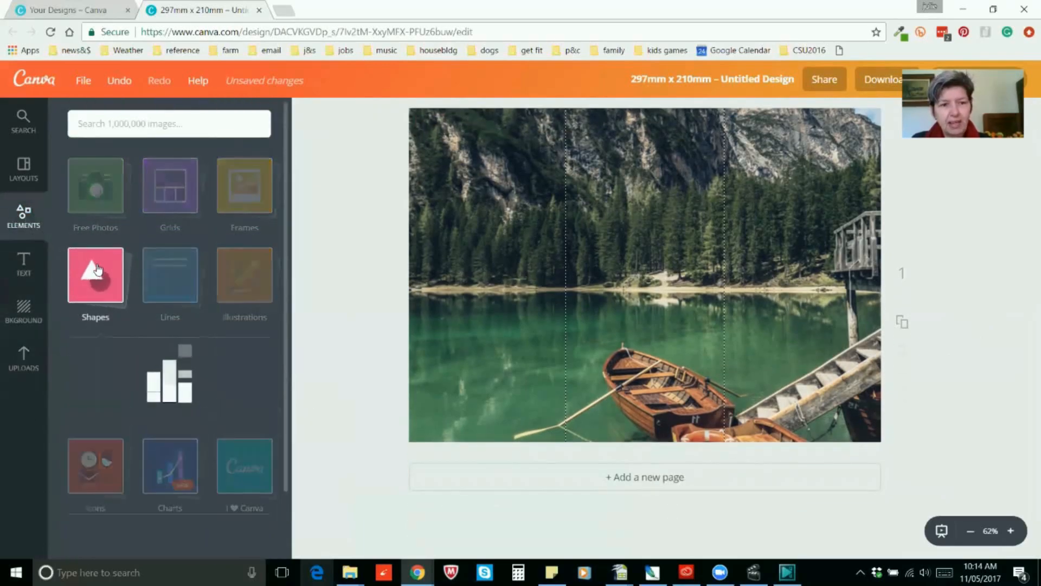
left_click(95, 275)
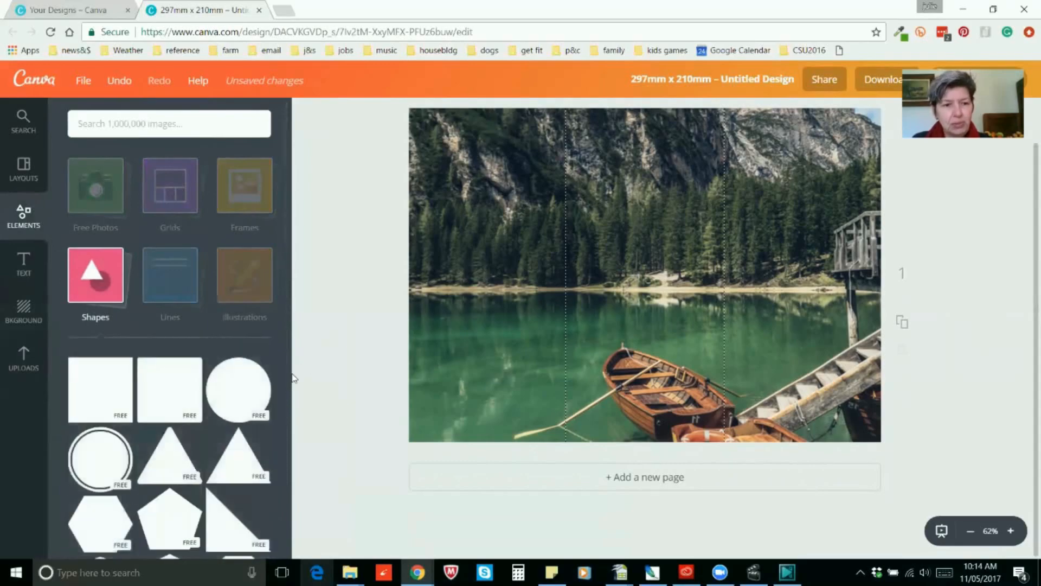
scroll("down", 3)
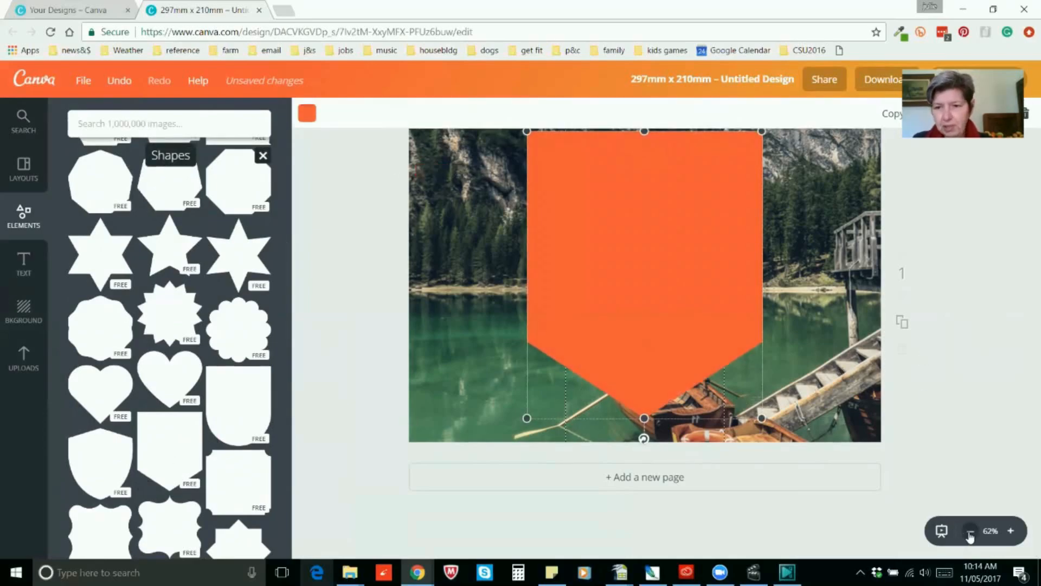
left_click(969, 532)
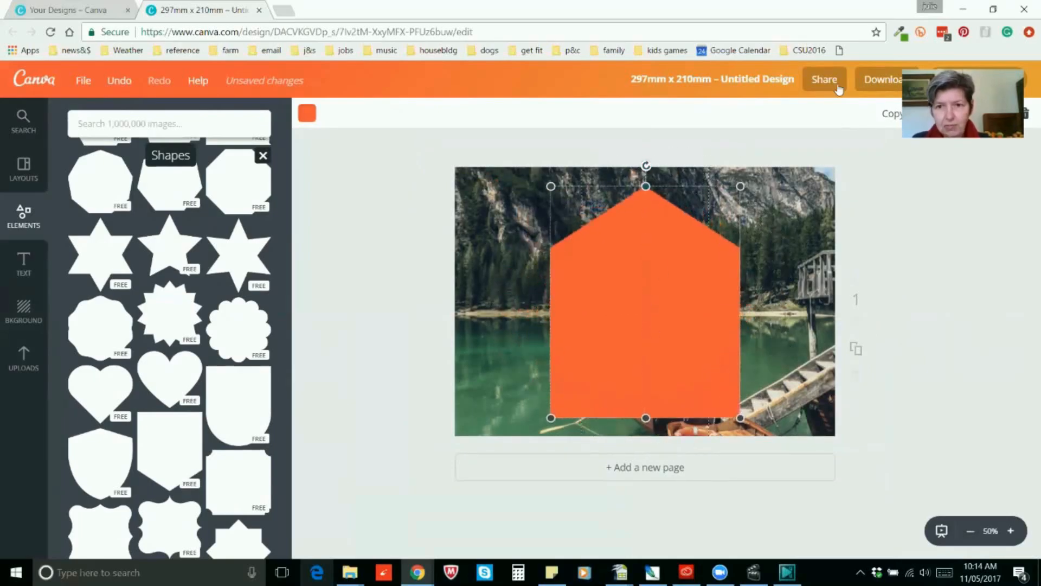
left_click_drag(645, 300, 761, 332)
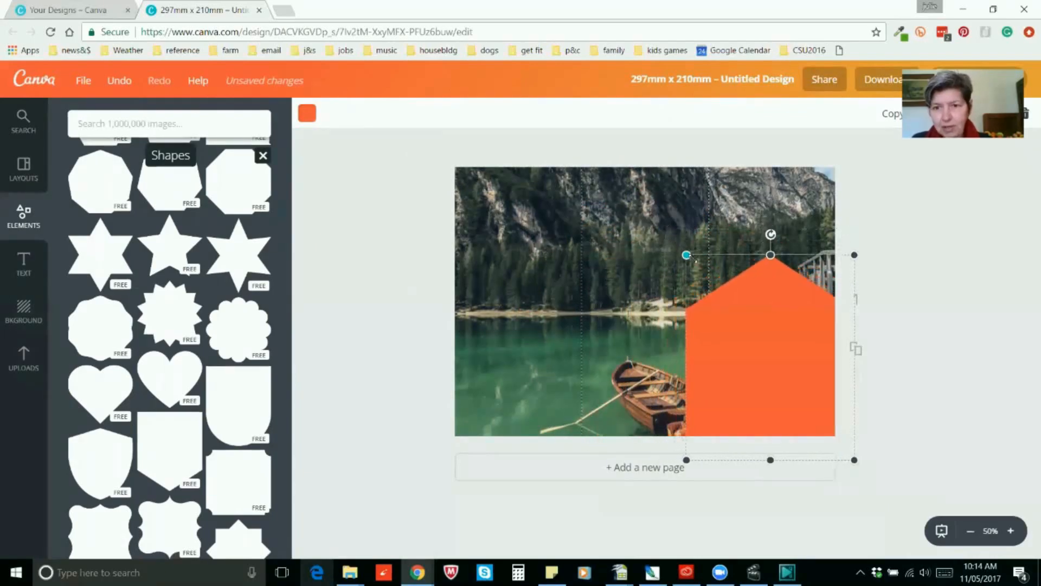
left_click_drag(687, 254, 710, 284)
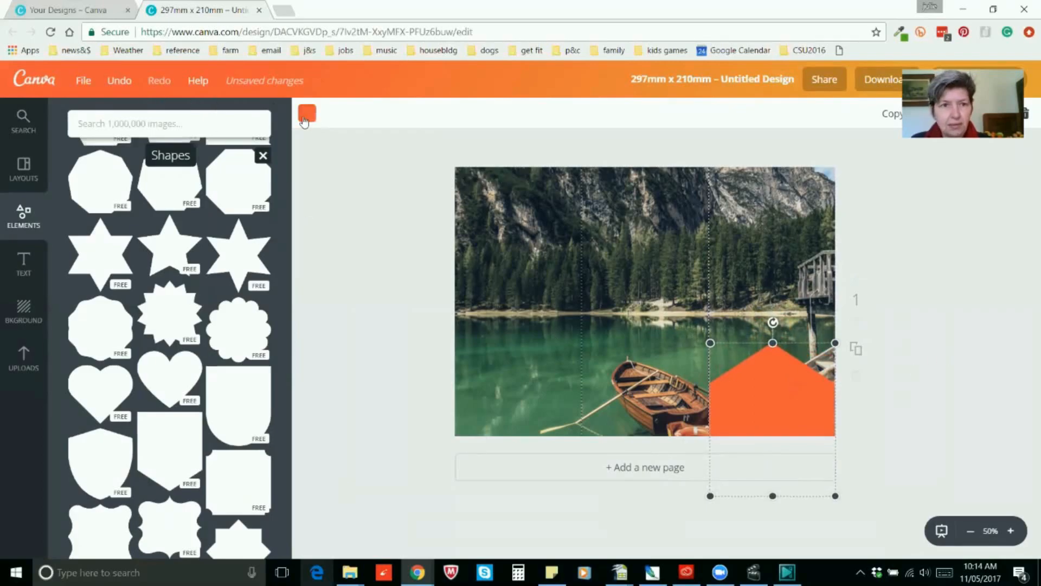
Step: Colour the pointed shape aqua with transparency 88
left_click(371, 232)
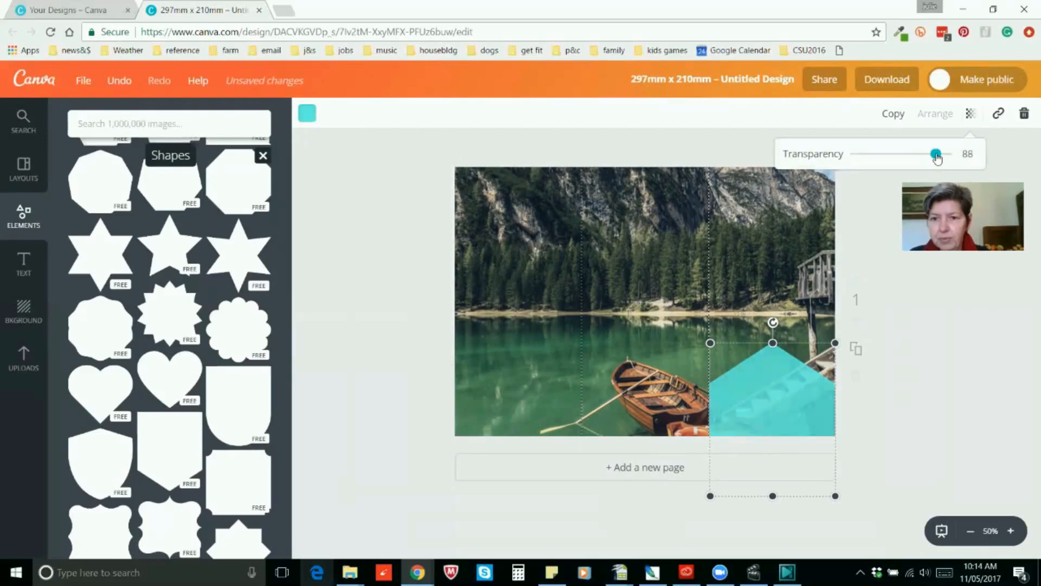
left_click_drag(936, 153, 933, 153)
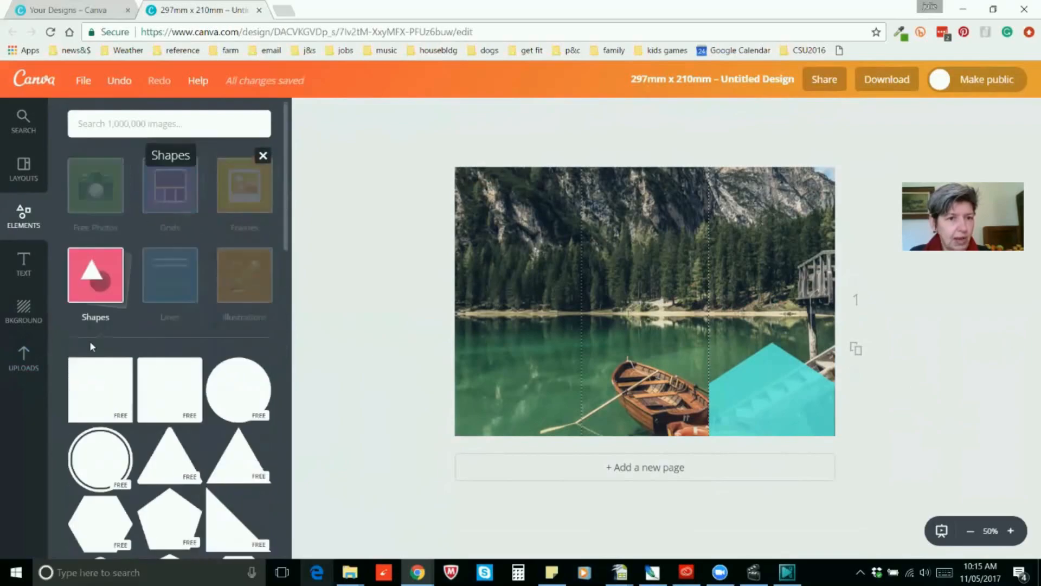
Step: Add a rectangle as an aqua band across the bottom of the left and middle panels, transparency 85
left_click(100, 390)
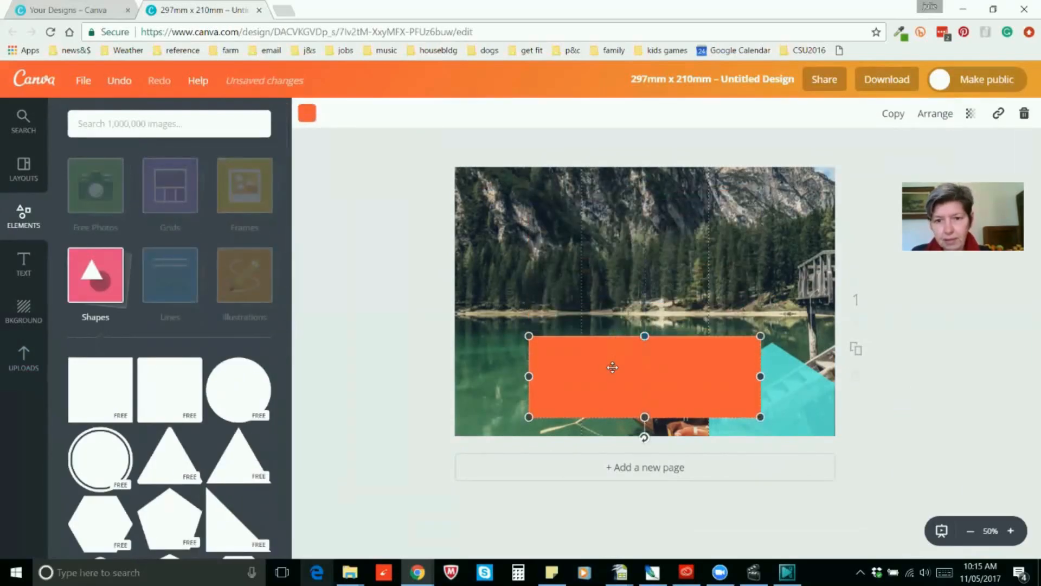
left_click_drag(610, 376, 569, 395)
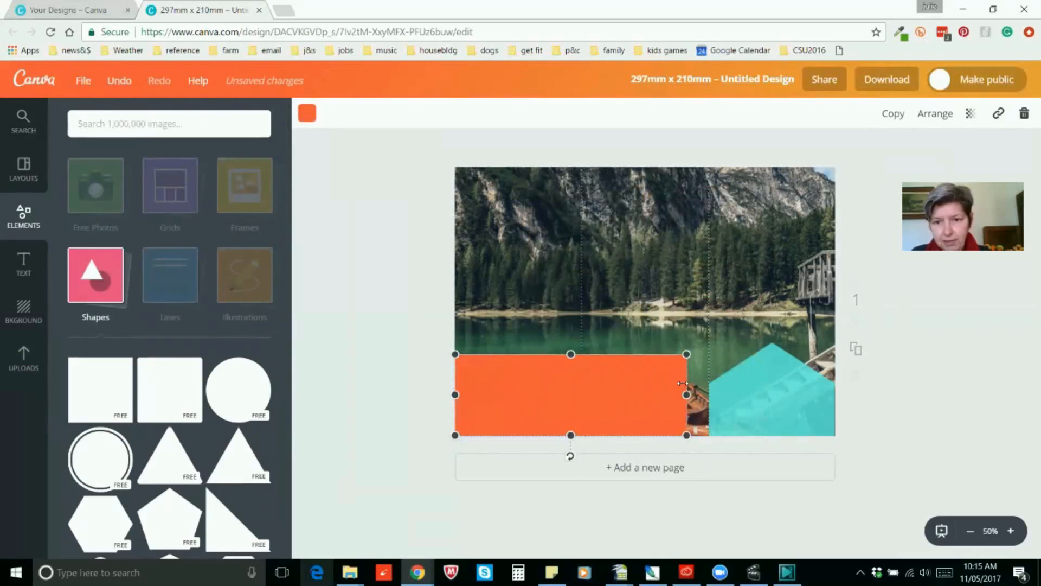
left_click_drag(687, 394, 708, 394)
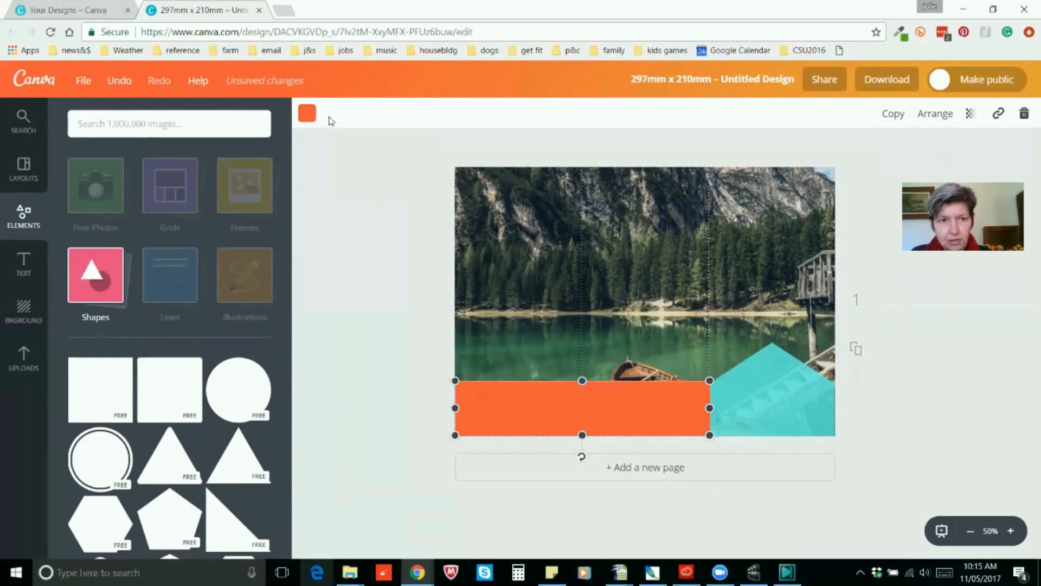
left_click(306, 113)
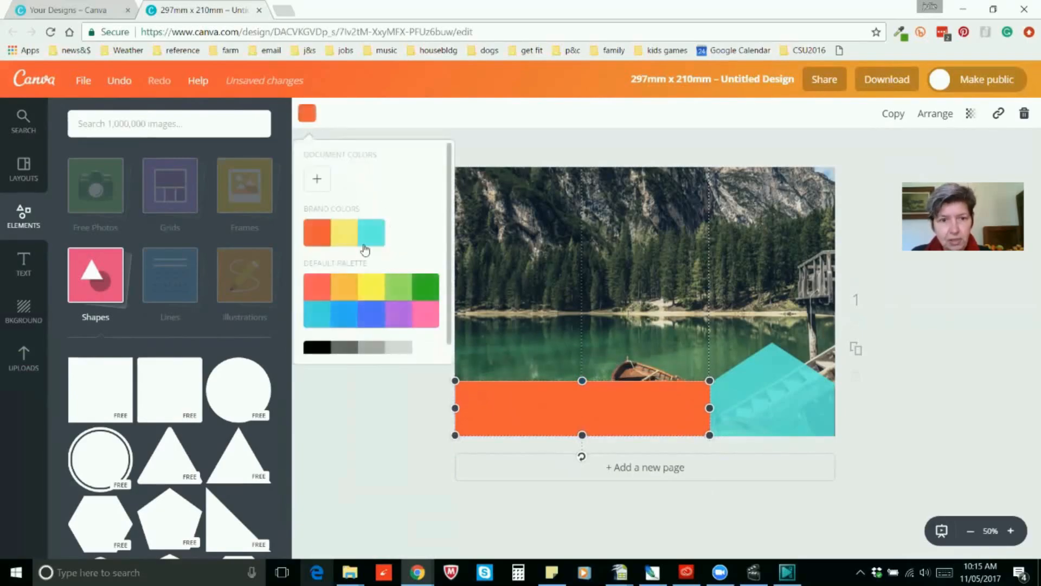
left_click(371, 232)
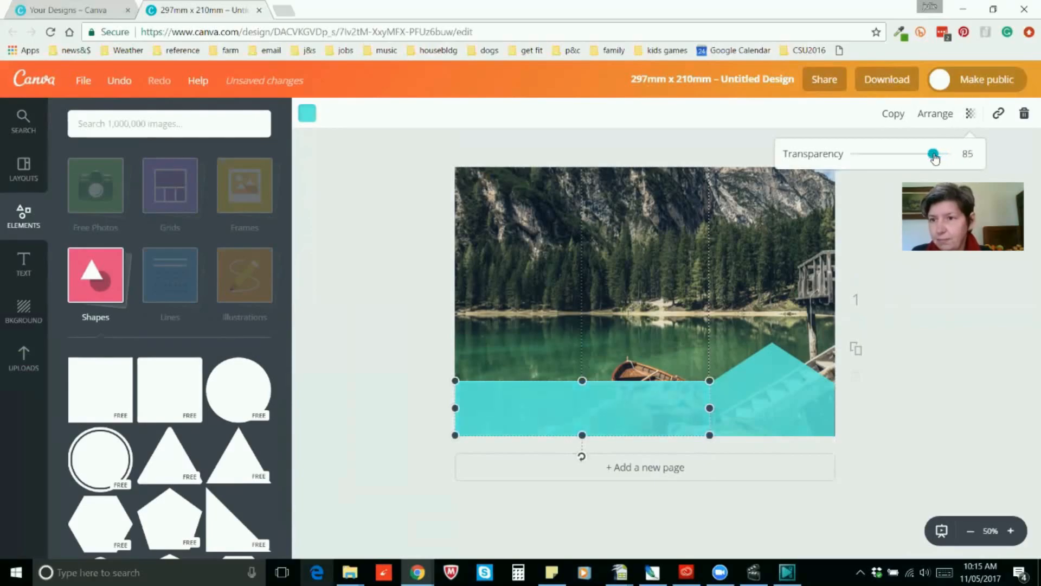
left_click_drag(933, 153, 934, 153)
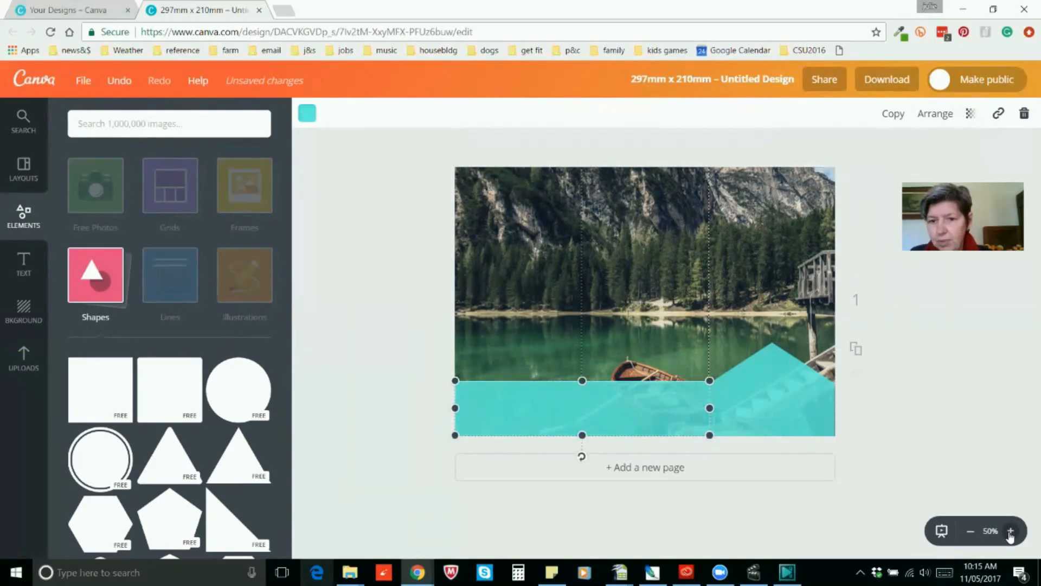
Step: Zoom in to check the band's edges against the pointed block
left_click(1011, 532)
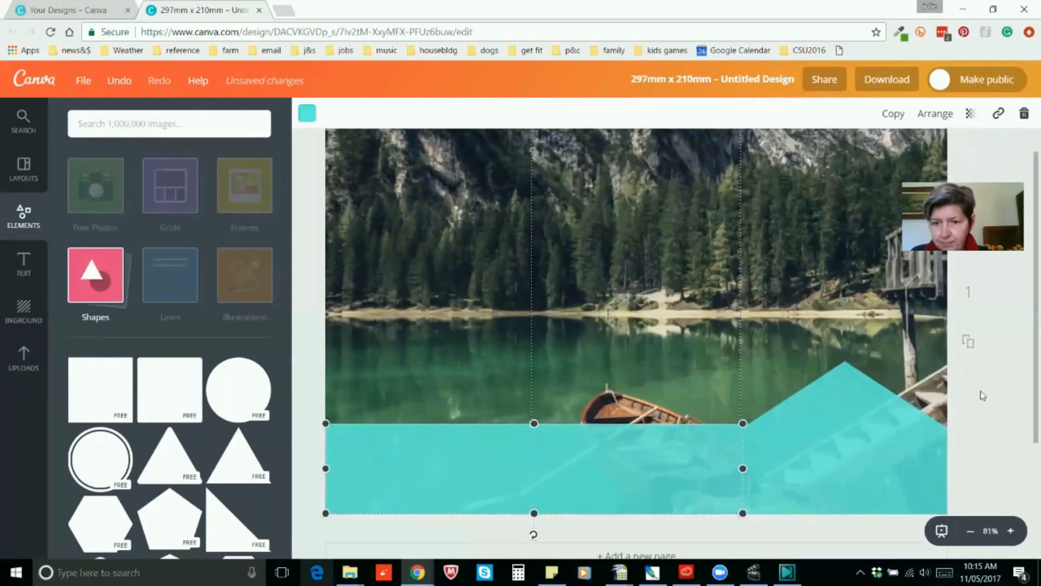
scroll("down", 3)
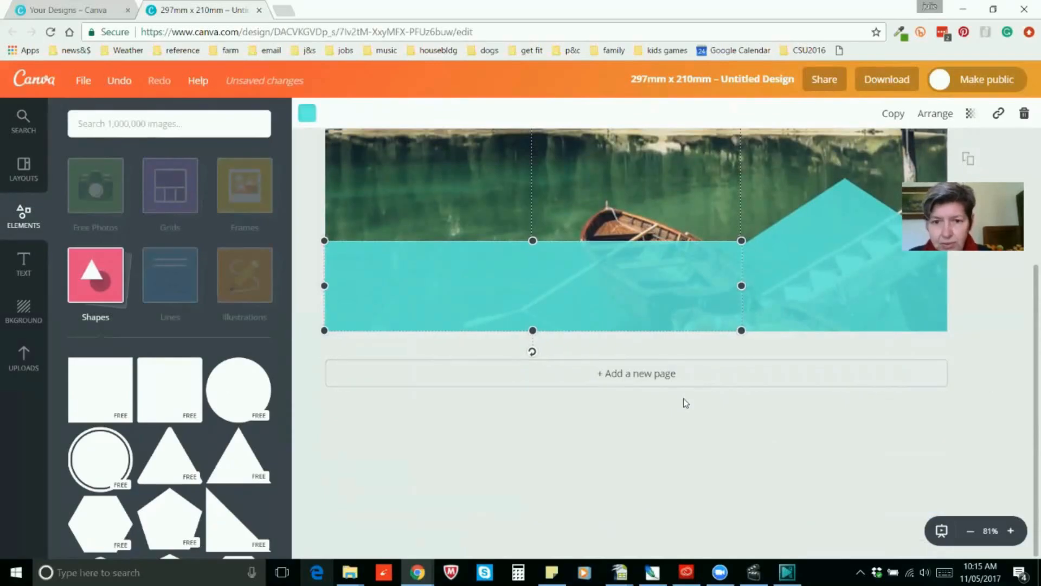
mouse_move(528, 261)
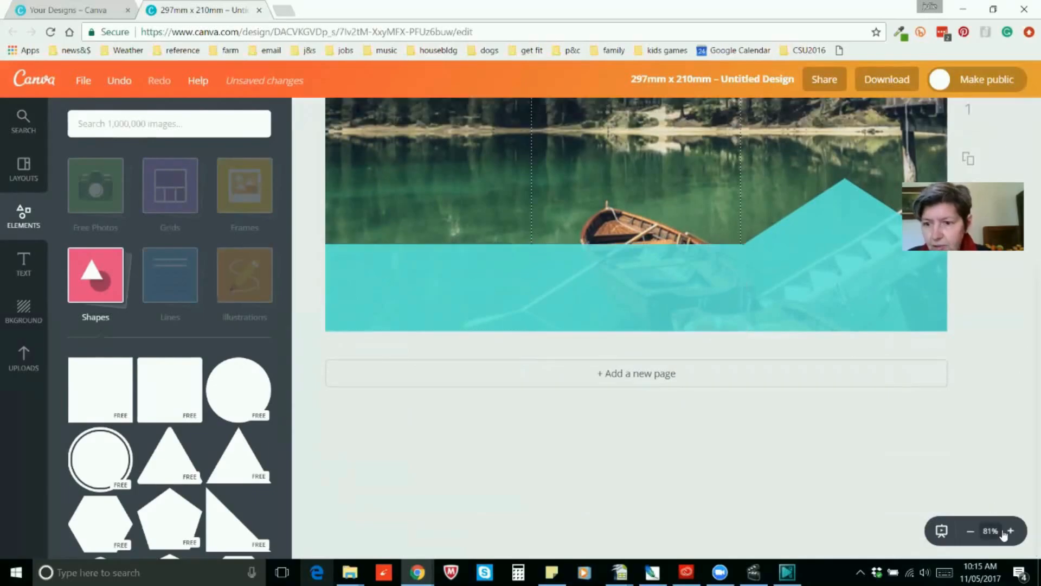
left_click(1011, 531)
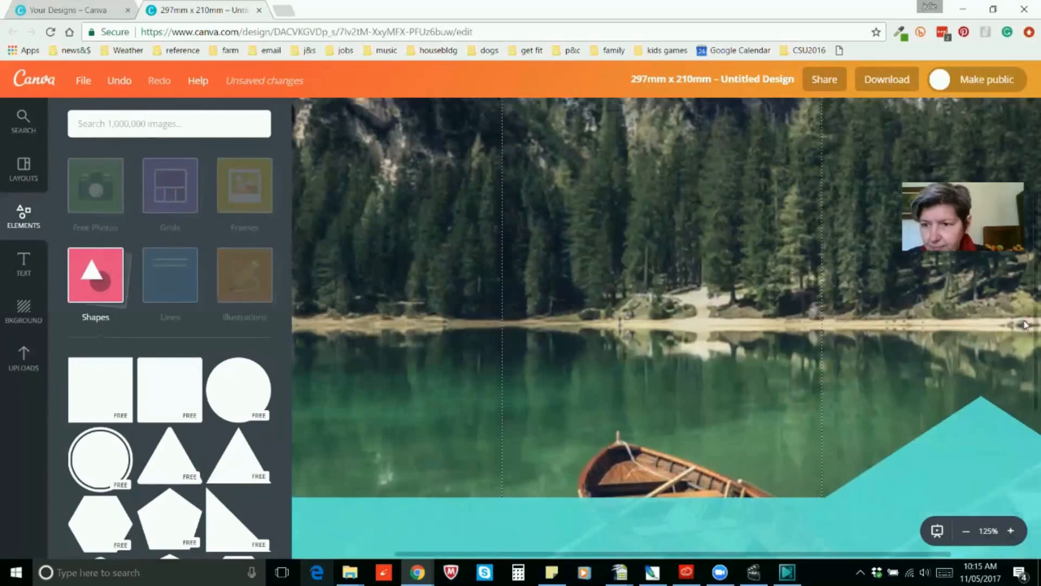
scroll("down", 3)
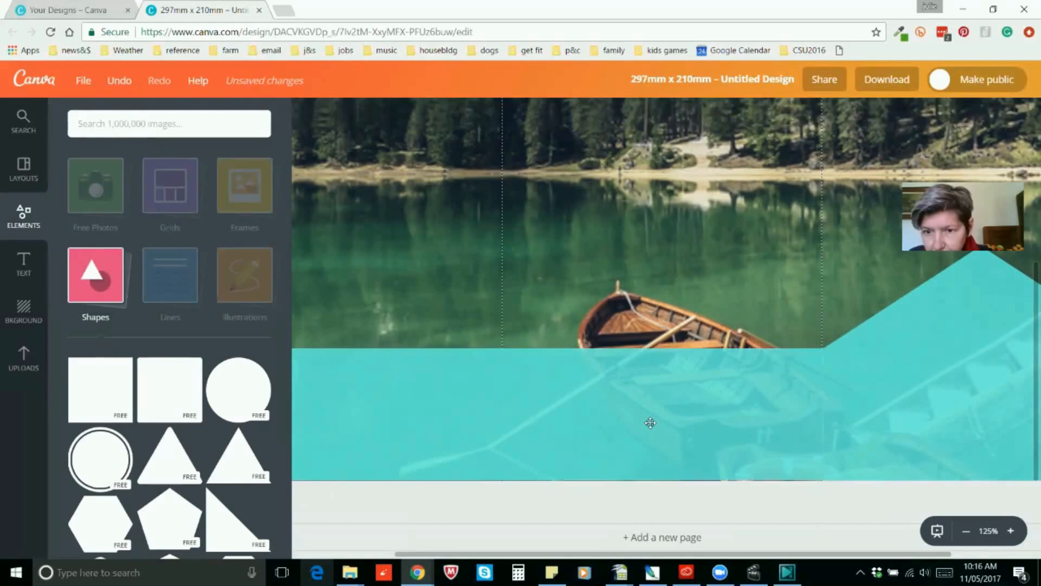
left_click(648, 424)
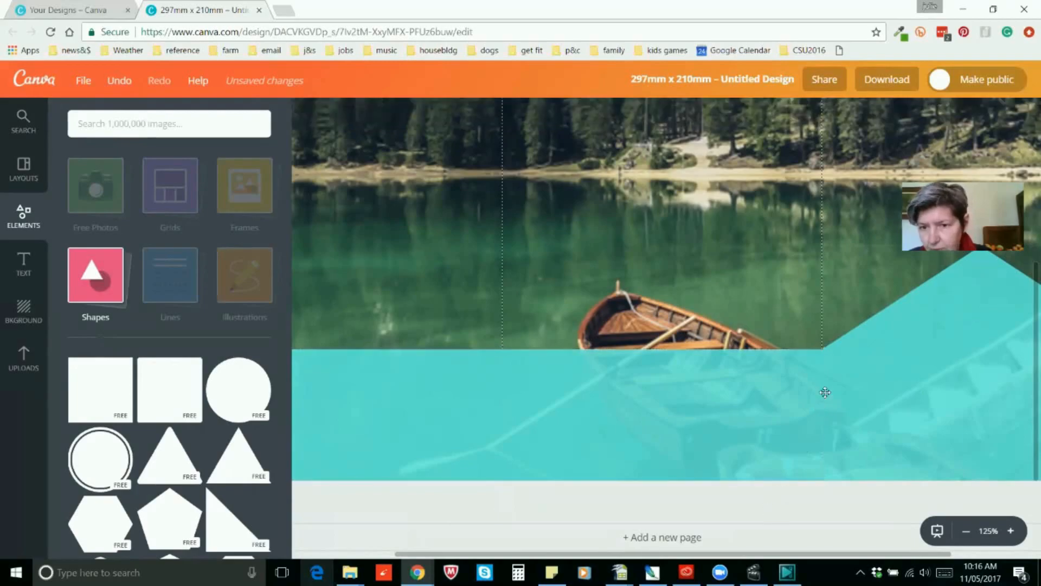
mouse_move(966, 534)
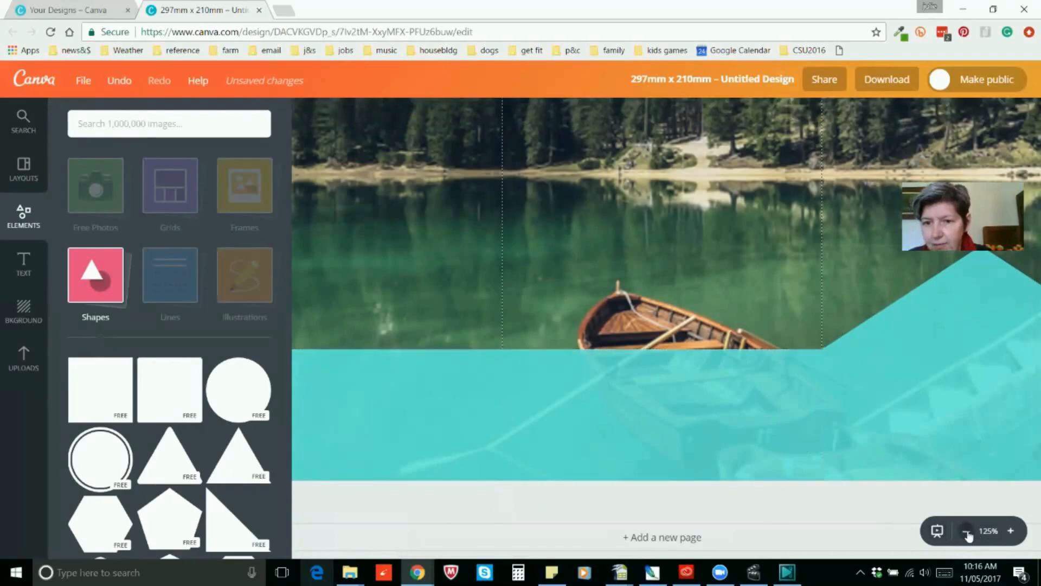
Step: Place a body text box reading 'What is Kinesiology' on the aqua area at bottom right
left_click(967, 530)
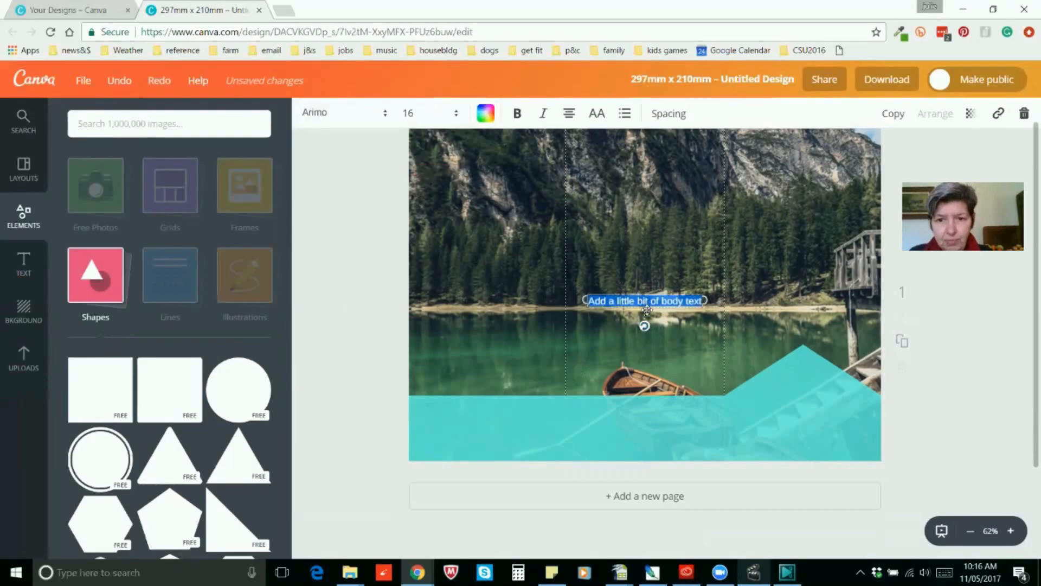
left_click_drag(644, 300, 804, 406)
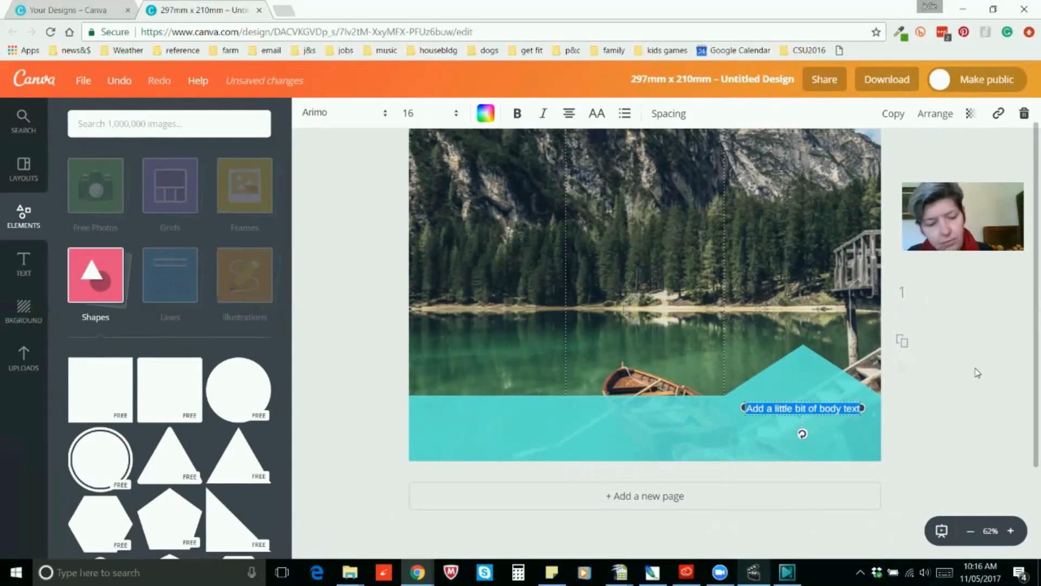
type("What is")
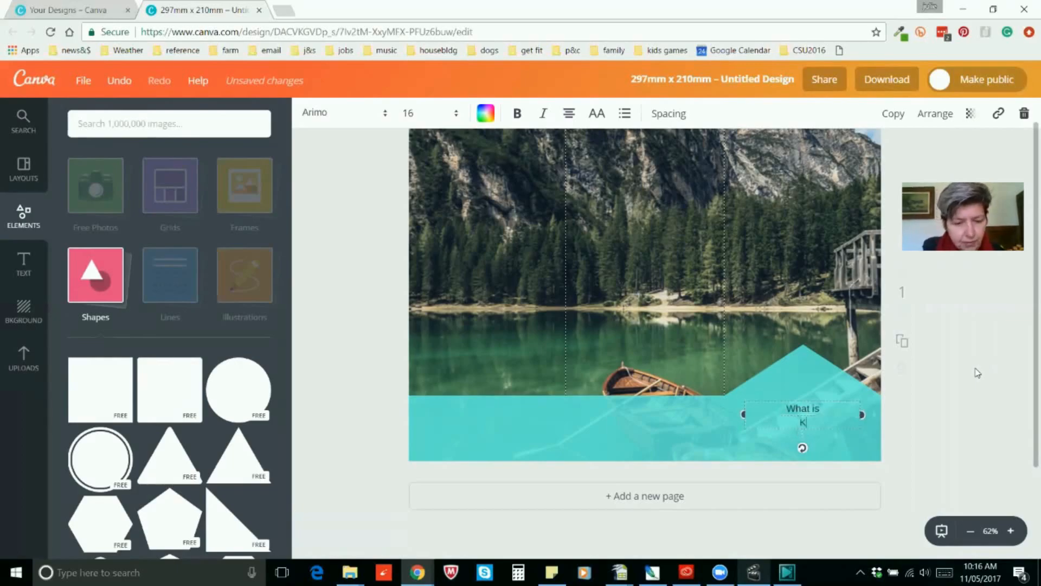
type("inesiol")
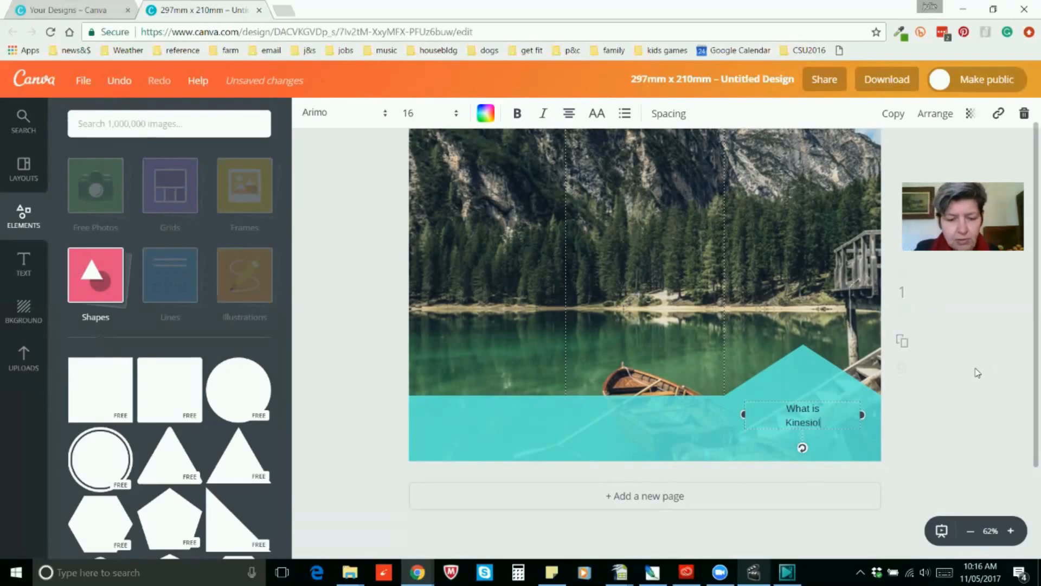
type("ogy")
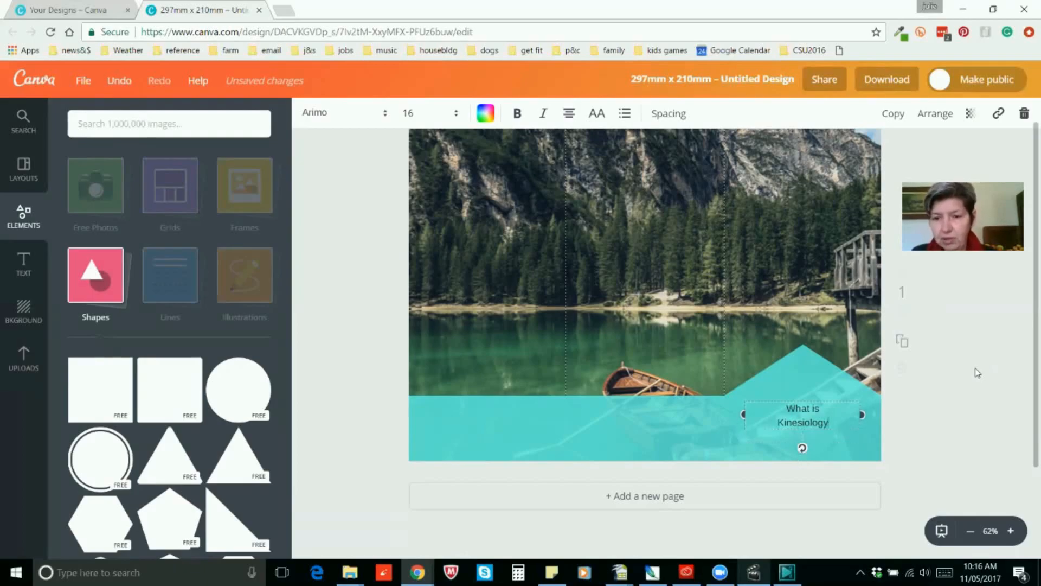
mouse_move(585, 280)
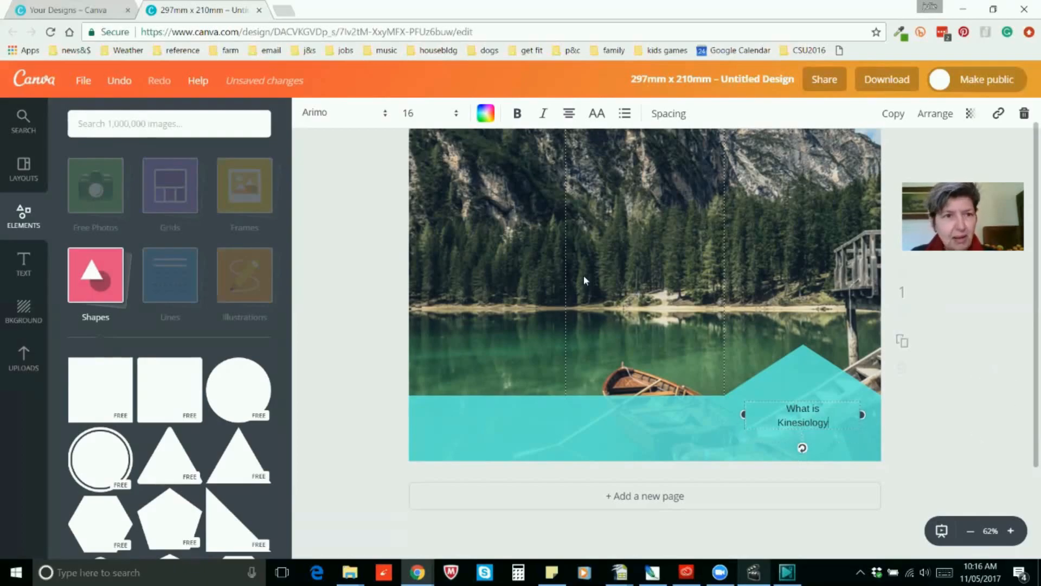
Step: Set the heading in Josefin Sans at size 32
left_click(342, 111)
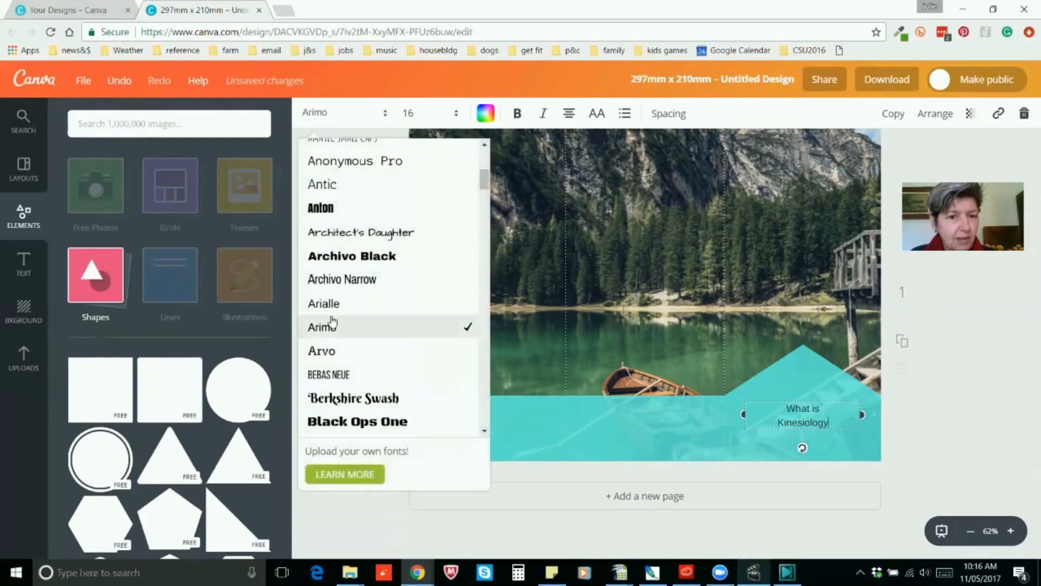
scroll("down", 3)
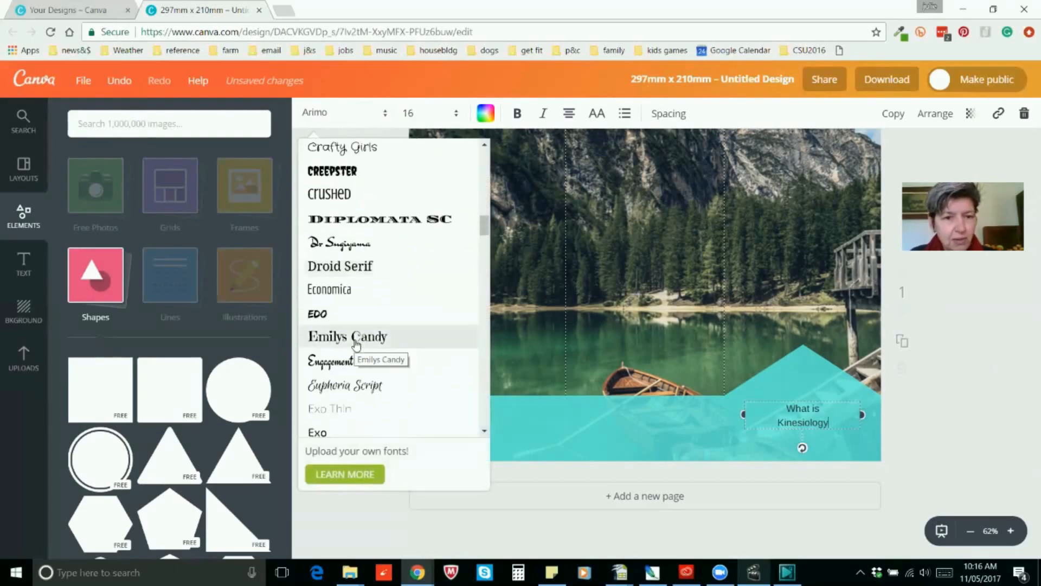
scroll("down", 3)
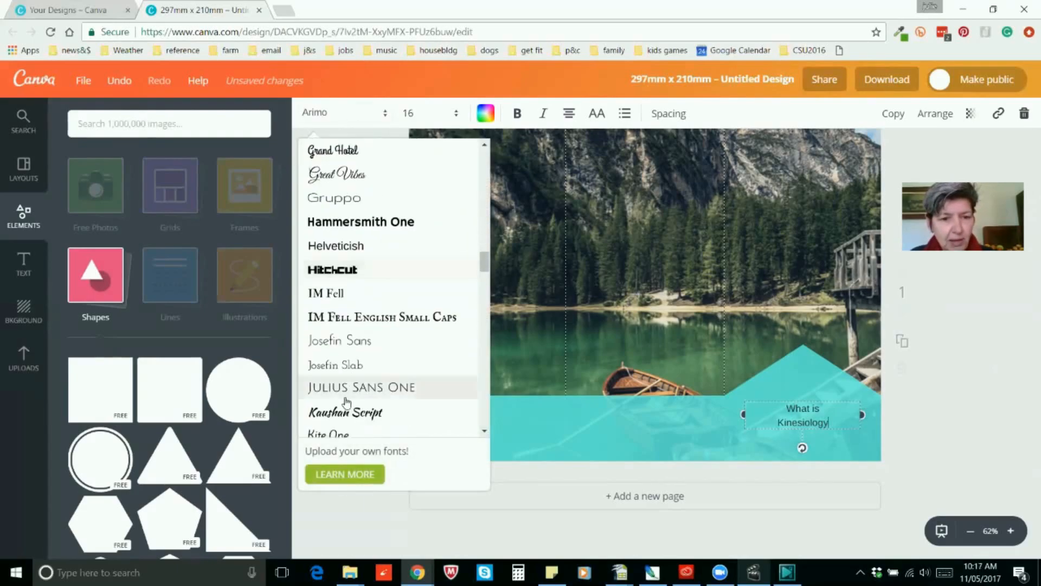
left_click(339, 339)
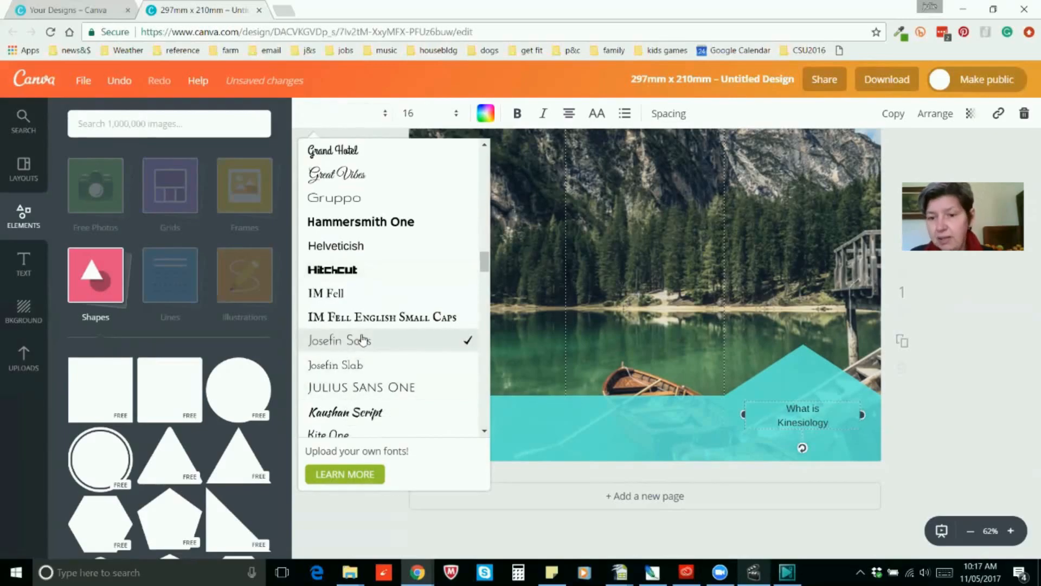
left_click(338, 339)
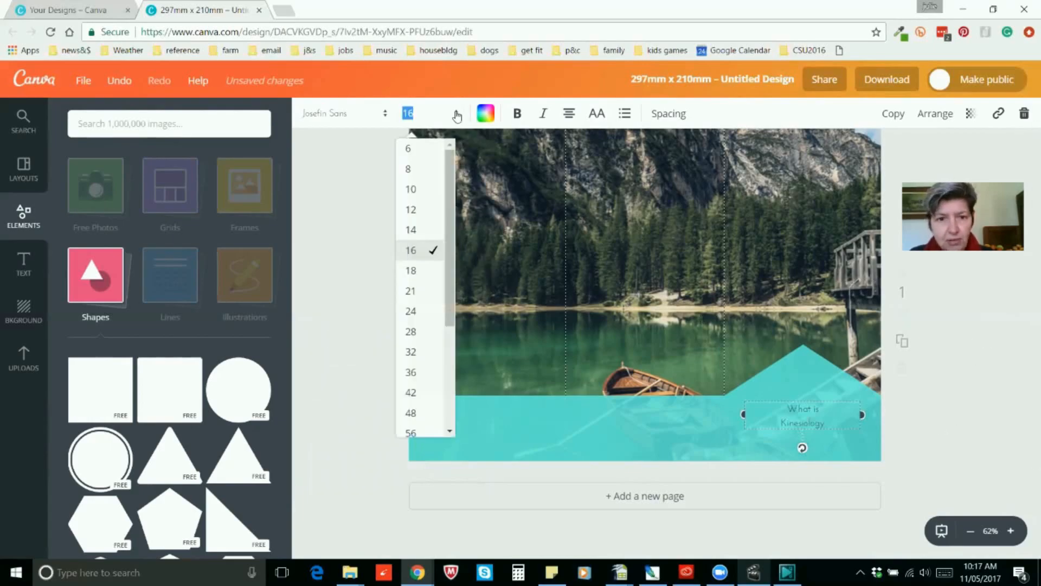
left_click(410, 351)
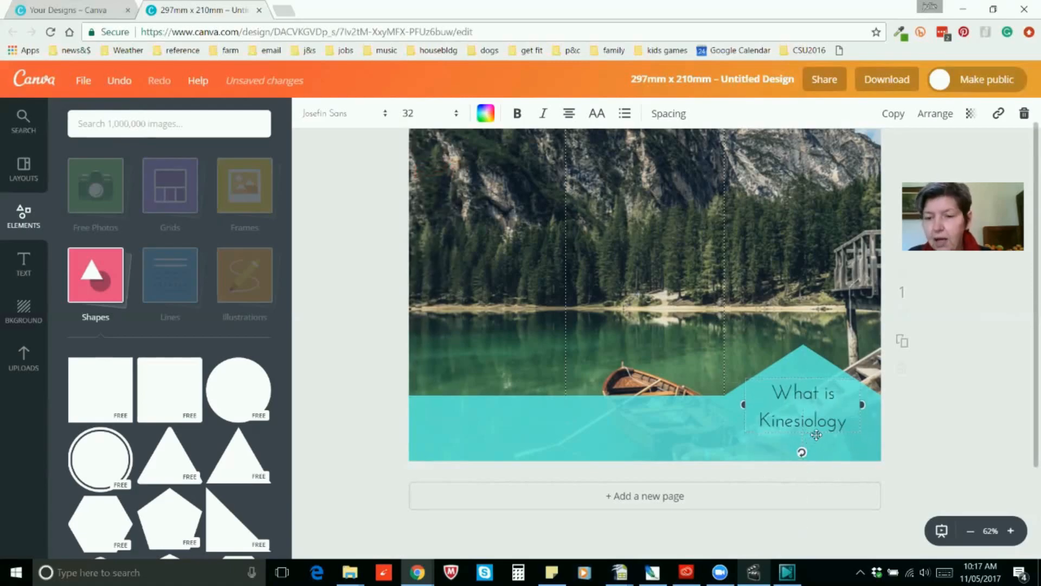
Step: Make 'What is' white and 'Kinesiology?' dark grey, bold, size 36, adding the question mark
double_click(802, 421)
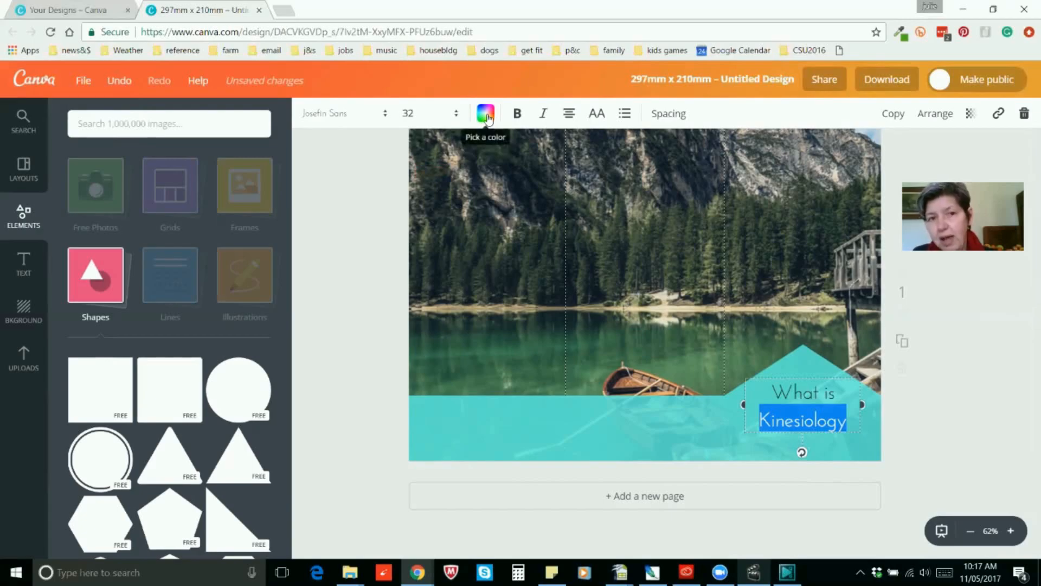
left_click(486, 113)
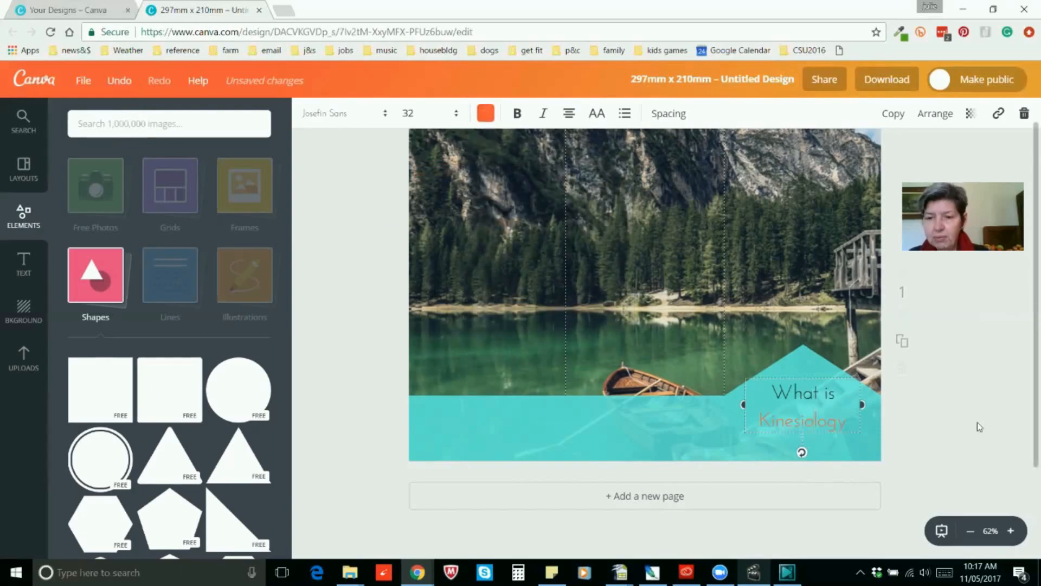
double_click(803, 393)
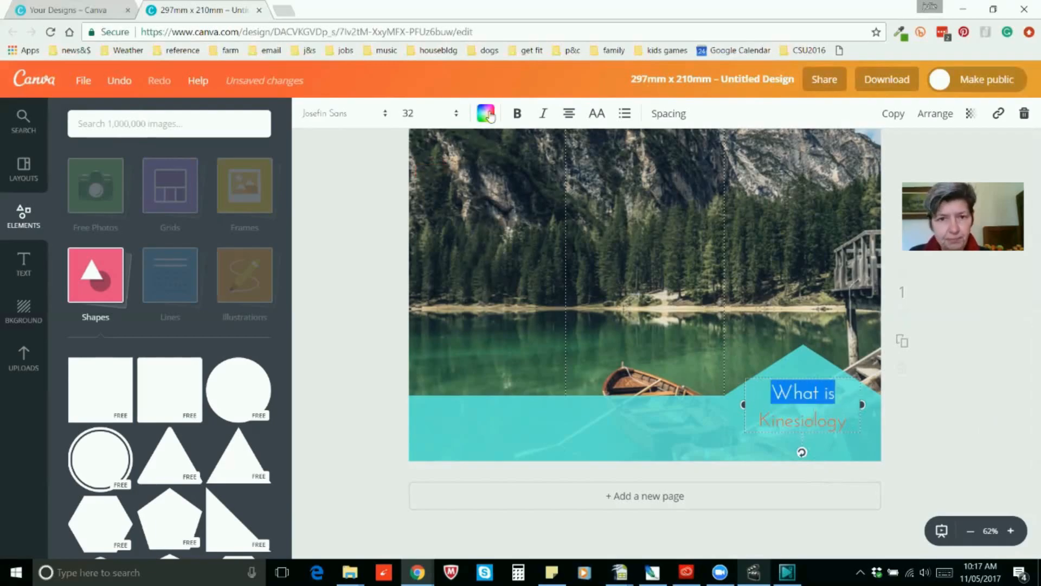
left_click(485, 113)
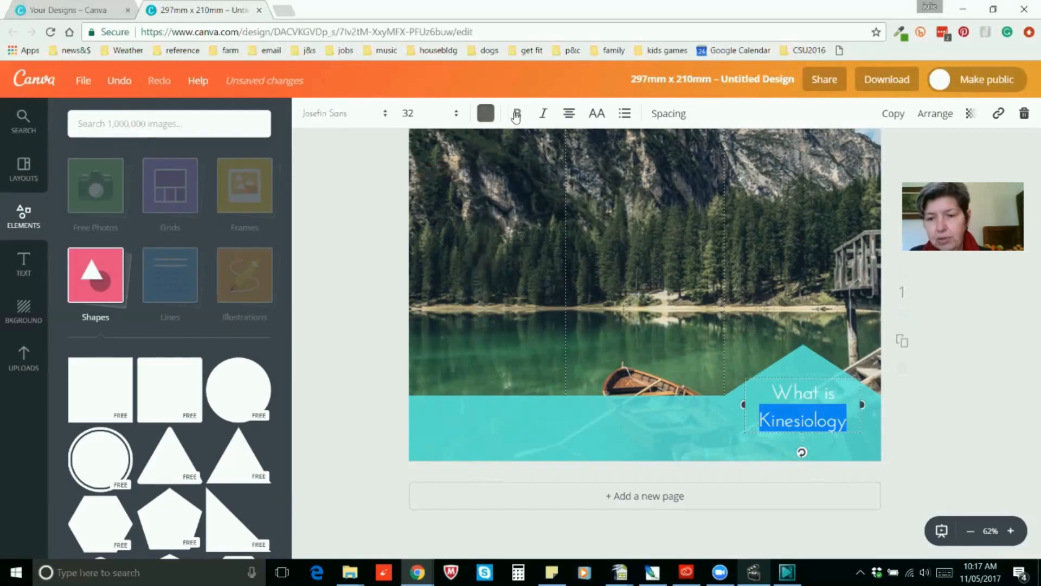
left_click(516, 113)
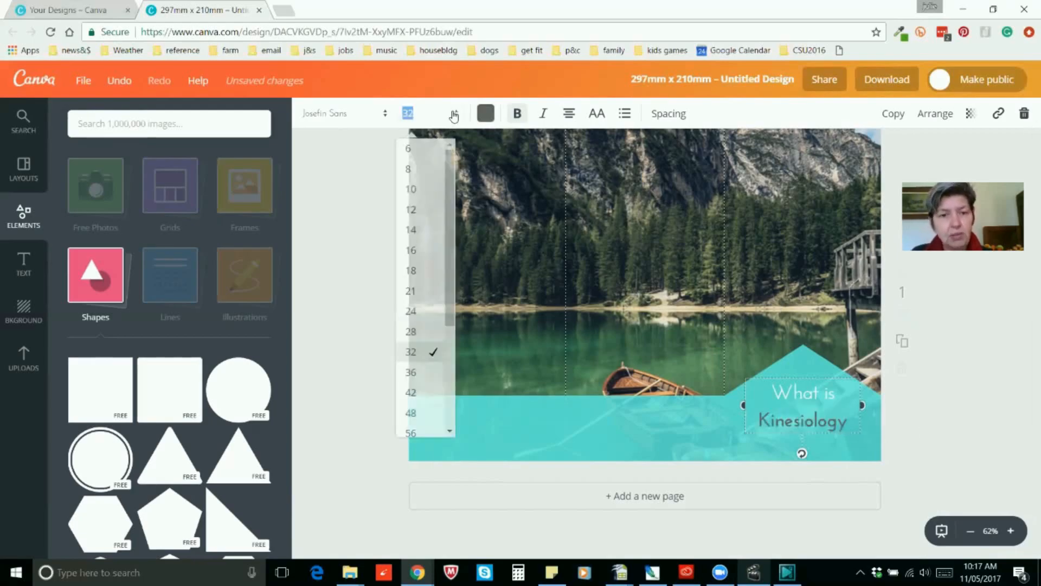
left_click(410, 372)
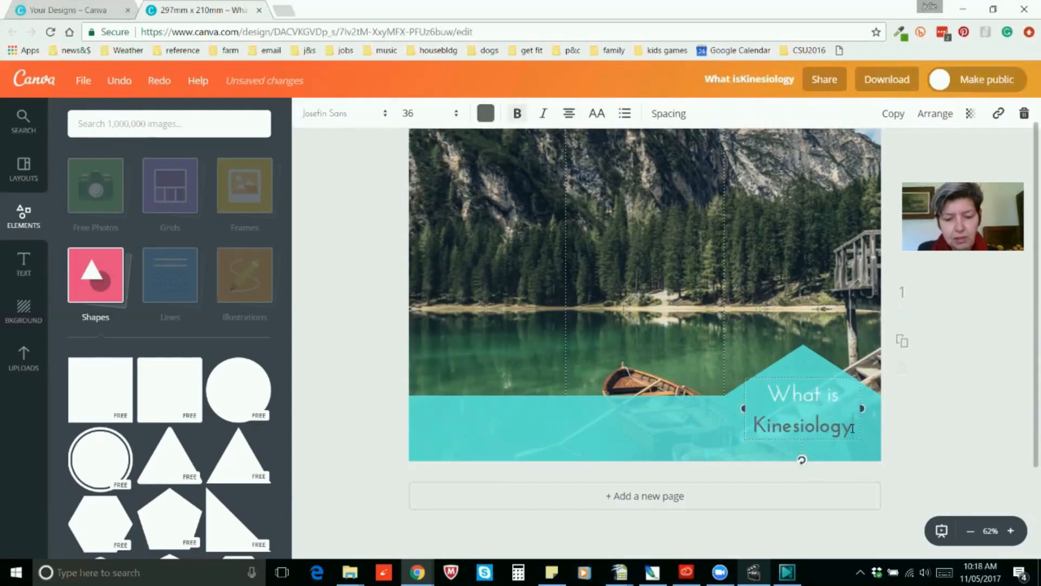
type("?")
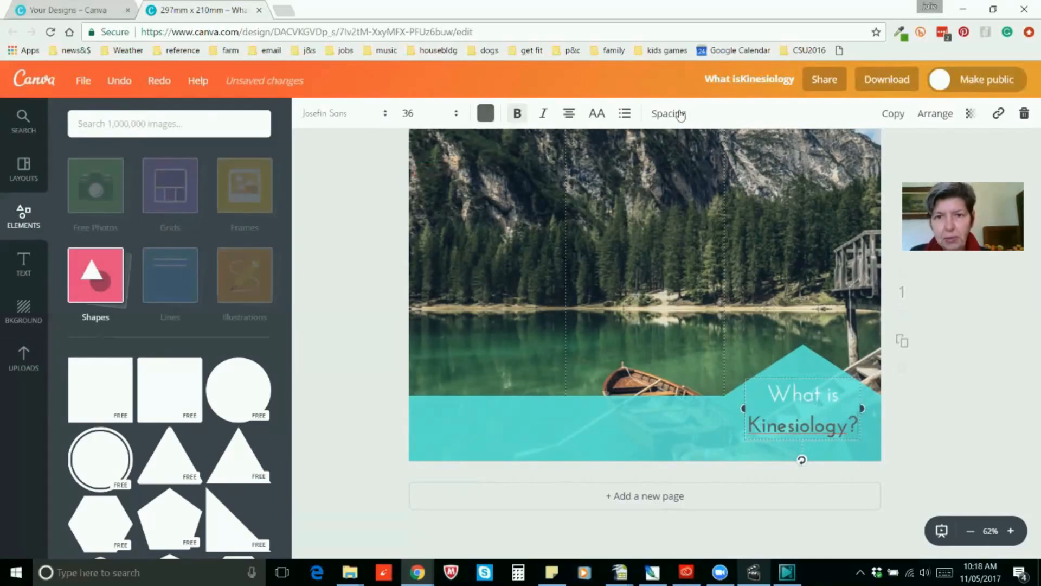
Step: Reduce the heading's line height to about 1.04 in Spacing
left_click(668, 114)
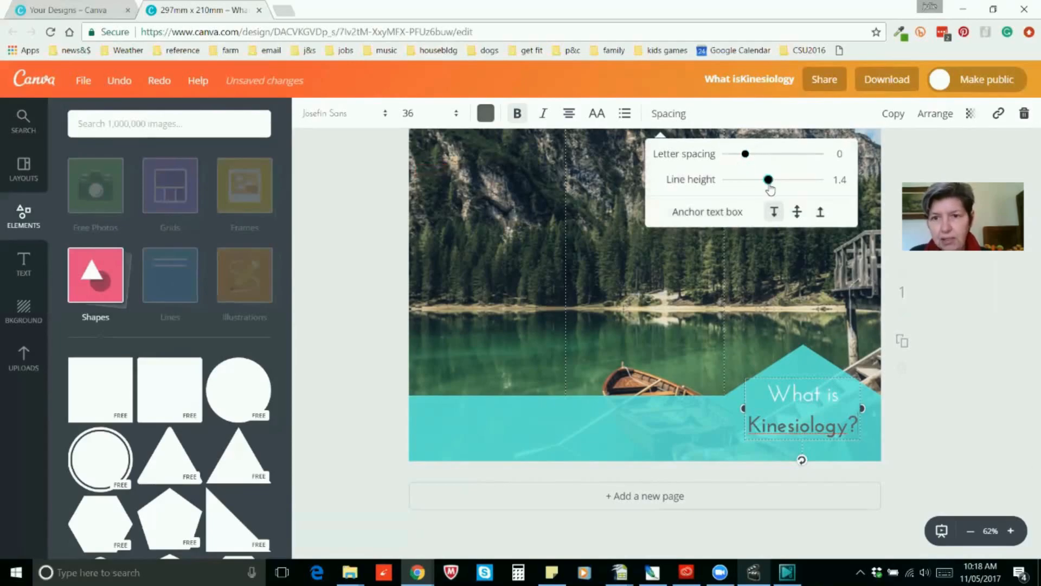
left_click_drag(768, 179, 750, 179)
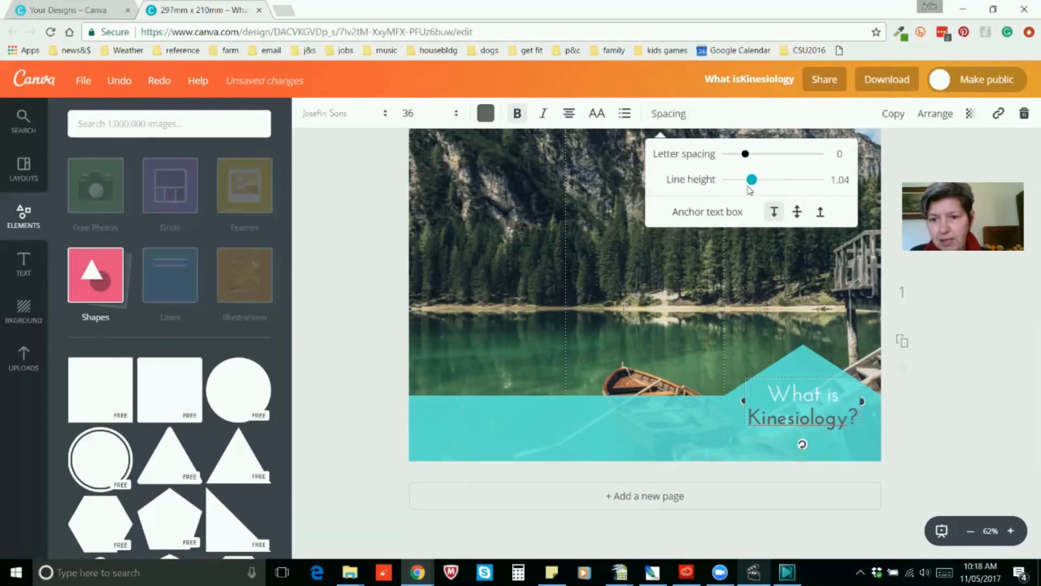
left_click_drag(751, 179, 762, 179)
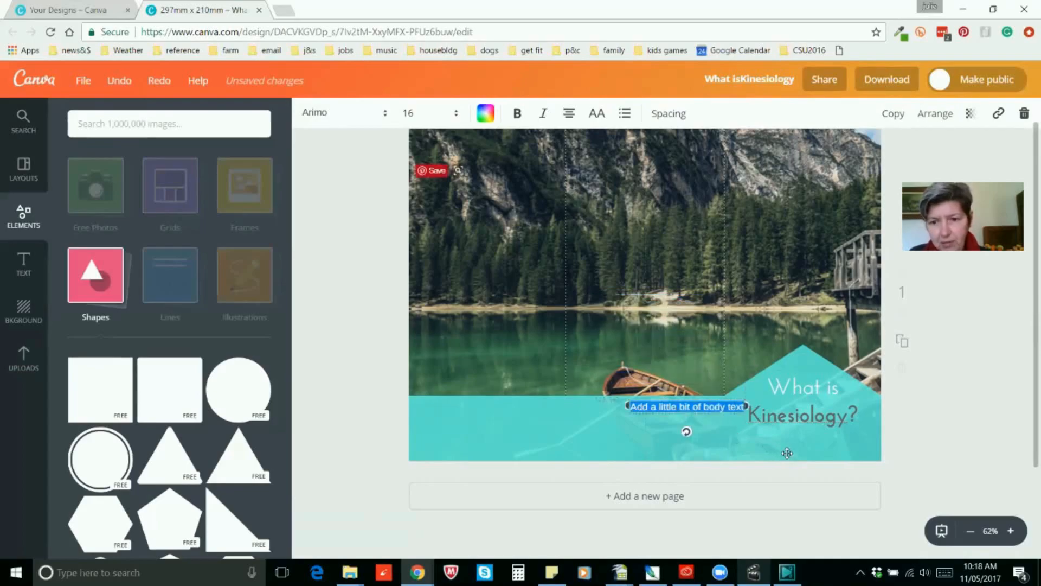
Step: Move the body text box under the heading and type 'How can it help me?'
left_click_drag(686, 406, 801, 440)
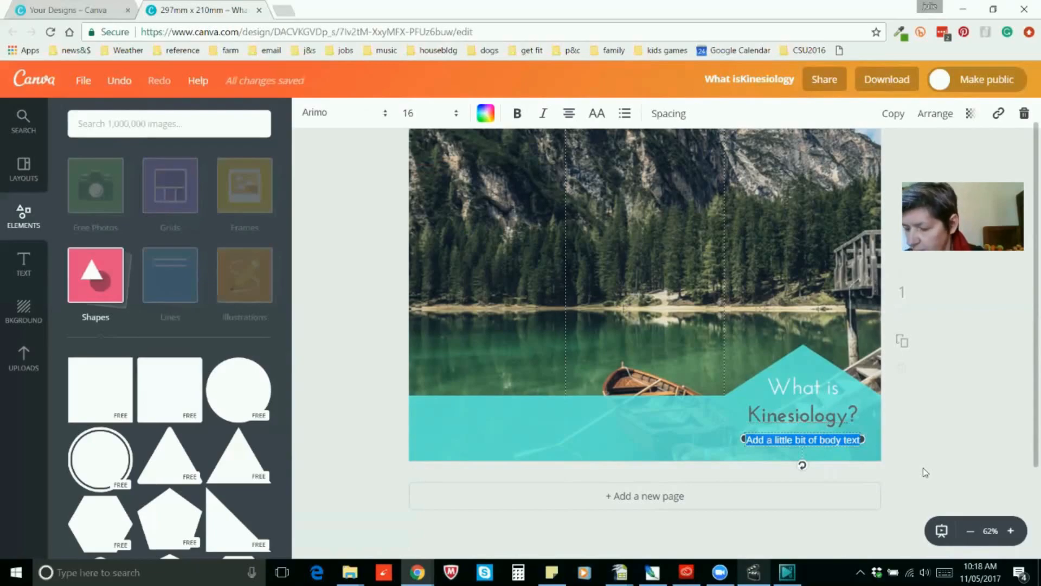
type("How can it")
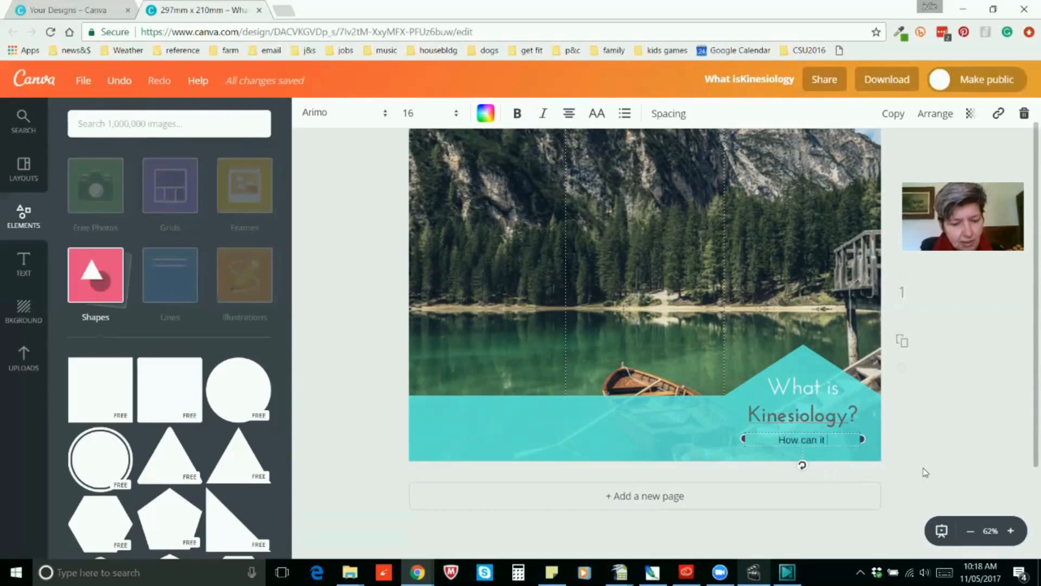
type("help me?")
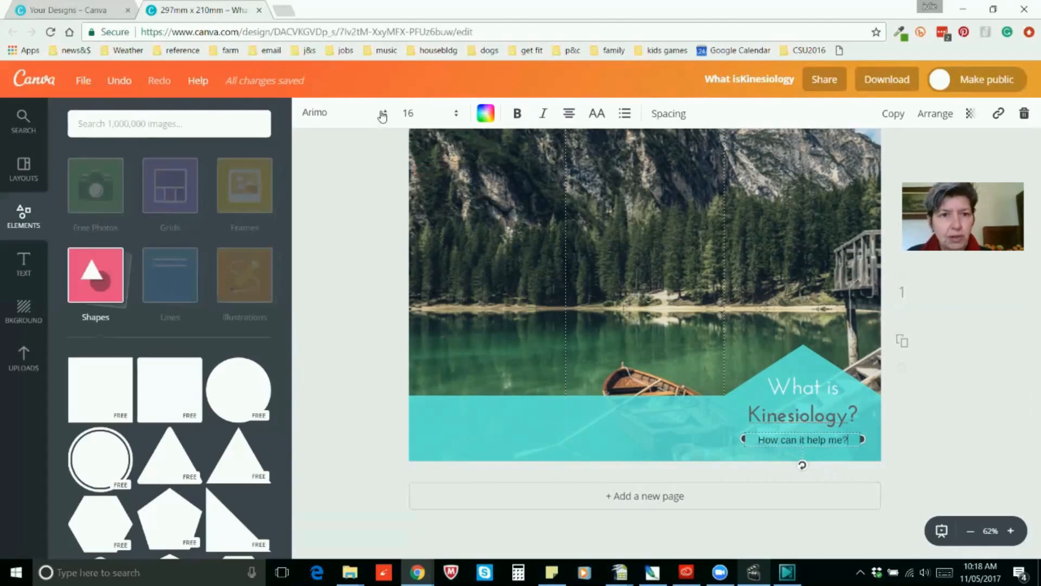
Step: Set the subheading in Josefin Sans, size 24, dark grey
left_click(343, 113)
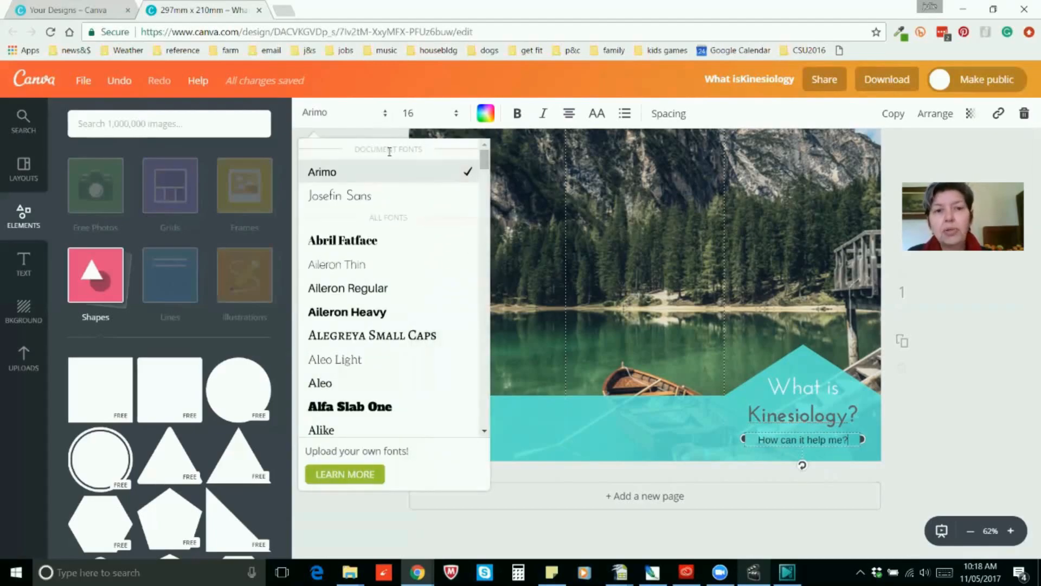
mouse_move(340, 195)
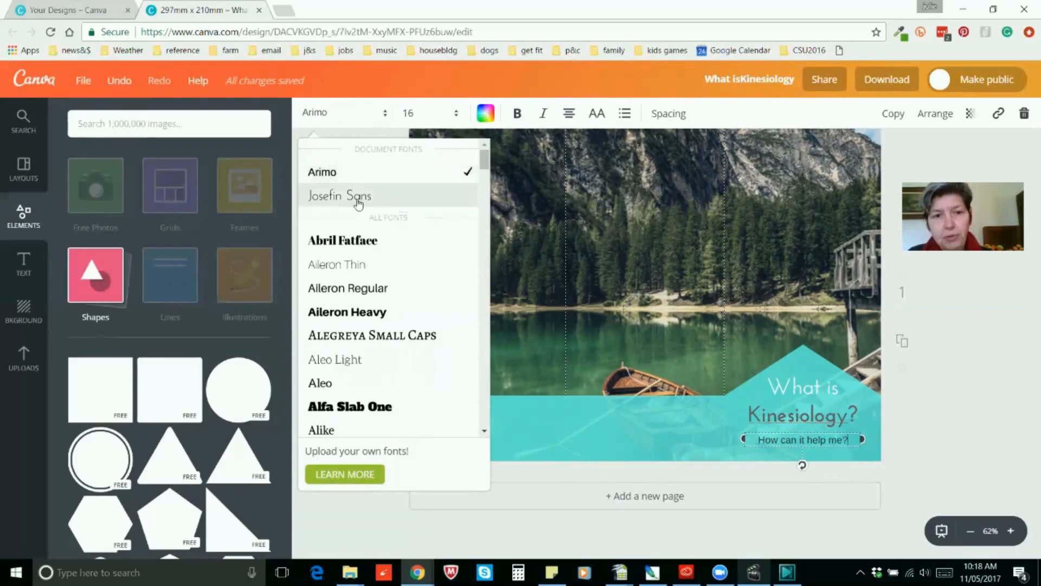
mouse_move(358, 202)
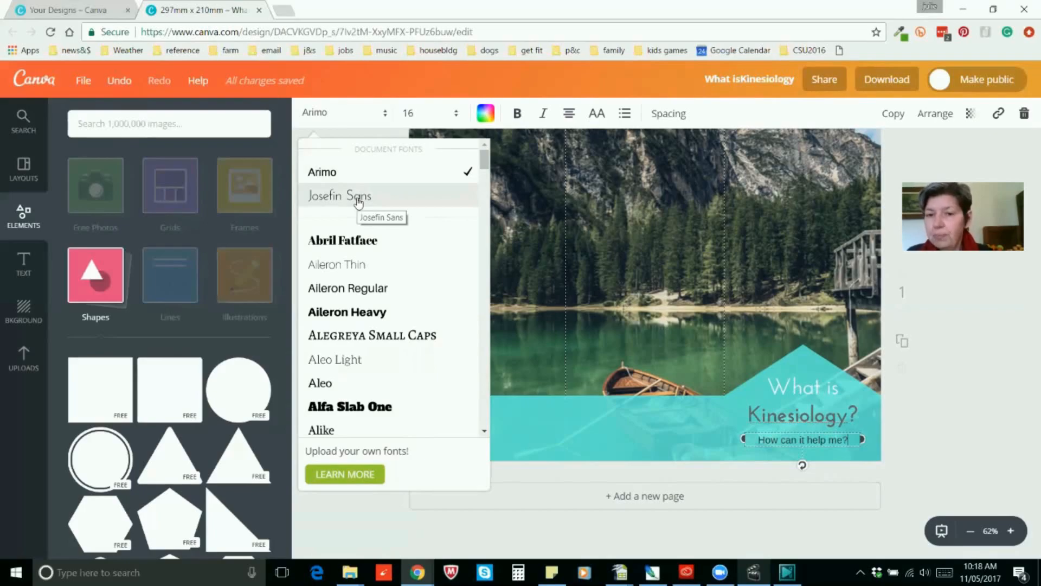
left_click(338, 195)
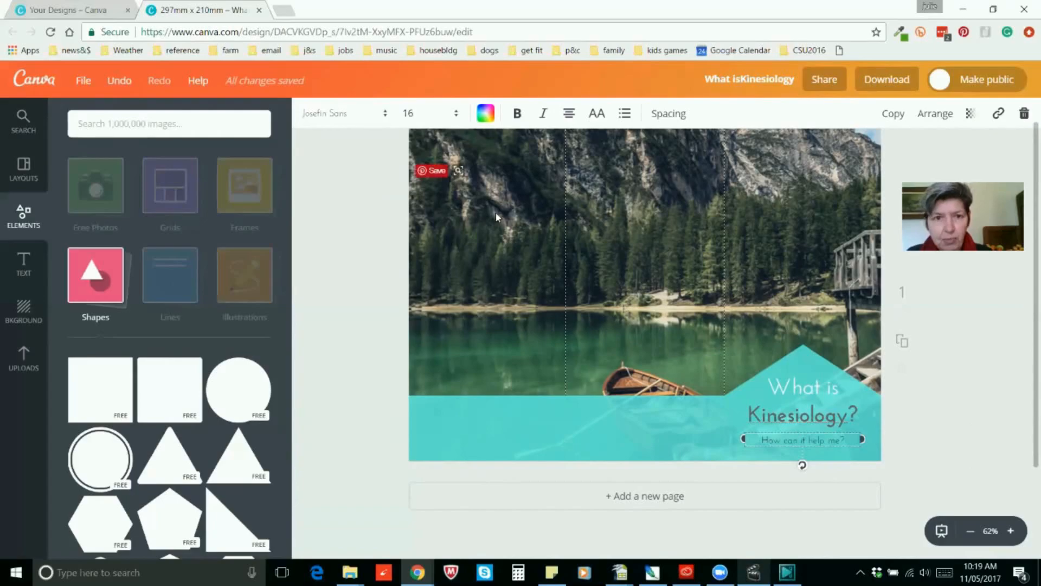
left_click(408, 112)
type("24")
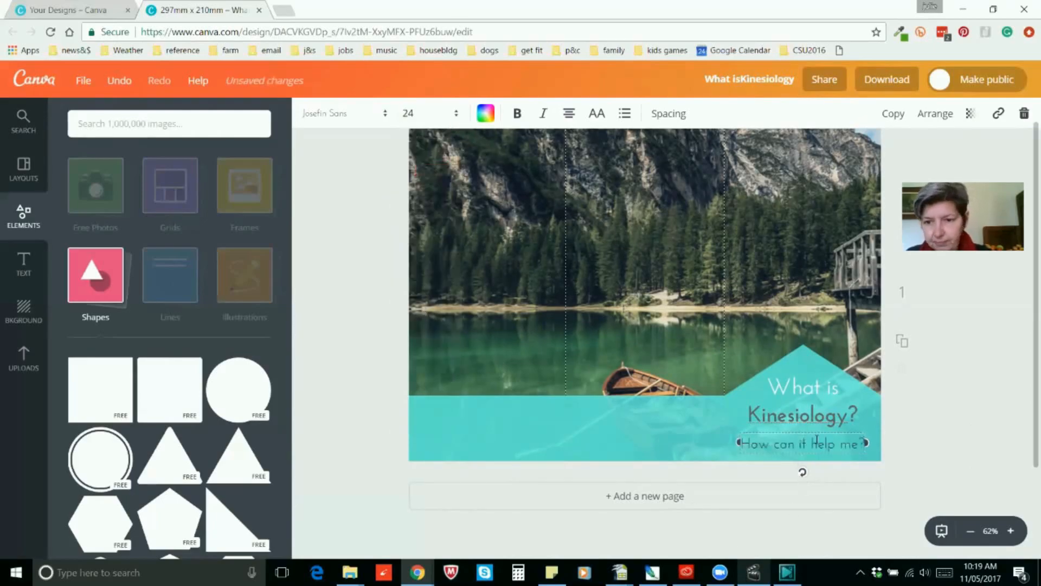
left_click(803, 442)
type("?")
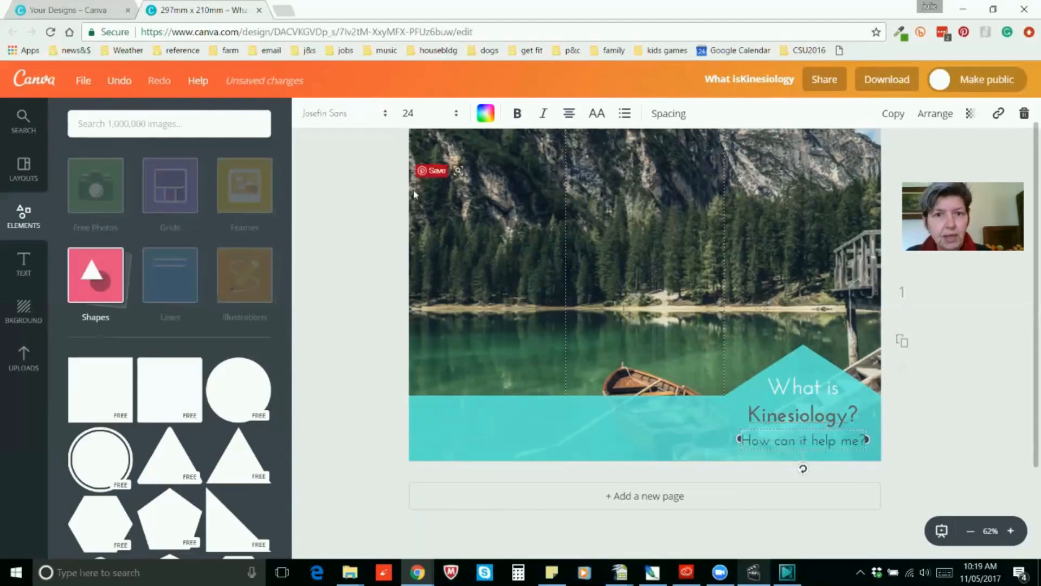
left_click(485, 113)
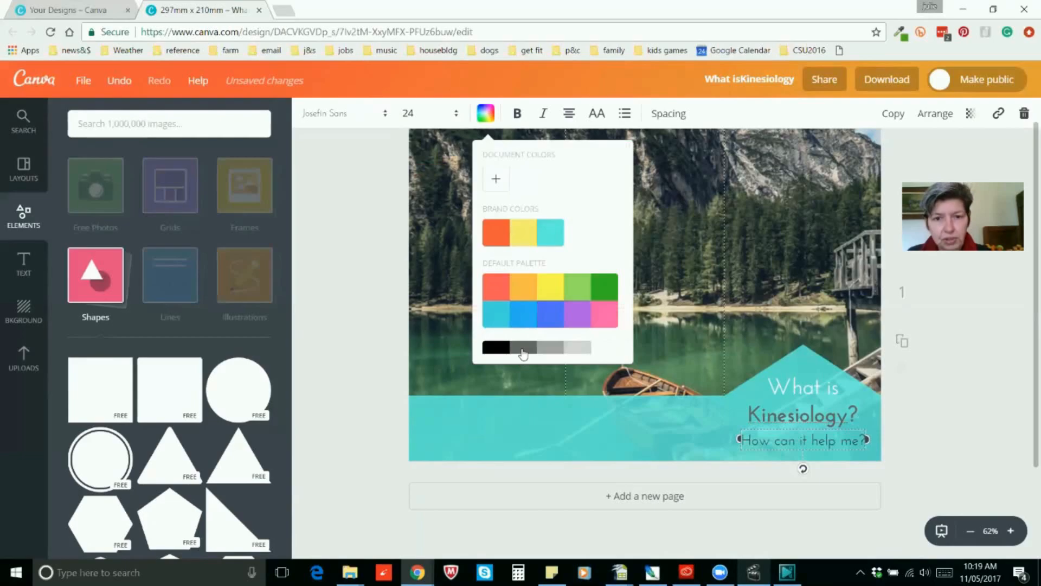
left_click(495, 347)
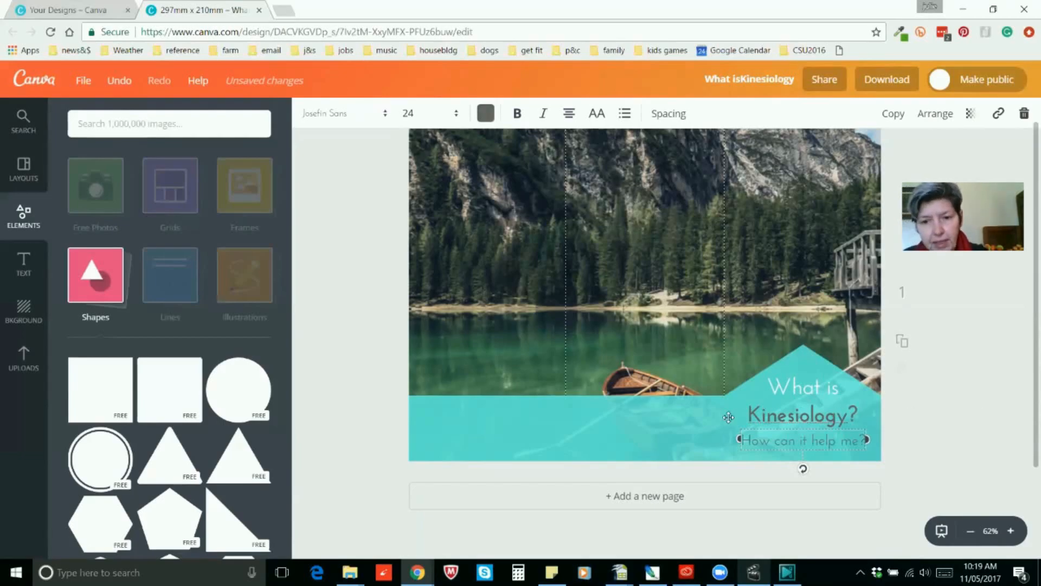
Step: Place the easeandflow.com.au graphic from Uploads, shrunk and moved onto the aqua band
left_click(24, 358)
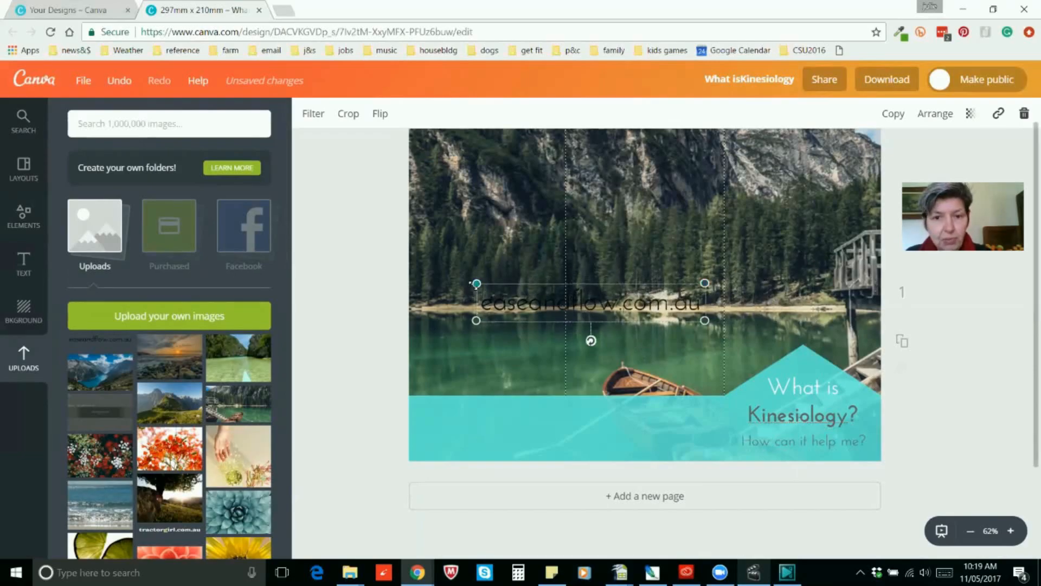
left_click_drag(588, 302, 644, 312)
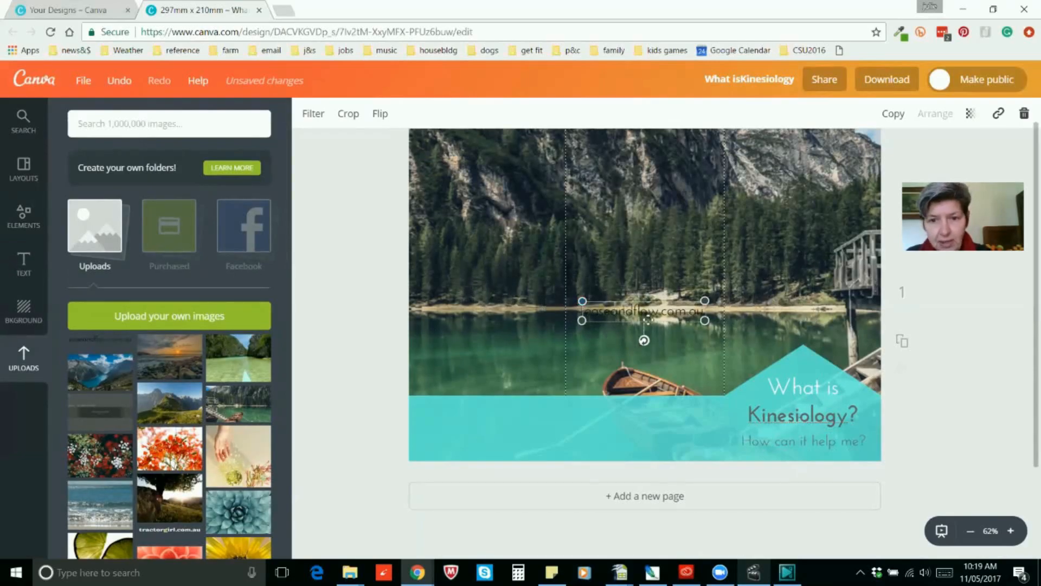
left_click_drag(645, 311, 645, 440)
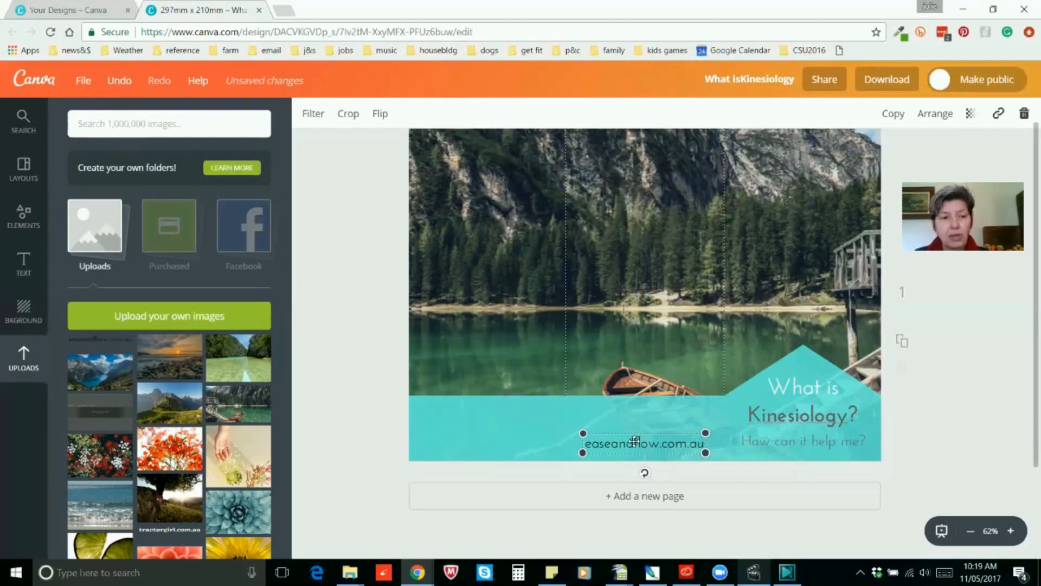
mouse_move(463, 473)
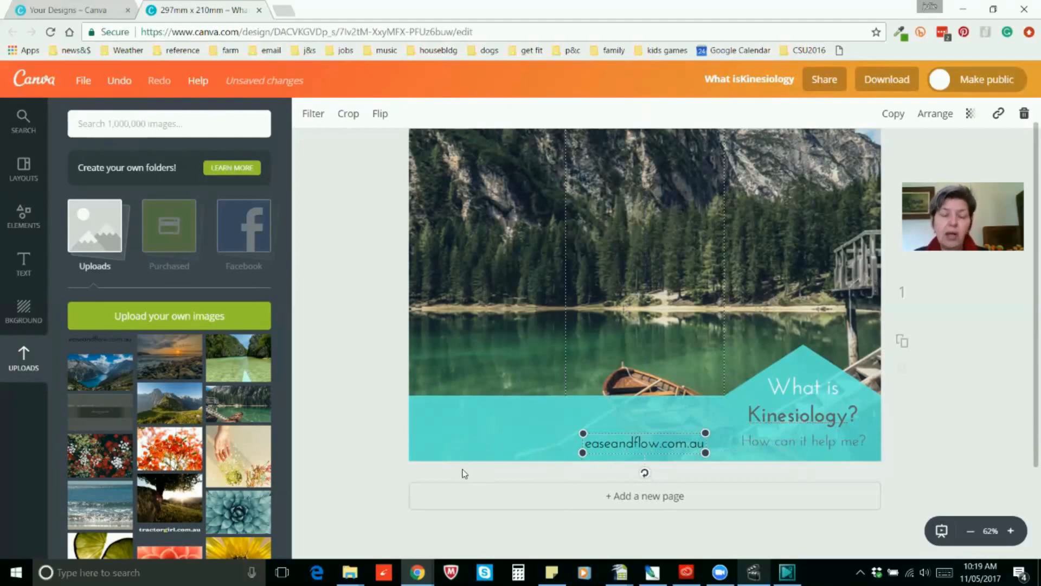
mouse_move(463, 445)
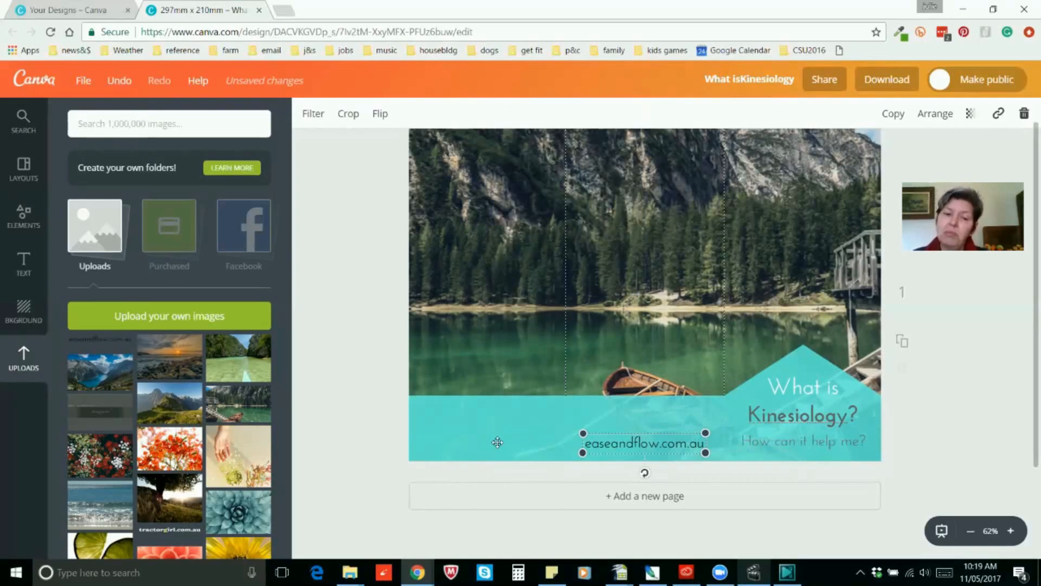
mouse_move(559, 447)
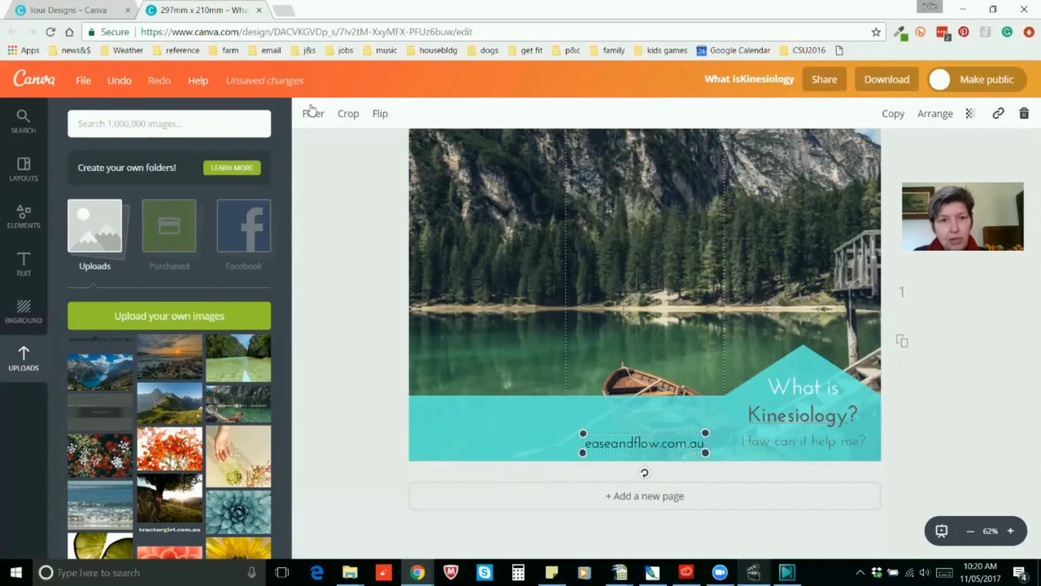
Step: Lighten the web-address graphic by raising its Brightness to about +17
left_click(313, 114)
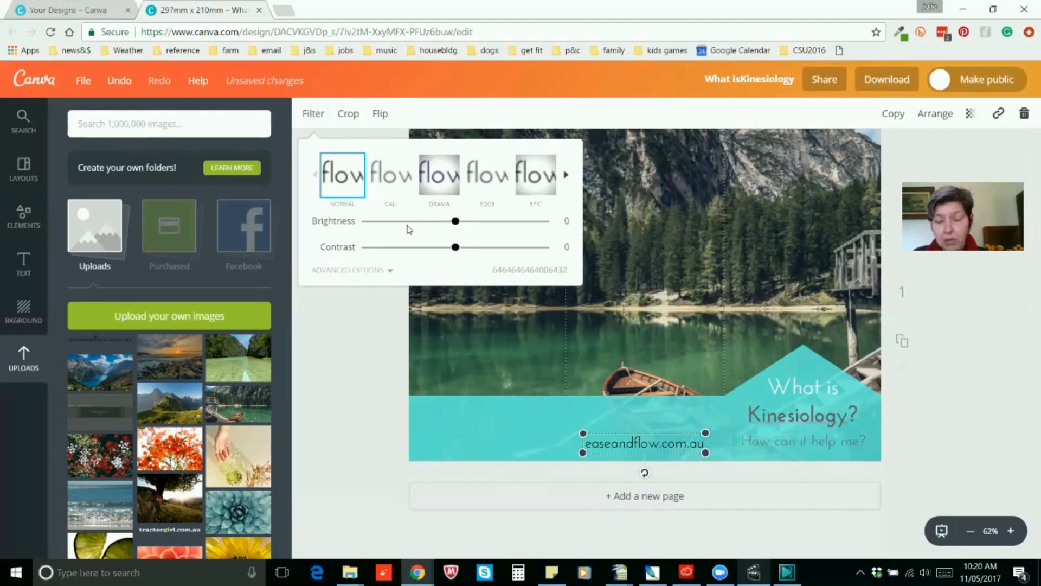
left_click_drag(454, 220, 472, 222)
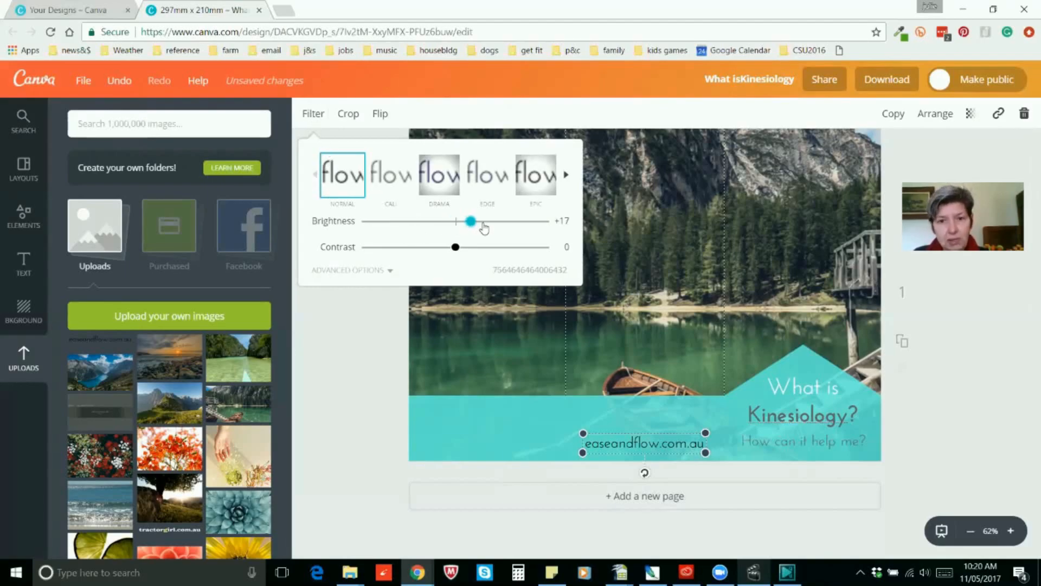
left_click_drag(472, 220, 505, 220)
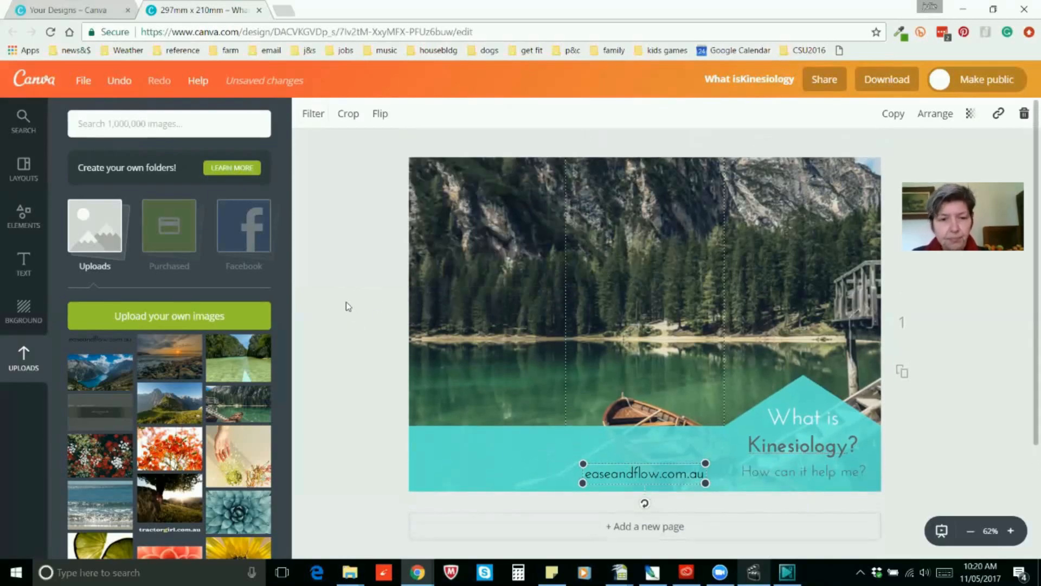
mouse_move(1026, 341)
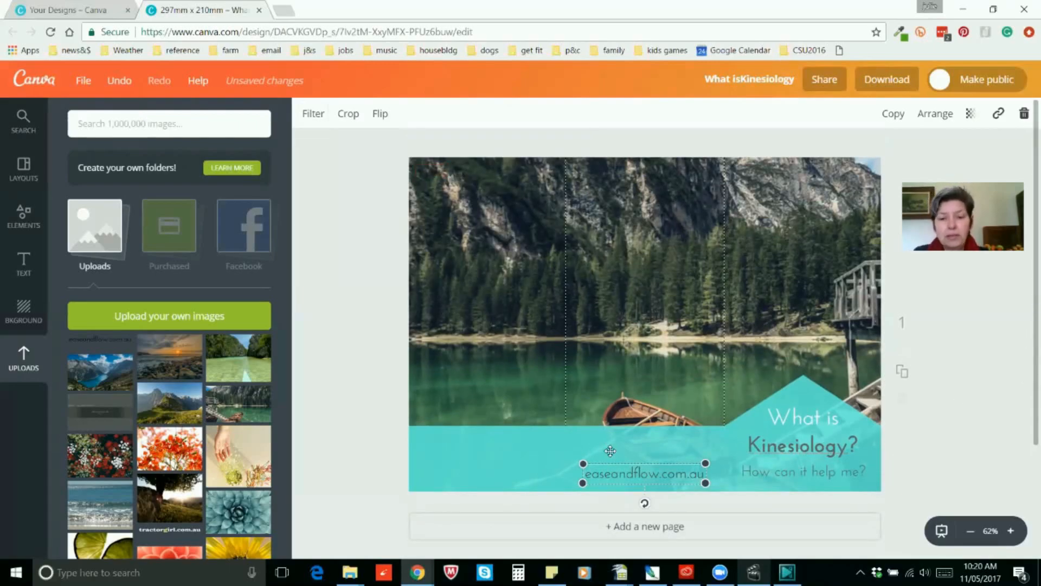
Step: Add a body text box above the web address reading 'Free information evening'
left_click(24, 260)
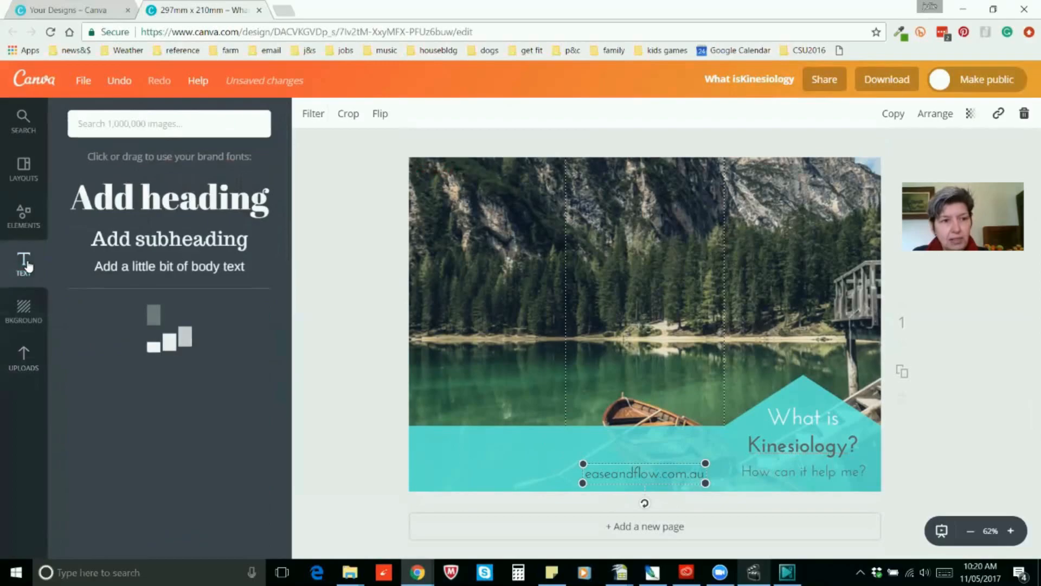
left_click(23, 261)
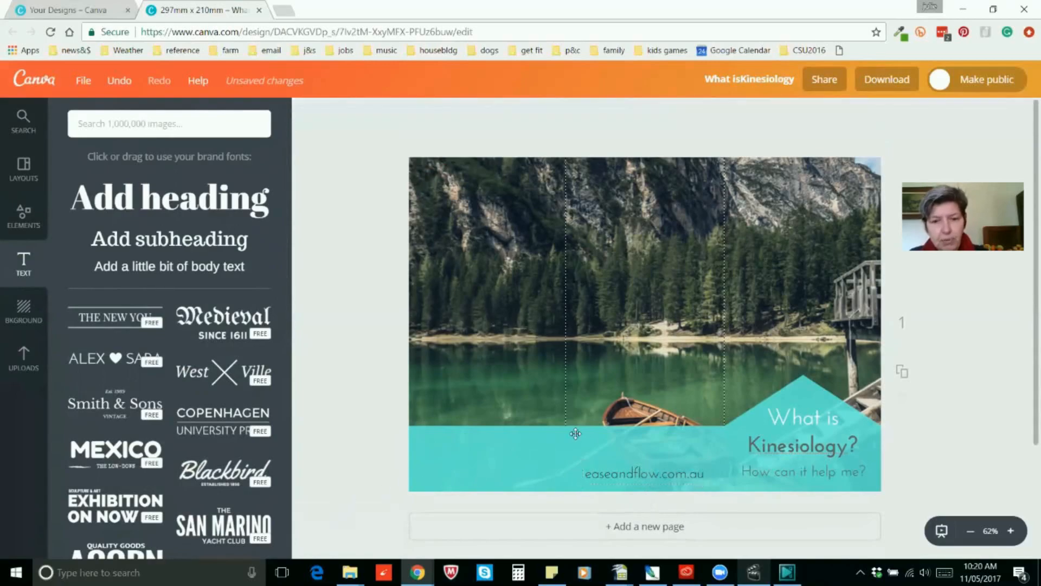
left_click(168, 267)
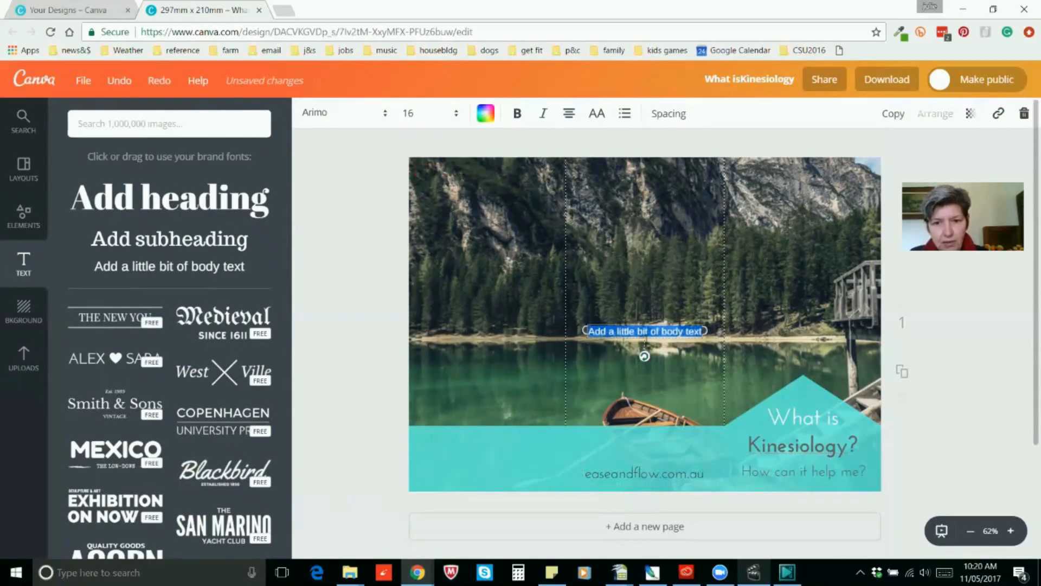
left_click_drag(644, 330, 644, 442)
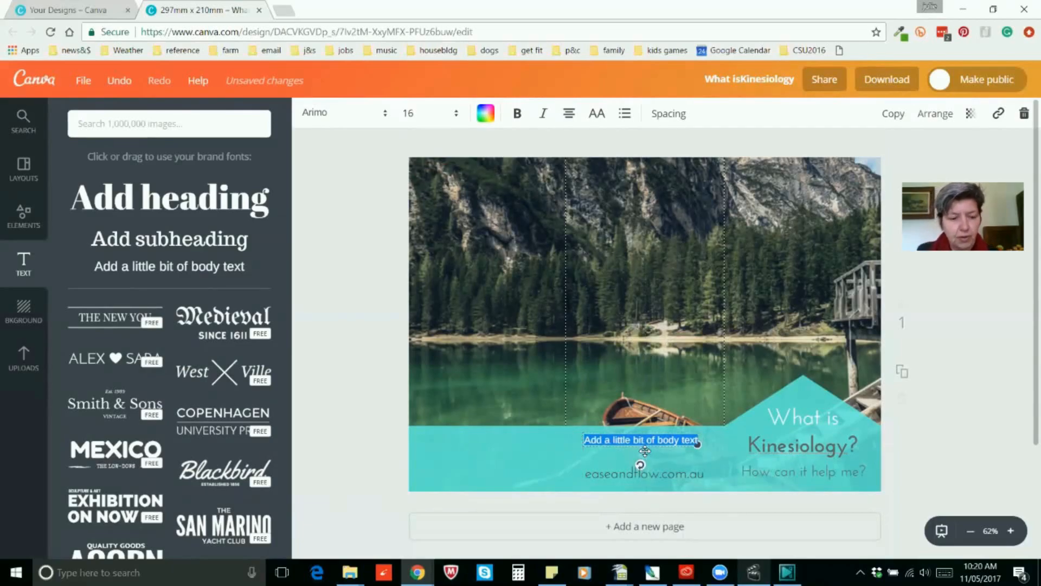
type("Free")
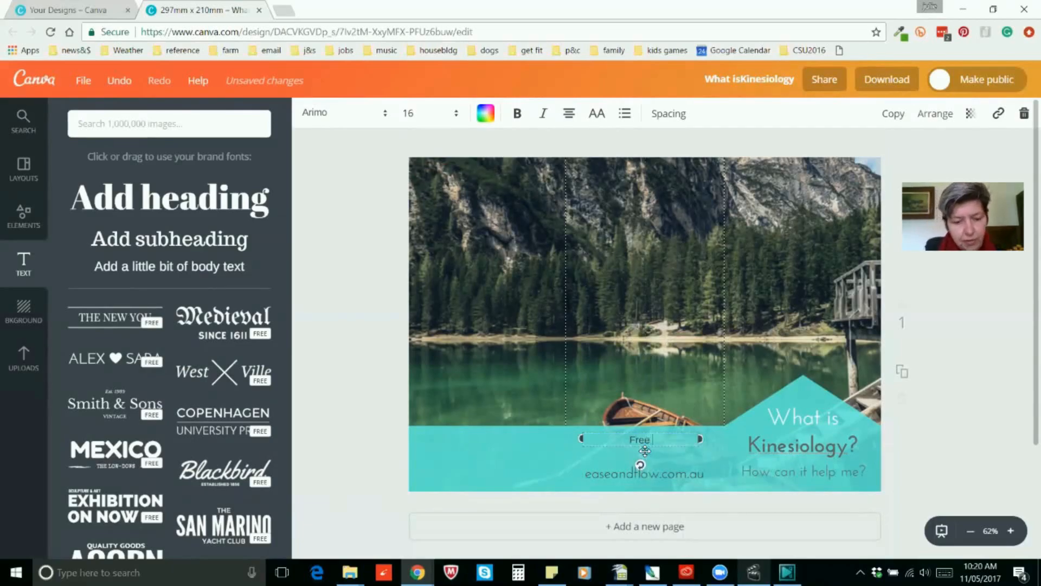
type("nformation")
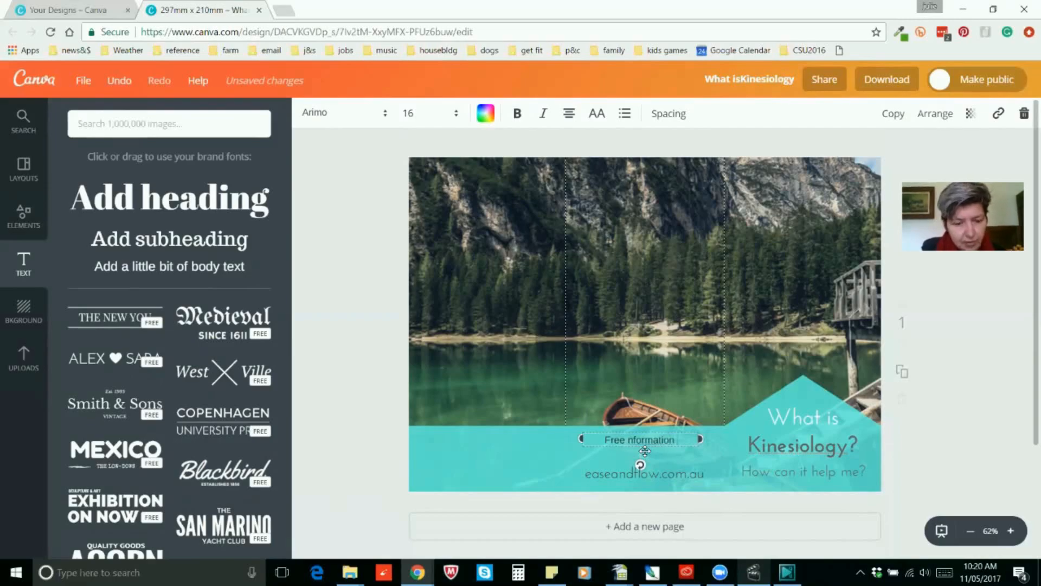
type("evening")
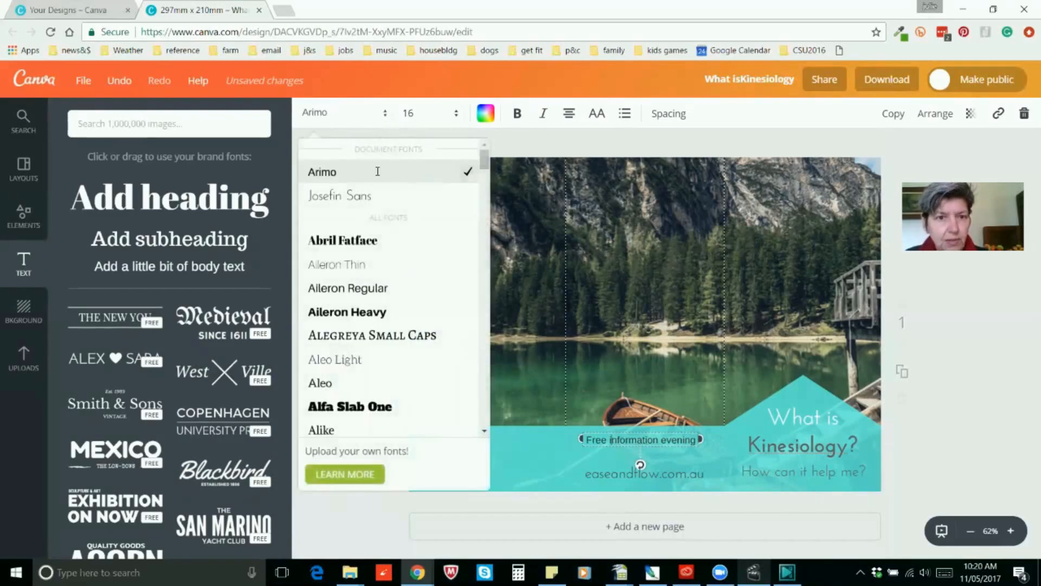
Step: Set the Free information evening line in Josefin Sans at size 24
left_click(339, 195)
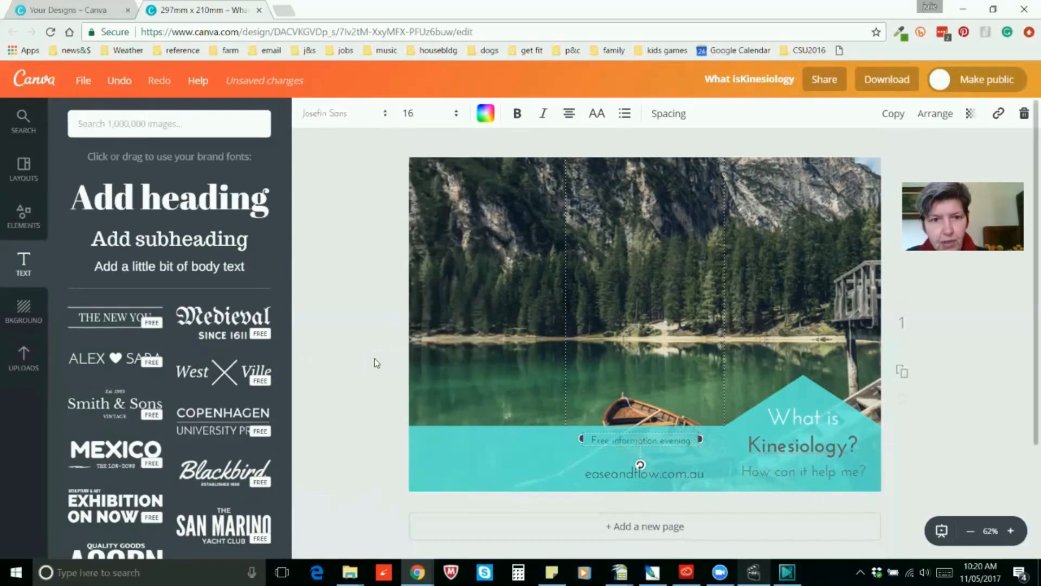
left_click(408, 112)
type("24")
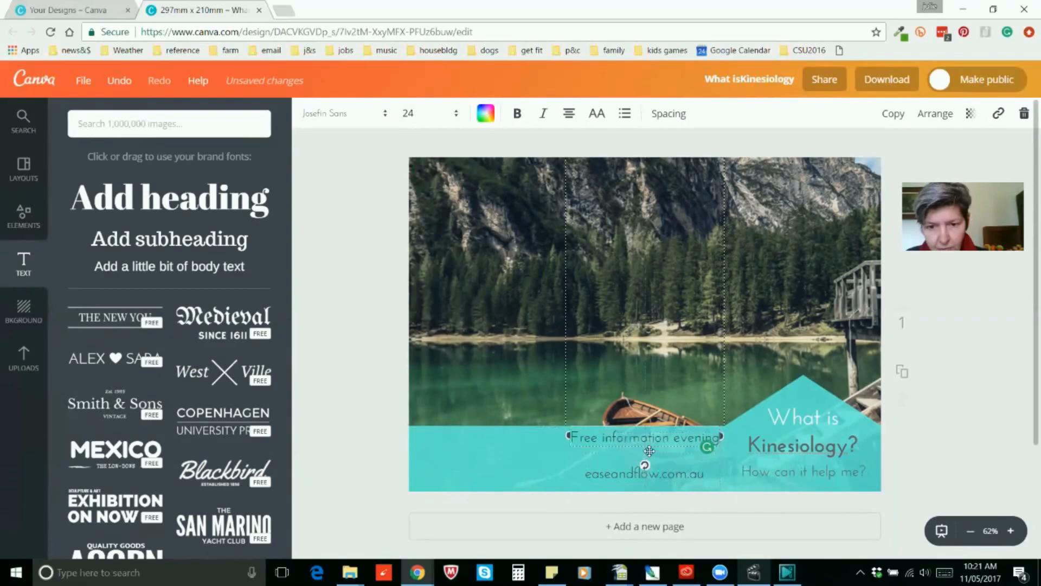
left_click(367, 284)
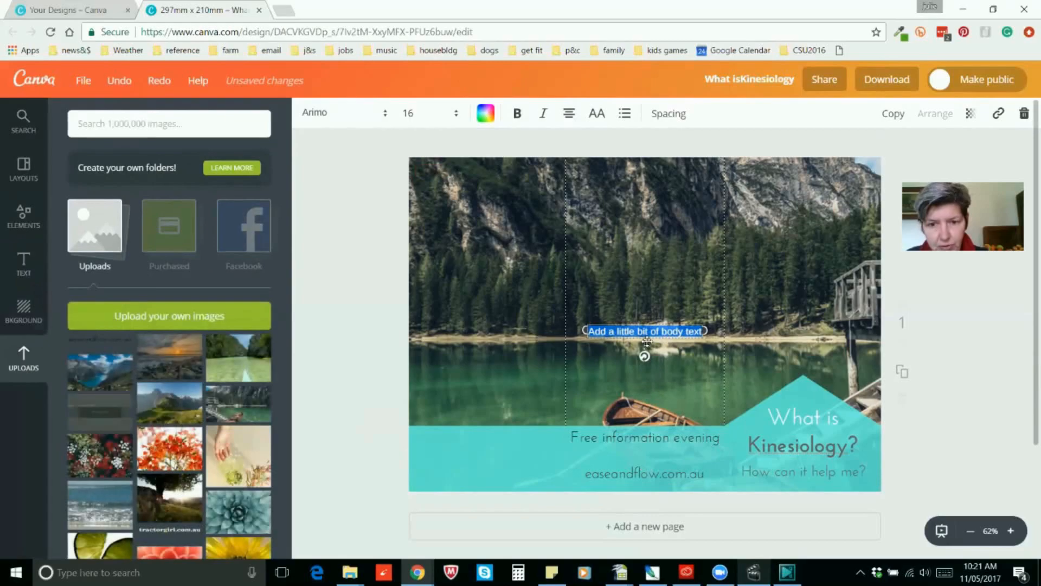
Step: Add a text box between the event line and web address reading '7pm 16th March, Community Centre'
left_click_drag(644, 330, 644, 454)
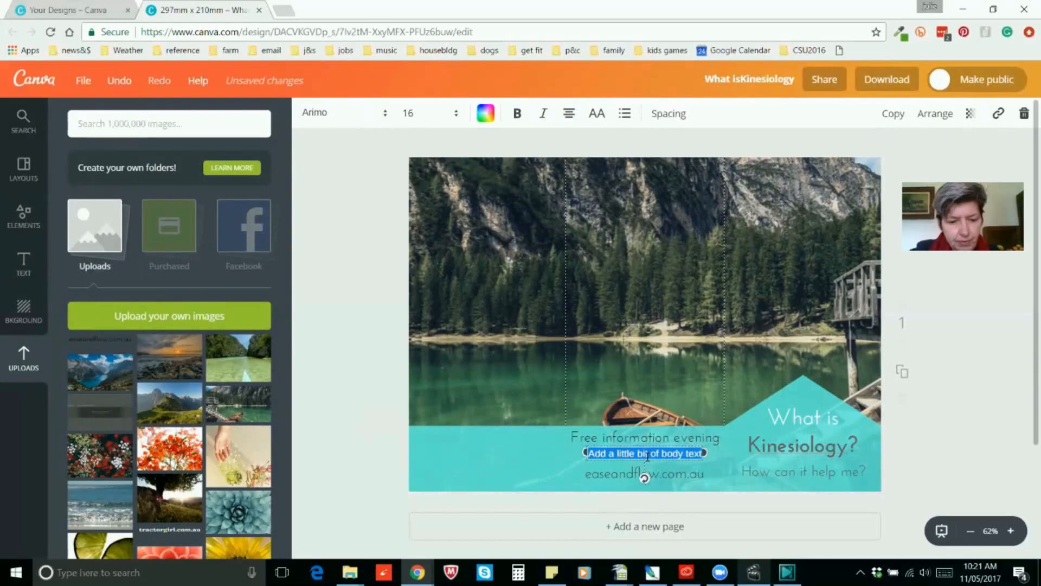
type("7pm")
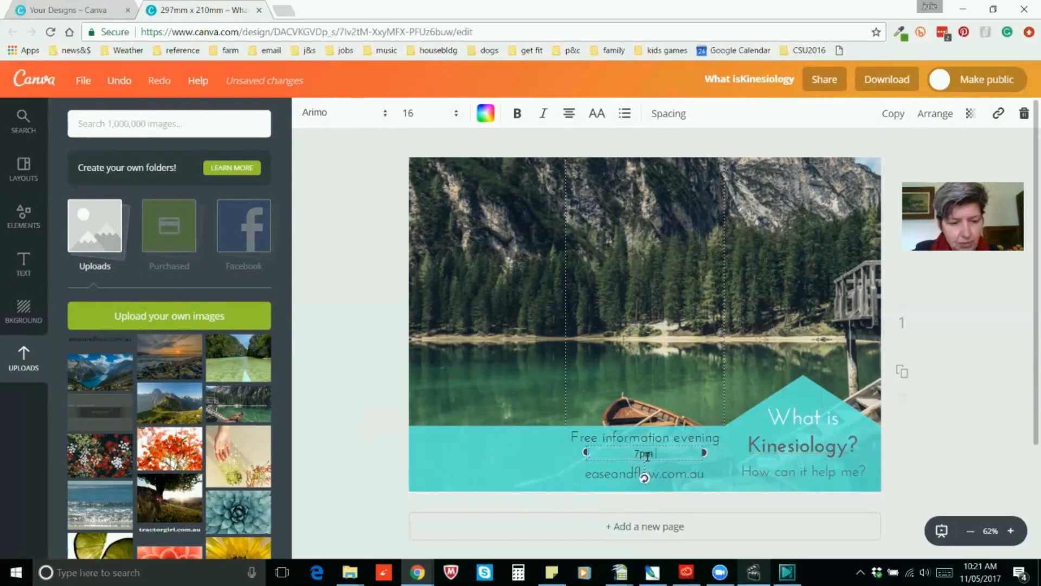
type("16th")
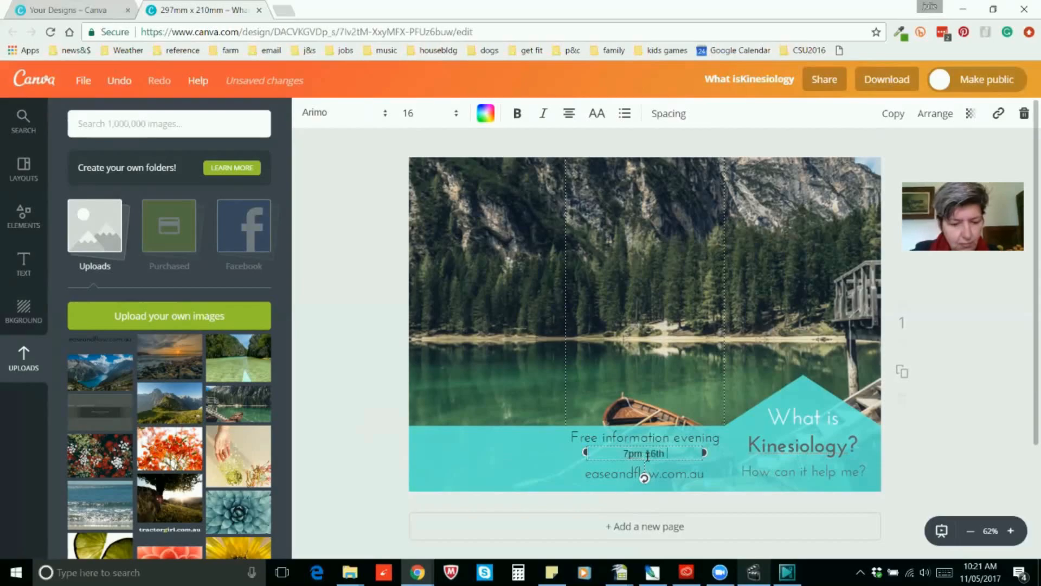
type("March")
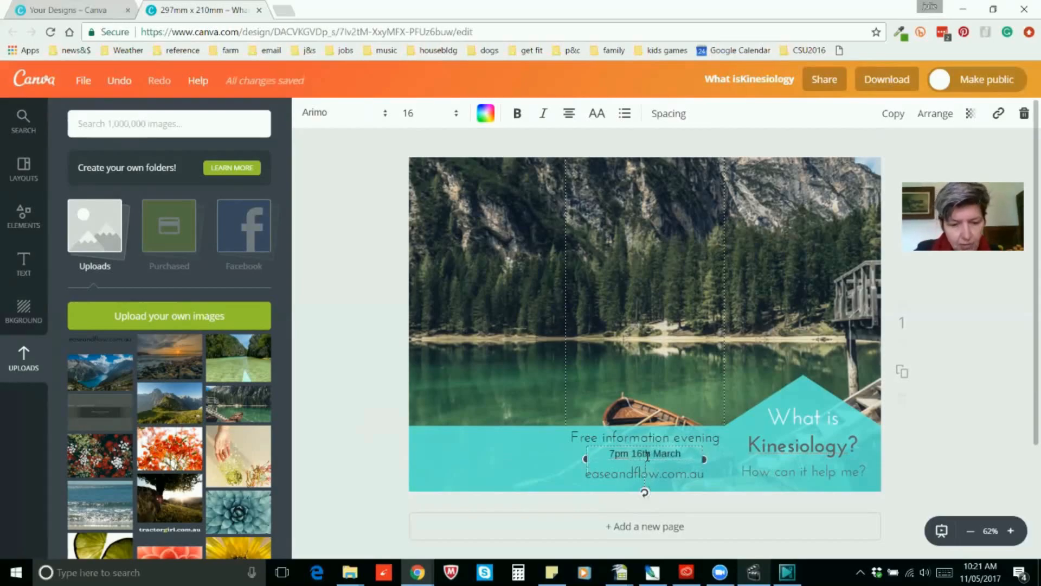
type("Community Centre")
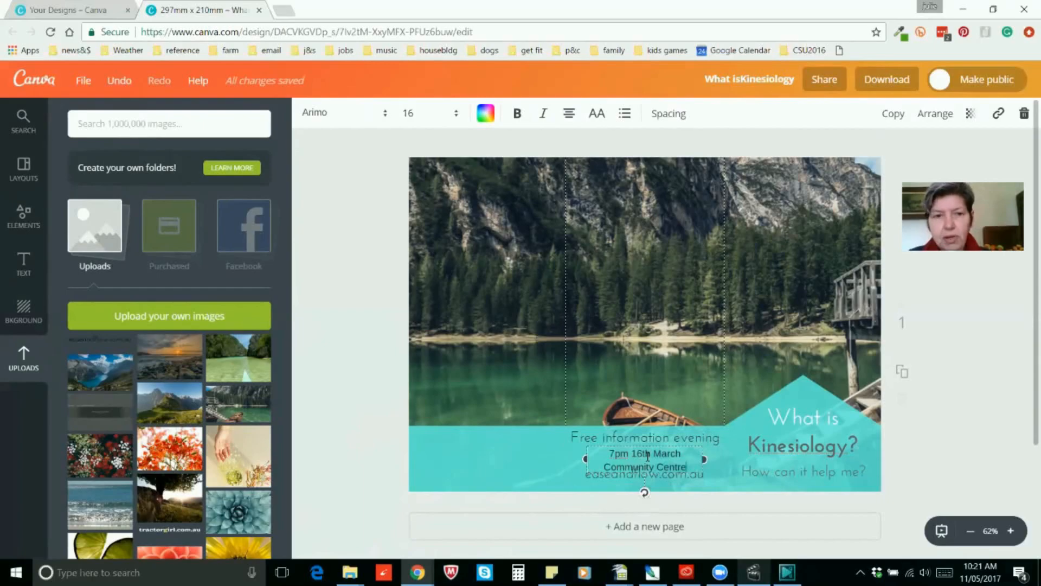
Step: Set the event details text in Josefin Sans
left_click(338, 113)
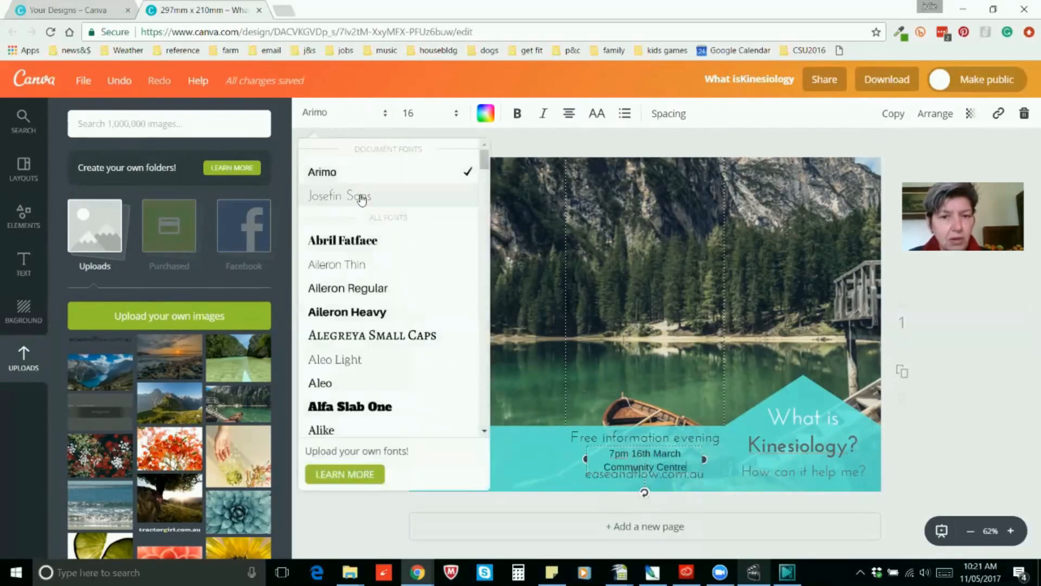
left_click(339, 195)
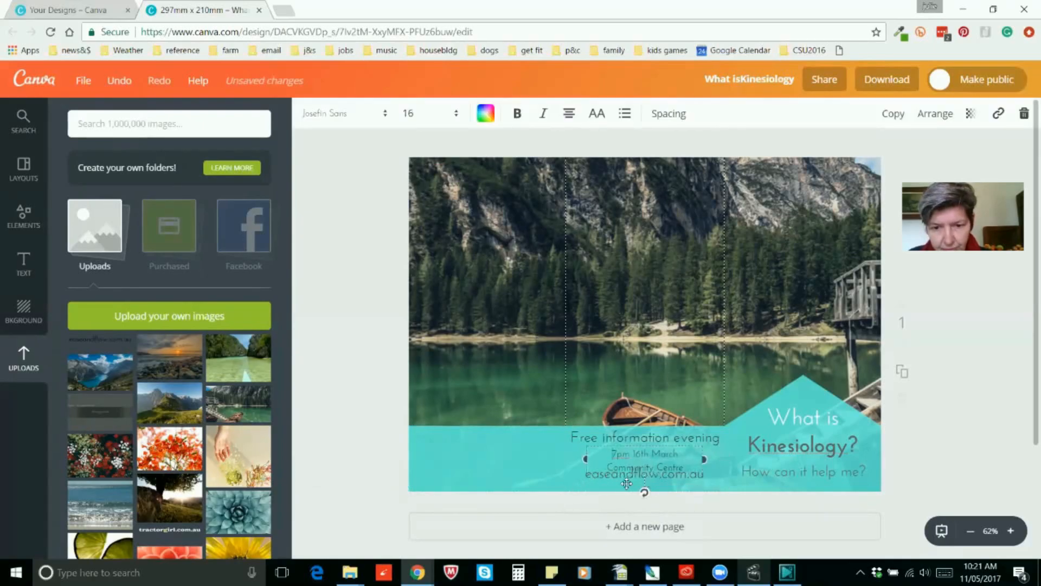
mouse_move(1026, 470)
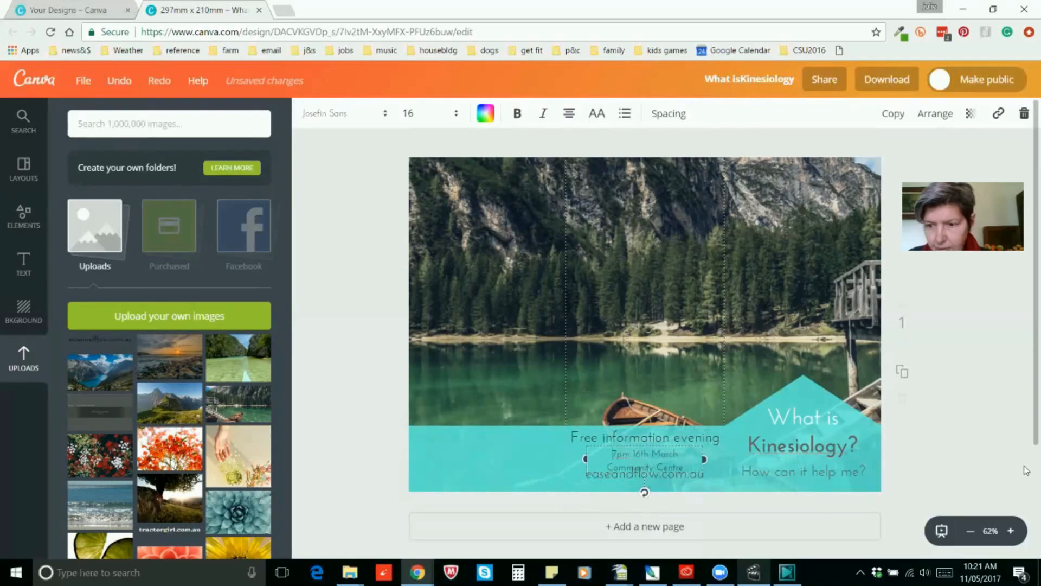
Step: Tighten the line height of the event details in the Spacing panel
left_click(1010, 530)
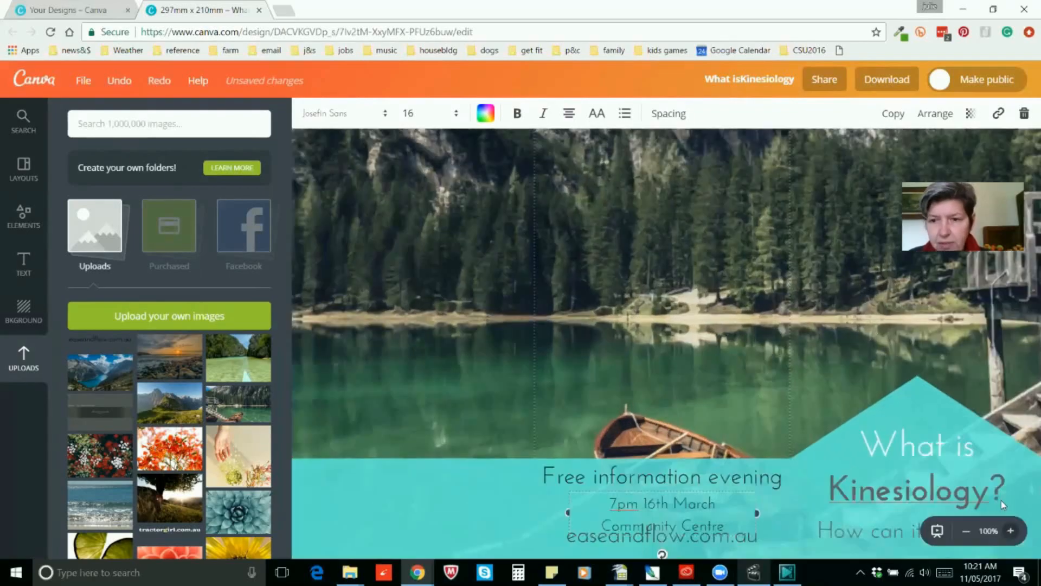
scroll("down", 3)
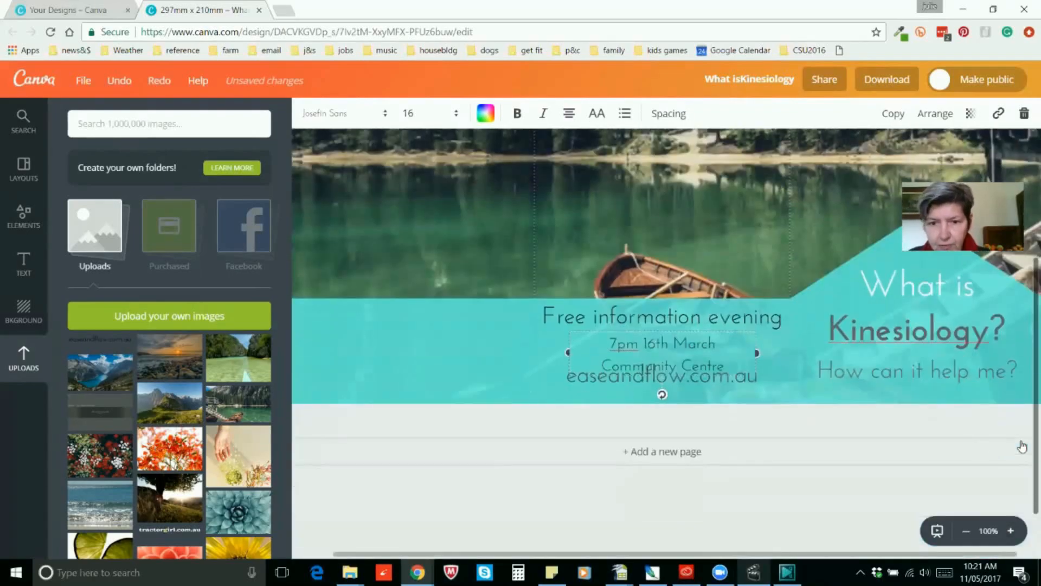
mouse_move(827, 181)
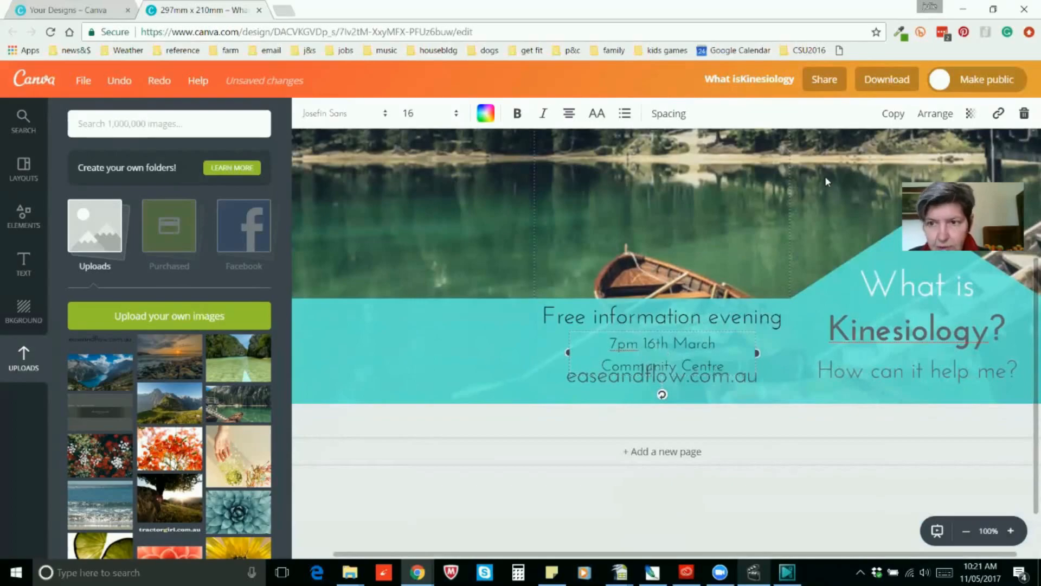
left_click(668, 114)
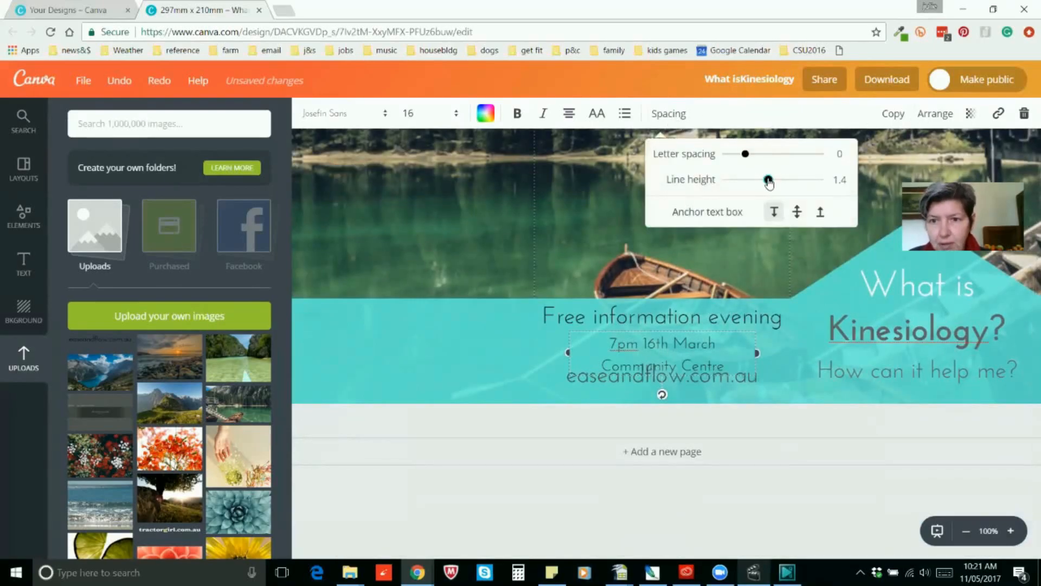
left_click_drag(768, 180, 757, 180)
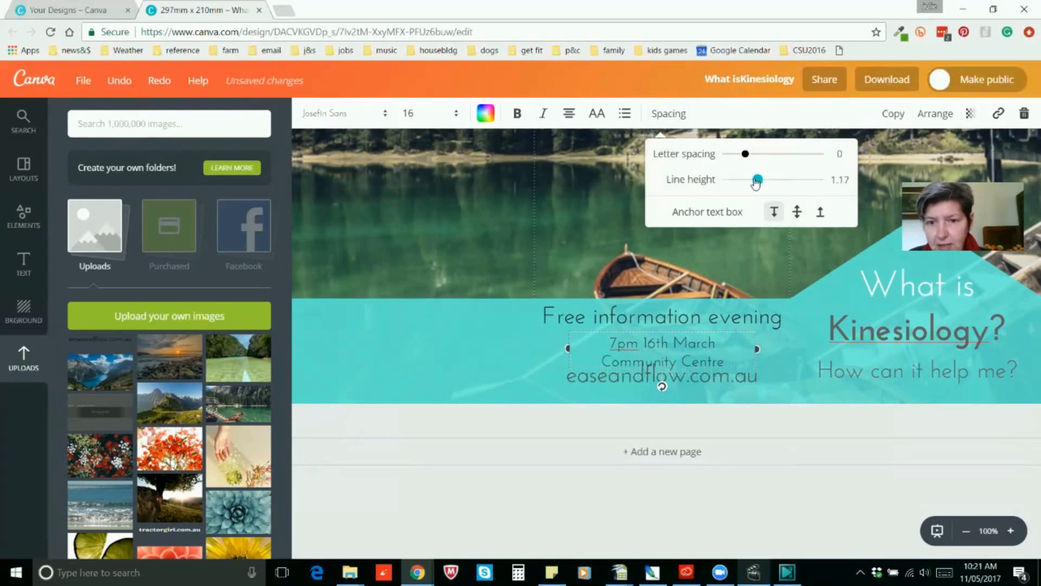
left_click_drag(757, 179, 752, 179)
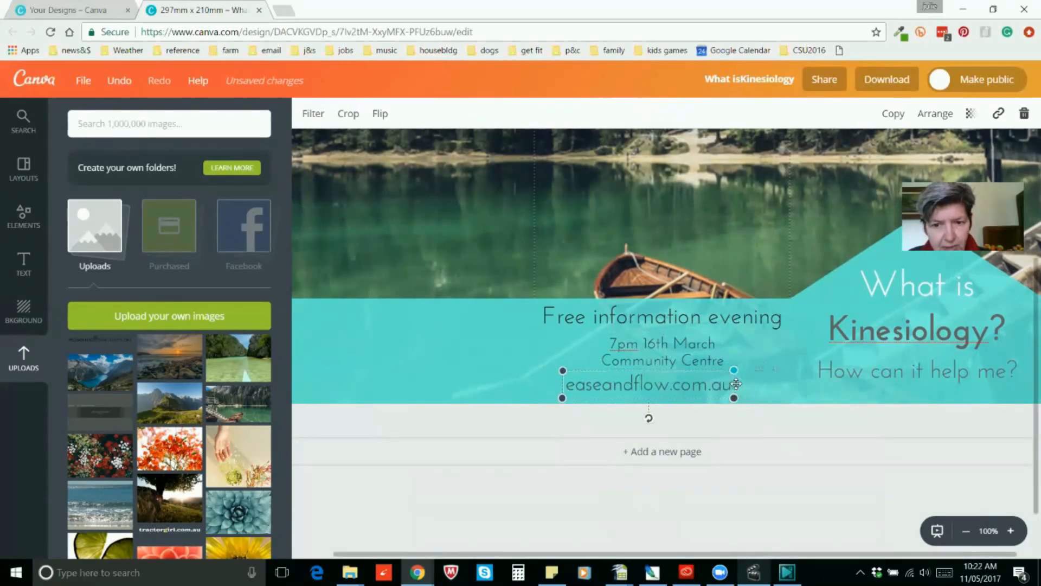
Step: Narrow the easeandflow.com.au box and centre it beneath Community Centre
left_click_drag(735, 380, 722, 379)
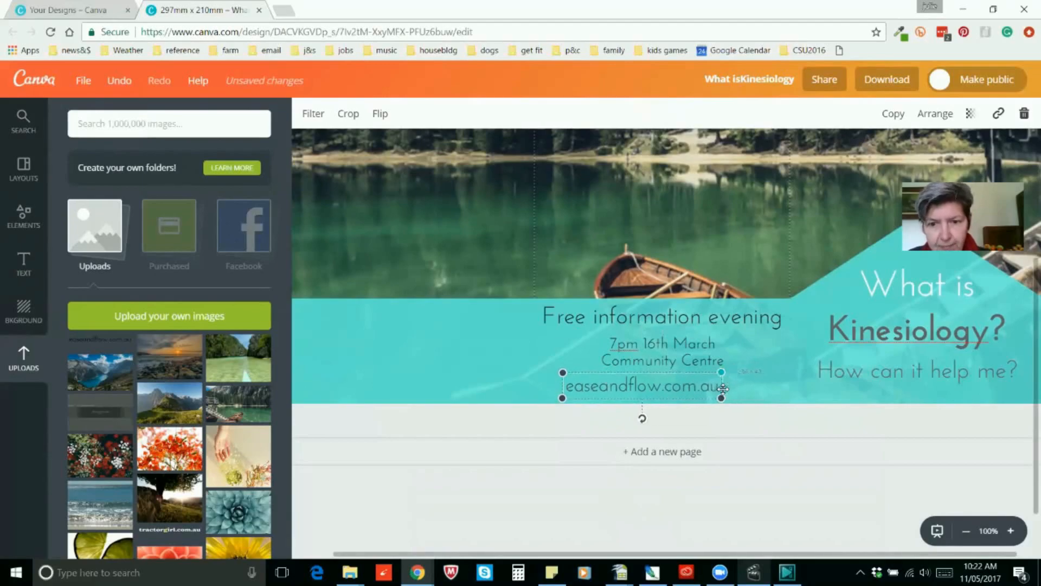
left_click_drag(642, 385, 662, 389)
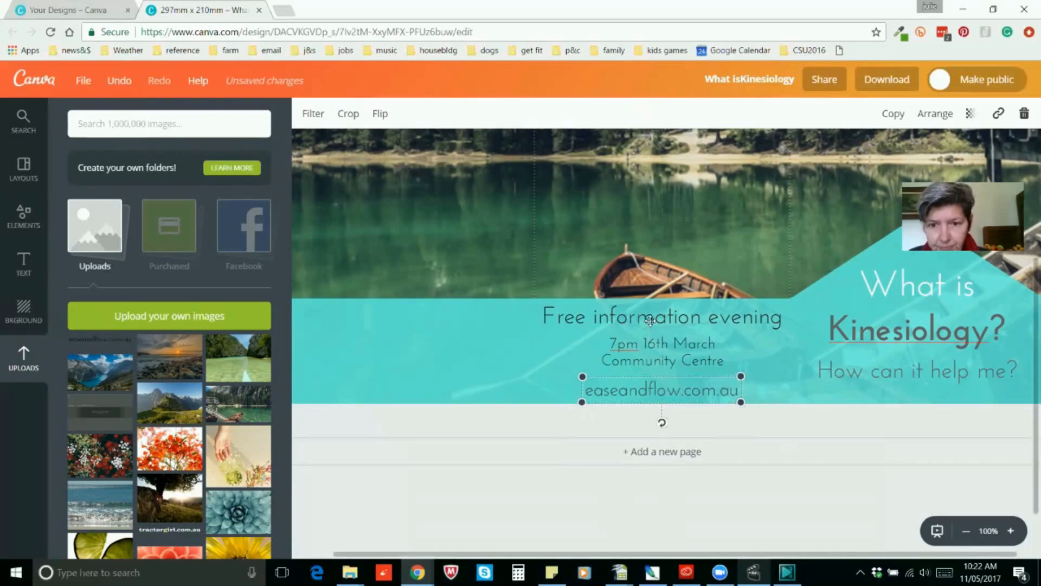
left_click(662, 316)
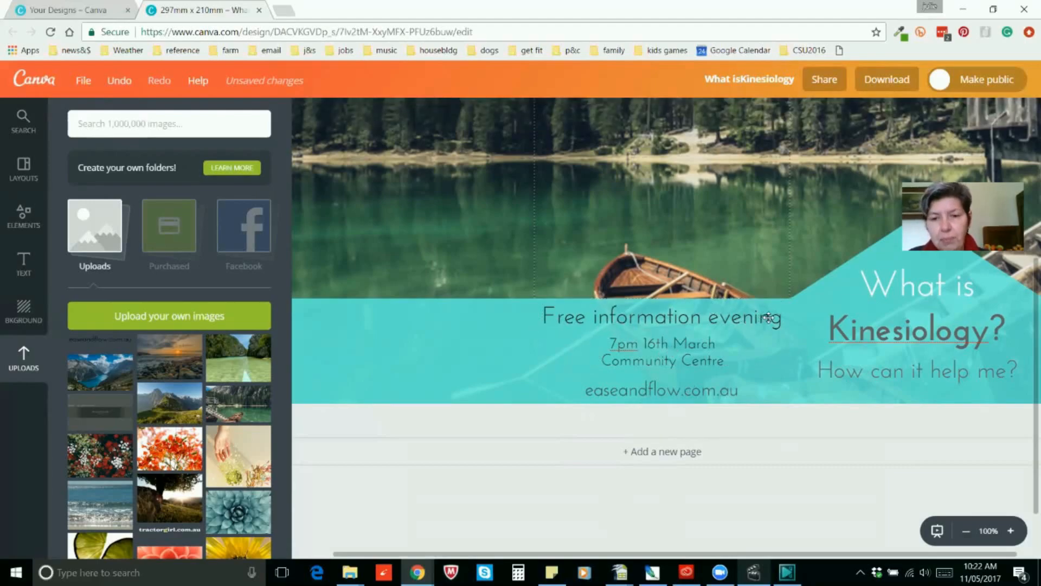
mouse_move(656, 368)
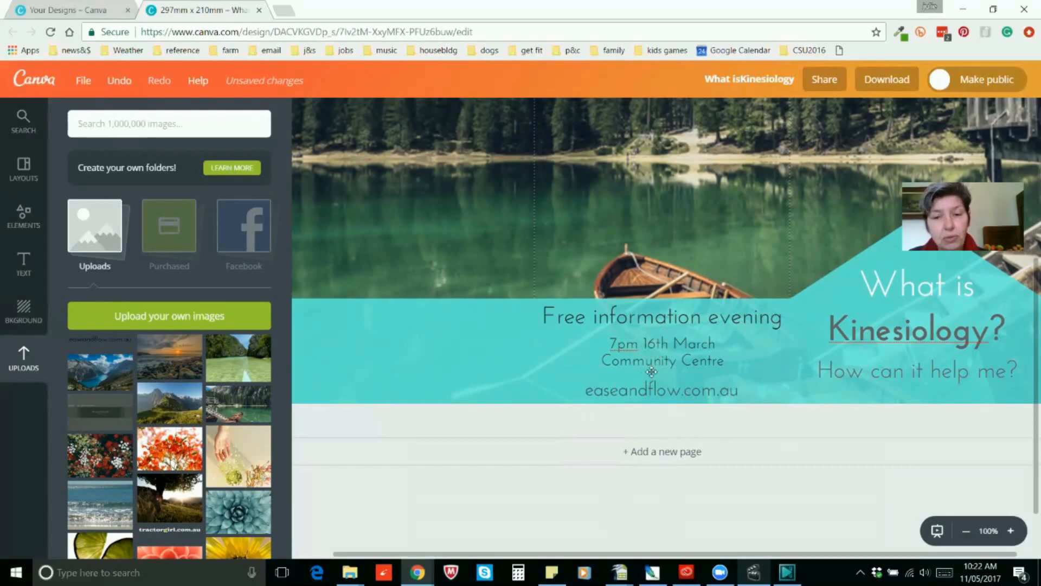
mouse_move(648, 354)
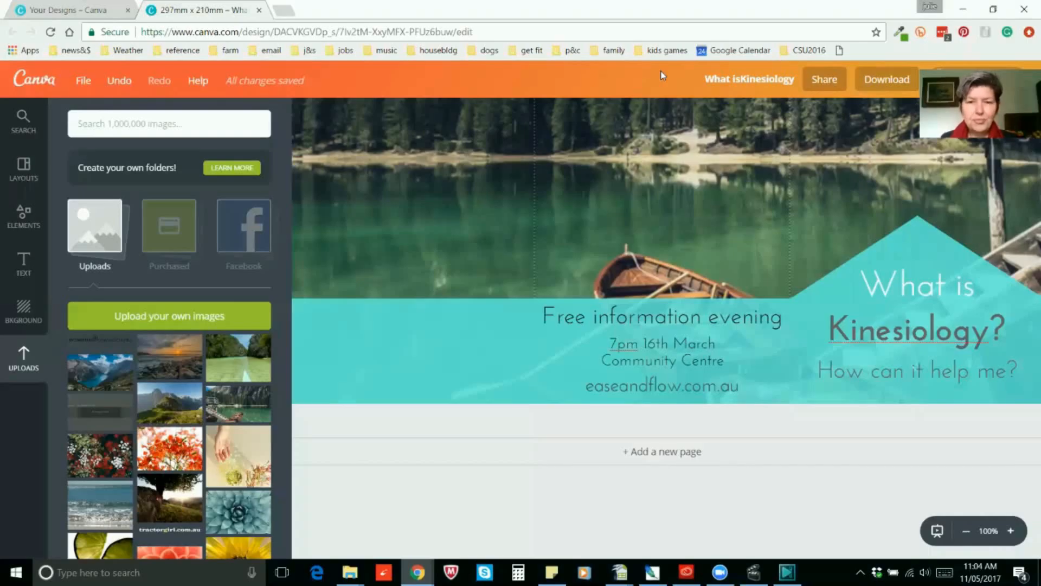
mouse_move(393, 416)
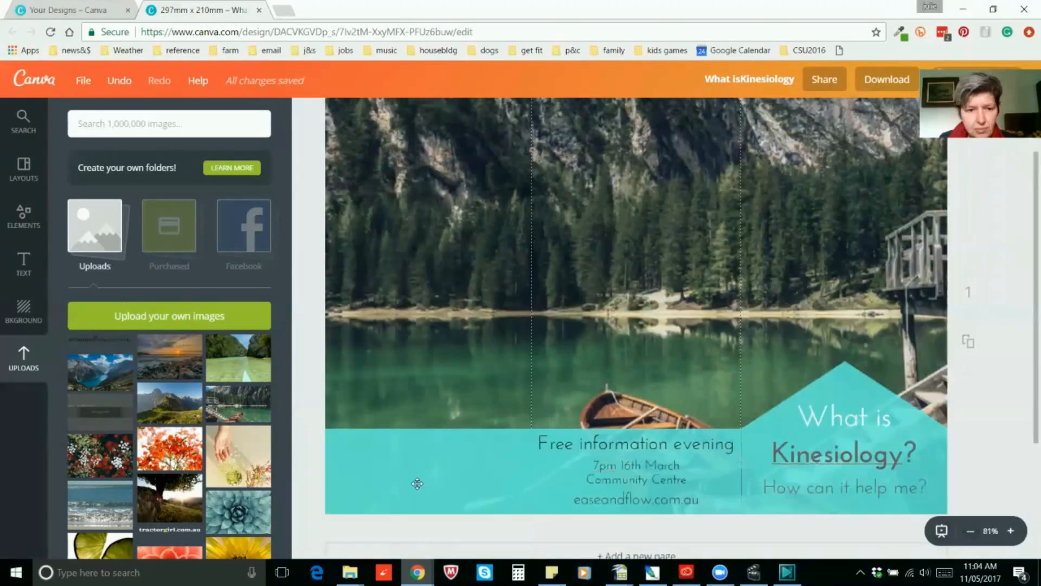
Step: Add a body text box on the left of the aqua band for the teaser
left_click(416, 484)
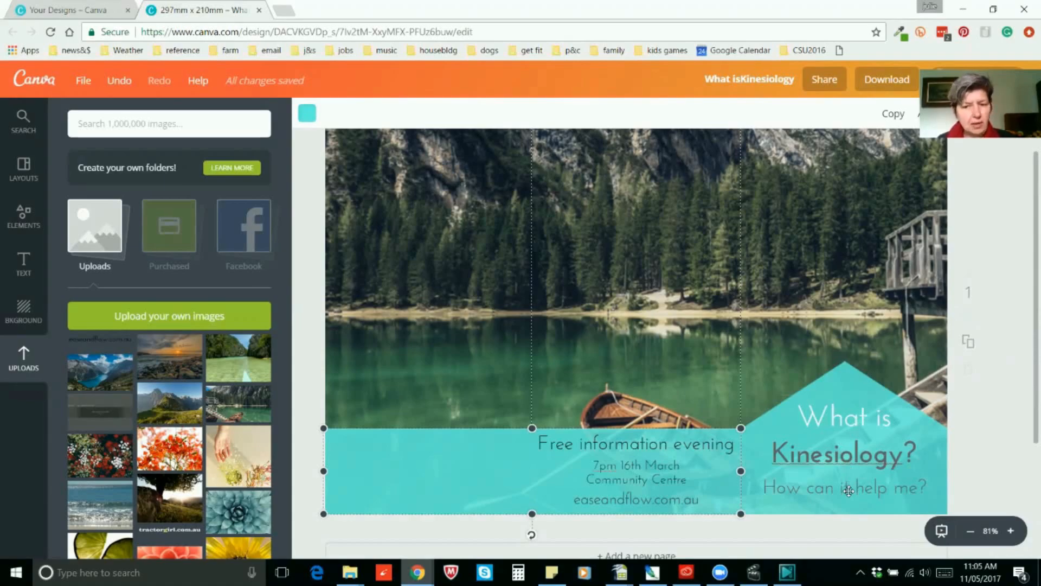
left_click(364, 537)
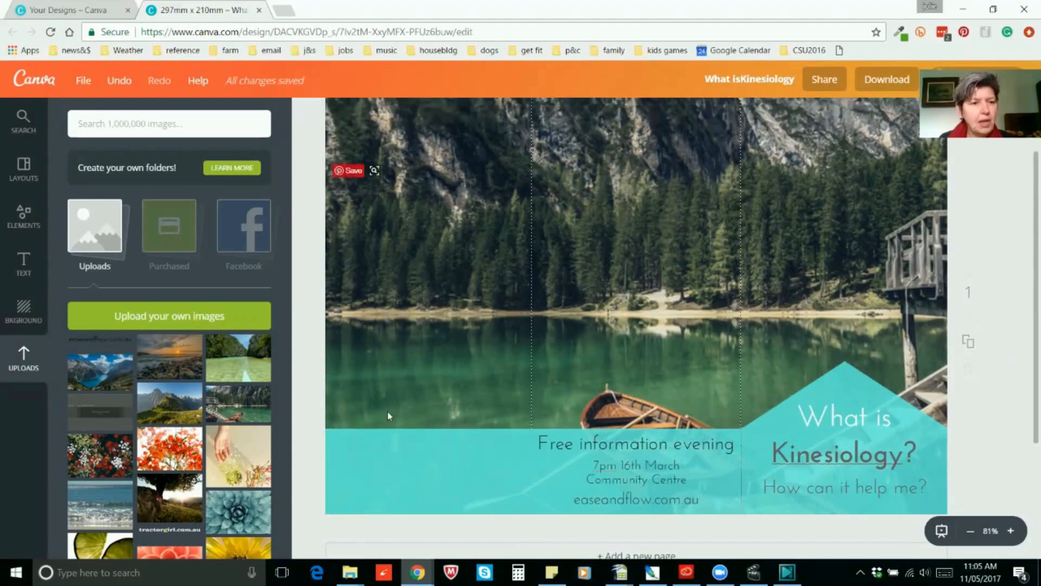
mouse_move(521, 152)
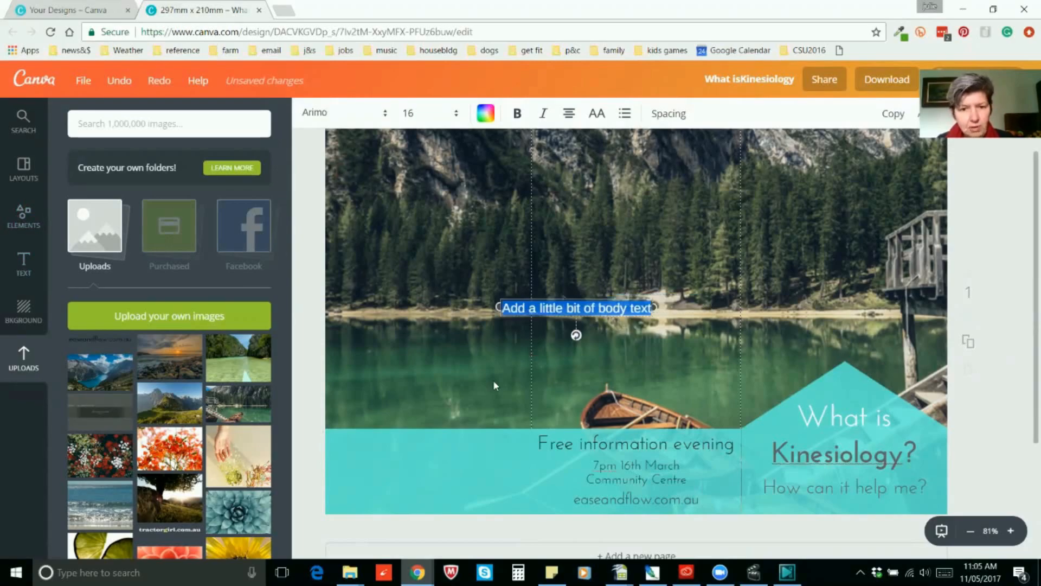
left_click_drag(576, 307, 431, 469)
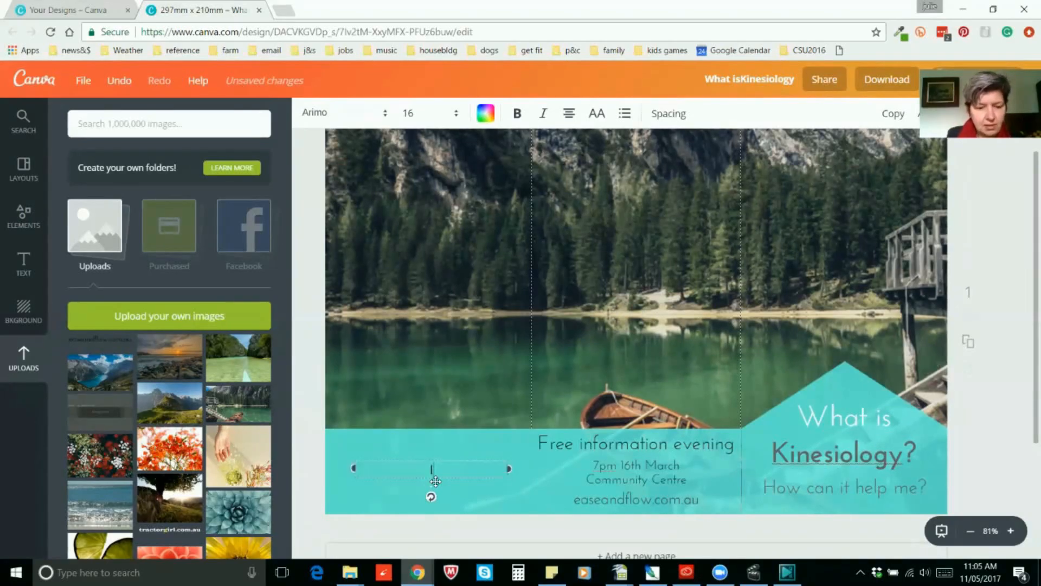
Step: Type the four-line teaser 'Imagine if there was more ease and flow in your life...'
type("Imagine")
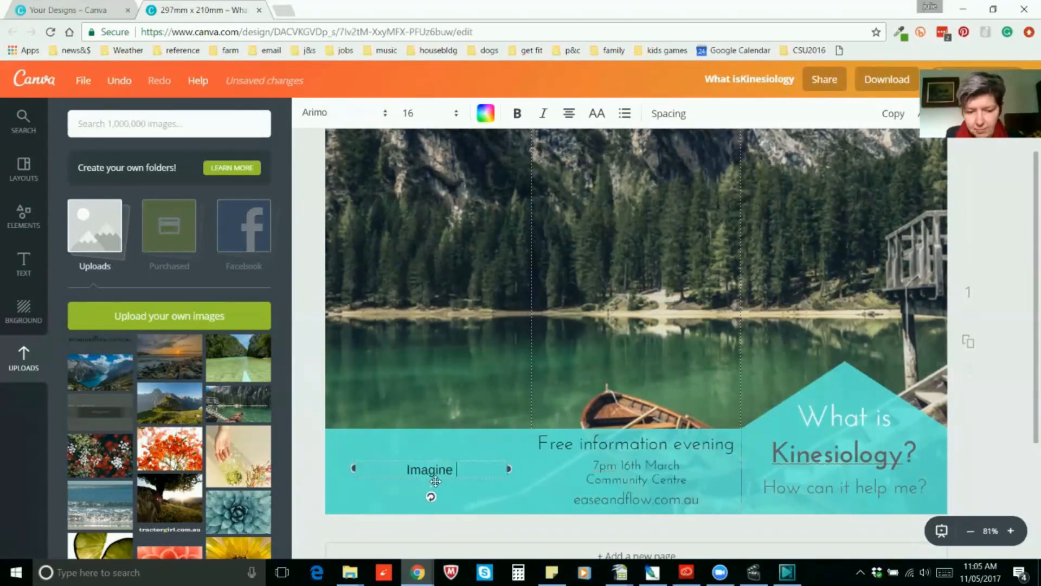
type("if")
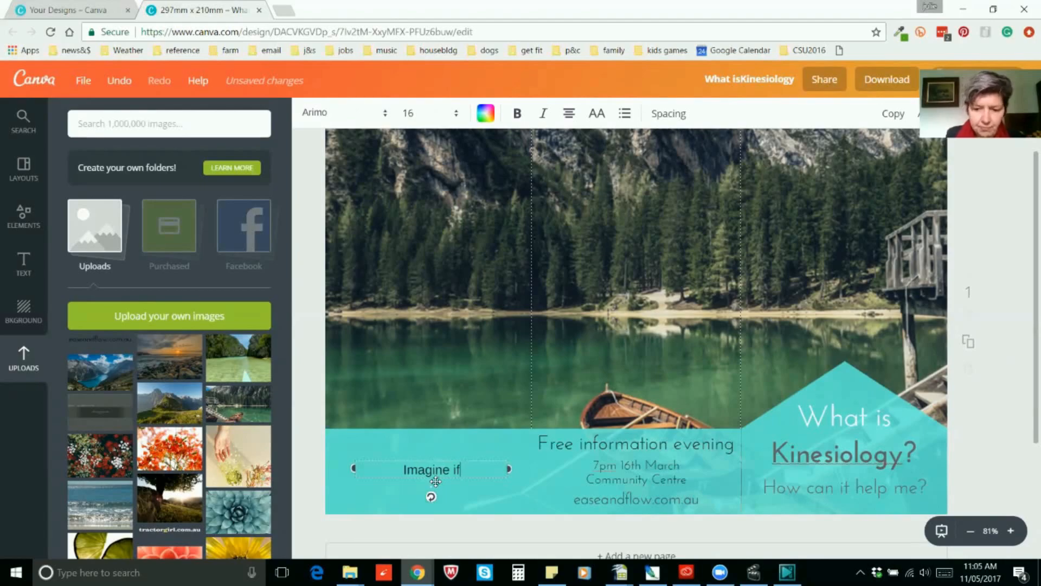
type("there")
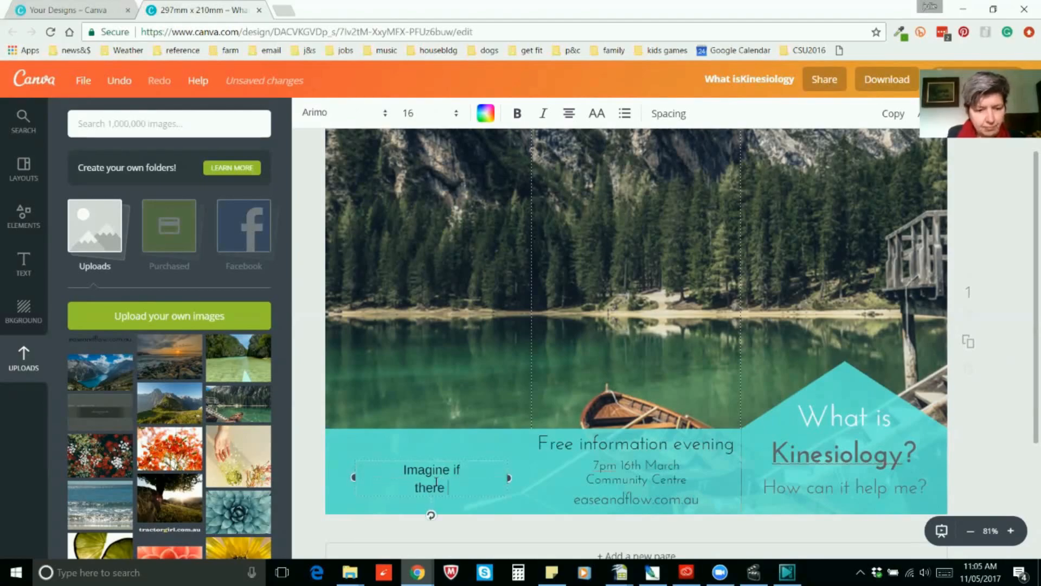
type("was more")
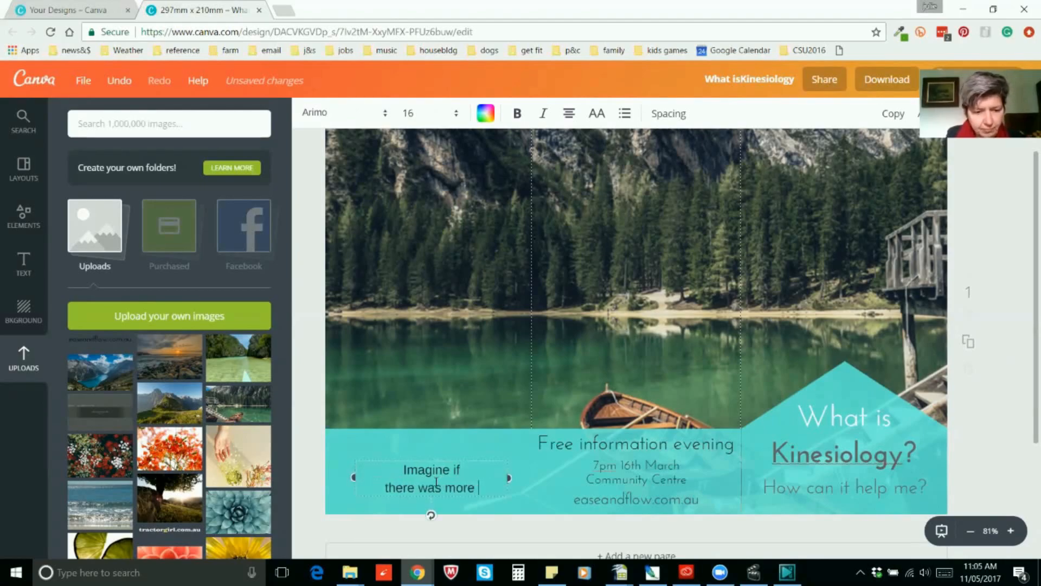
type("ea")
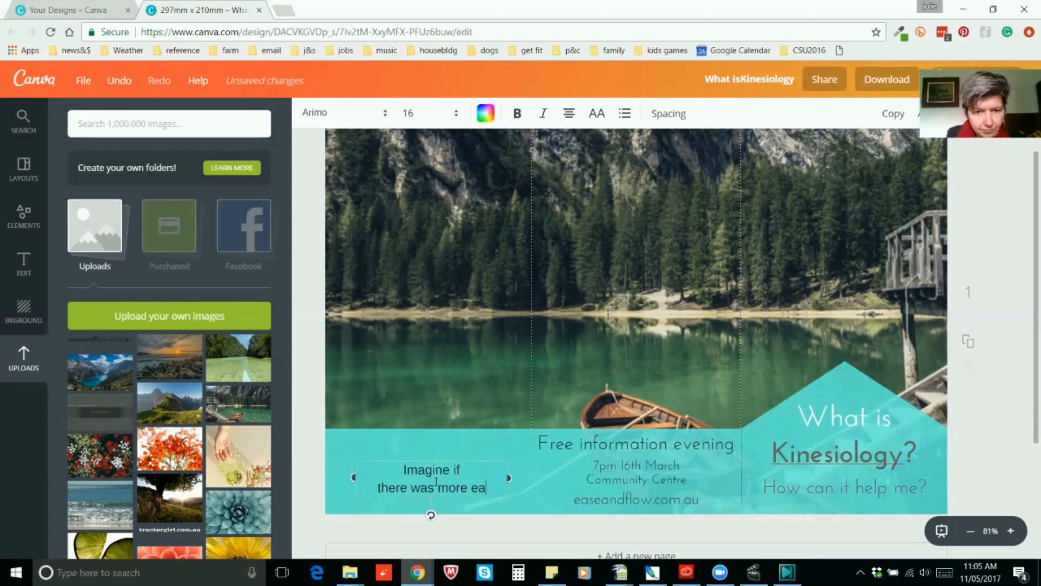
key("Backspace")
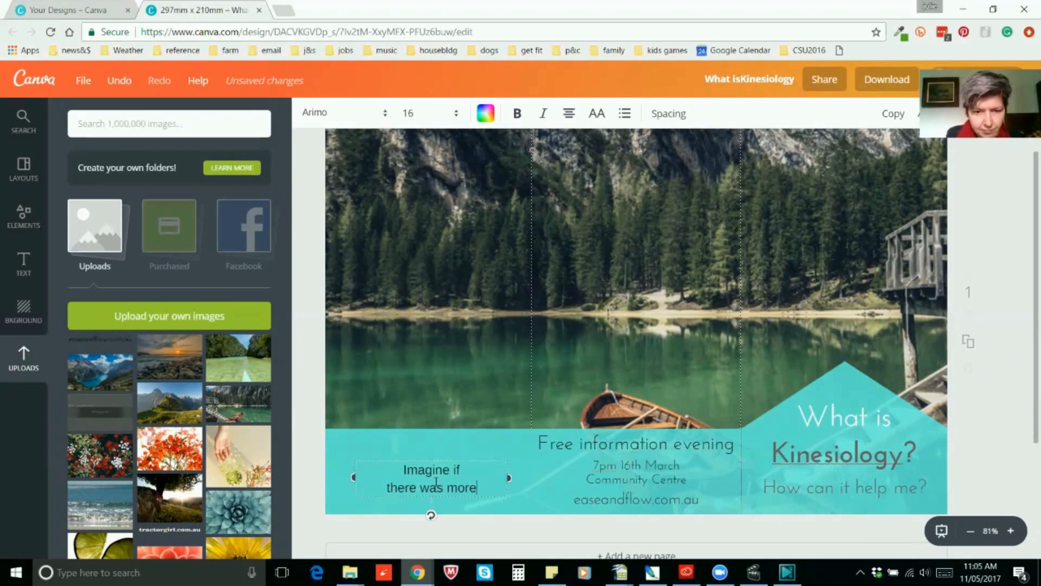
type("ease and flow")
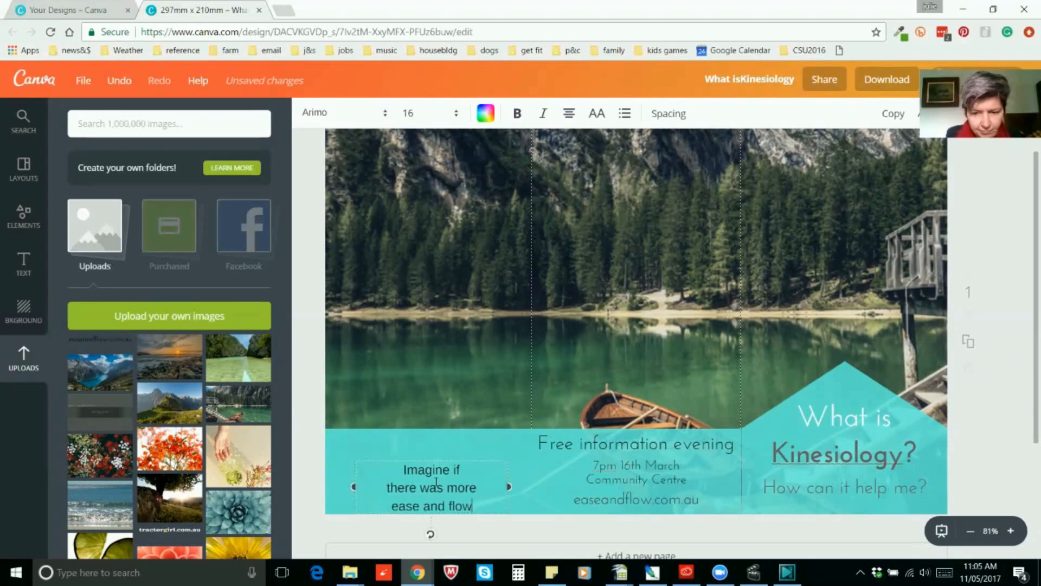
type("in your life")
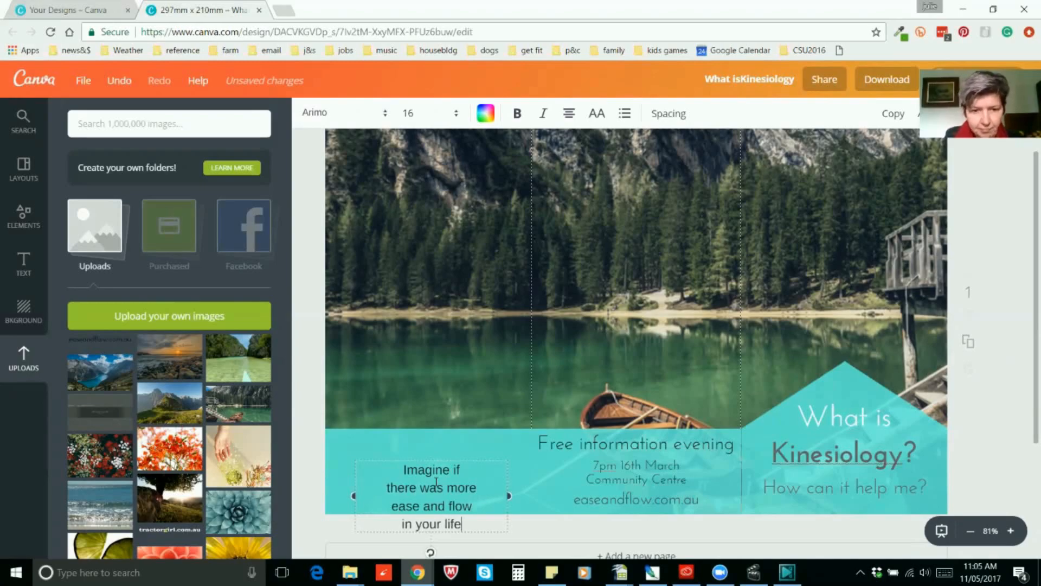
type("...")
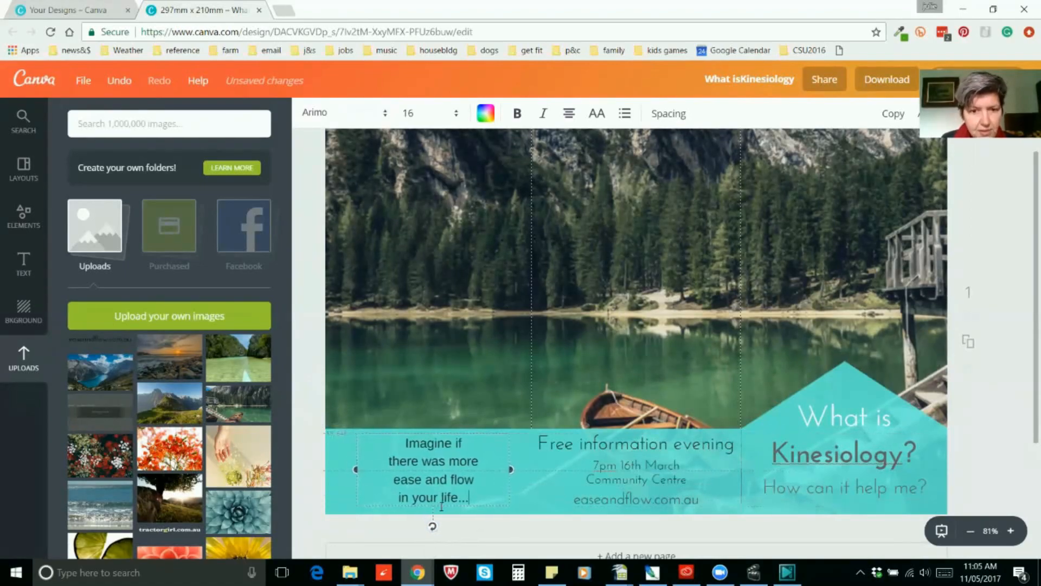
Step: Set the teaser text in Josefin Sans to match
left_click(340, 113)
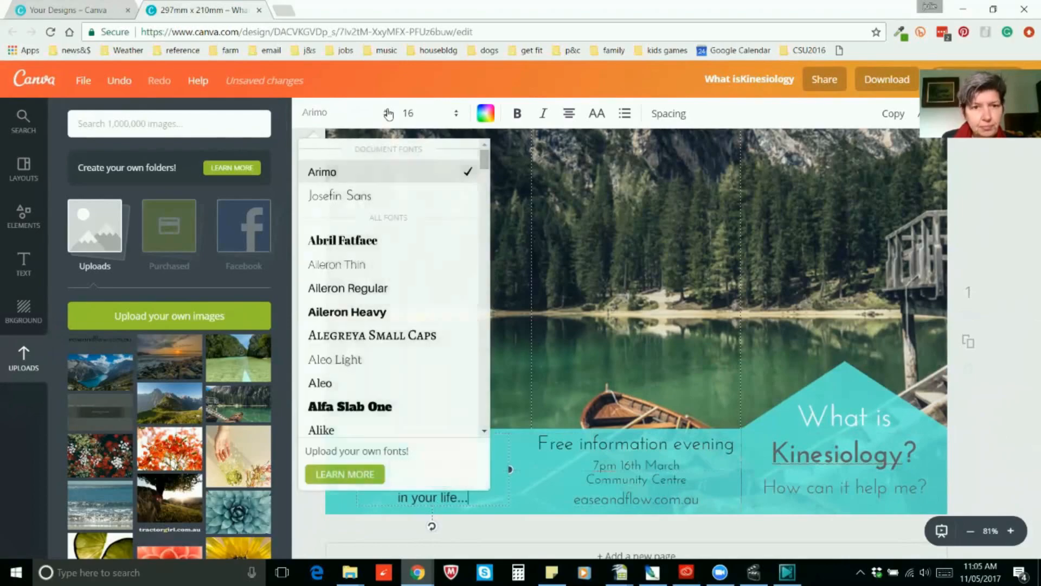
left_click(339, 195)
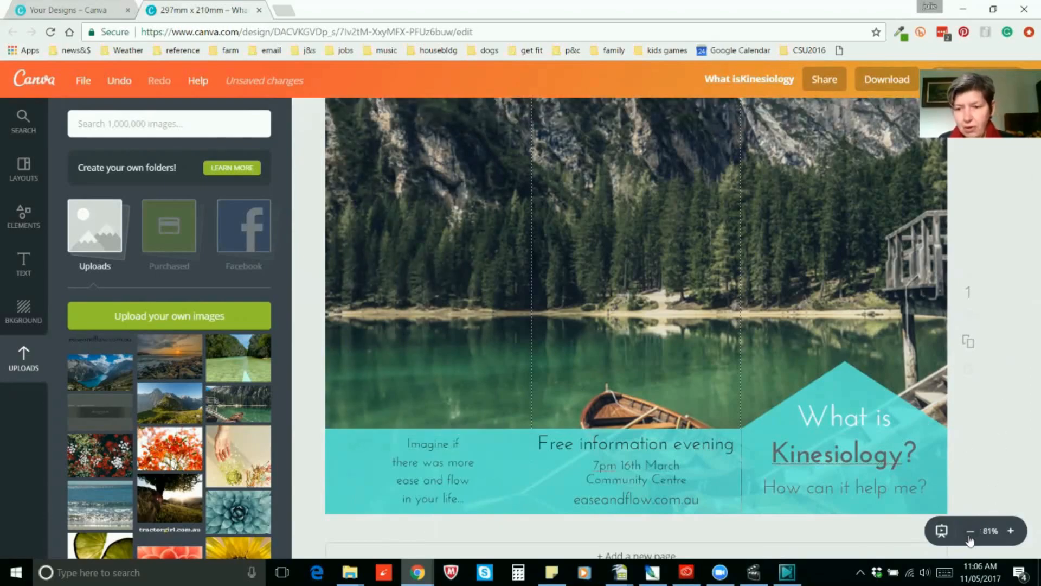
Step: Apply the three-column layout to the new blank second page
left_click(970, 529)
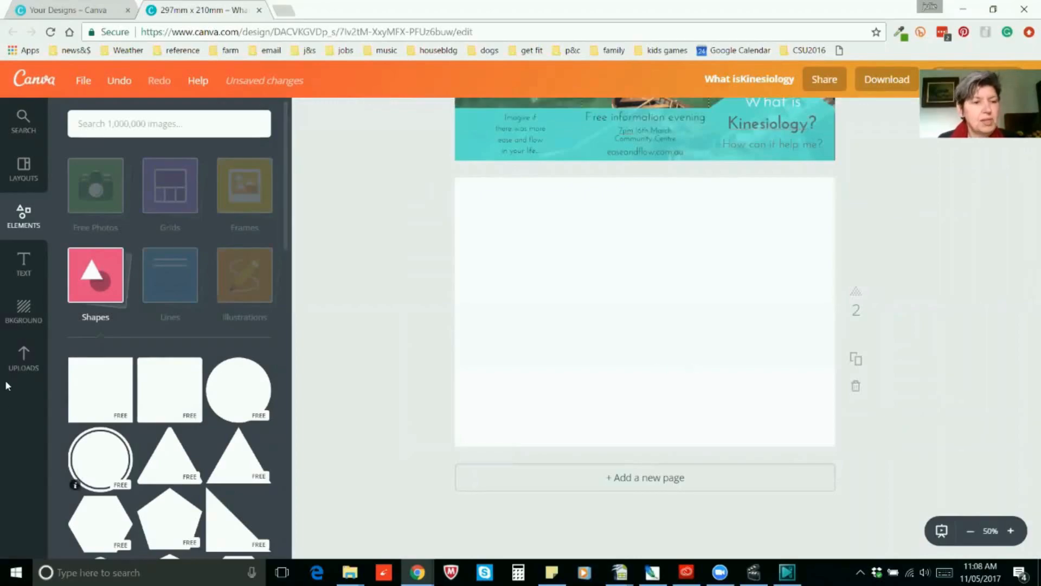
mouse_move(24, 168)
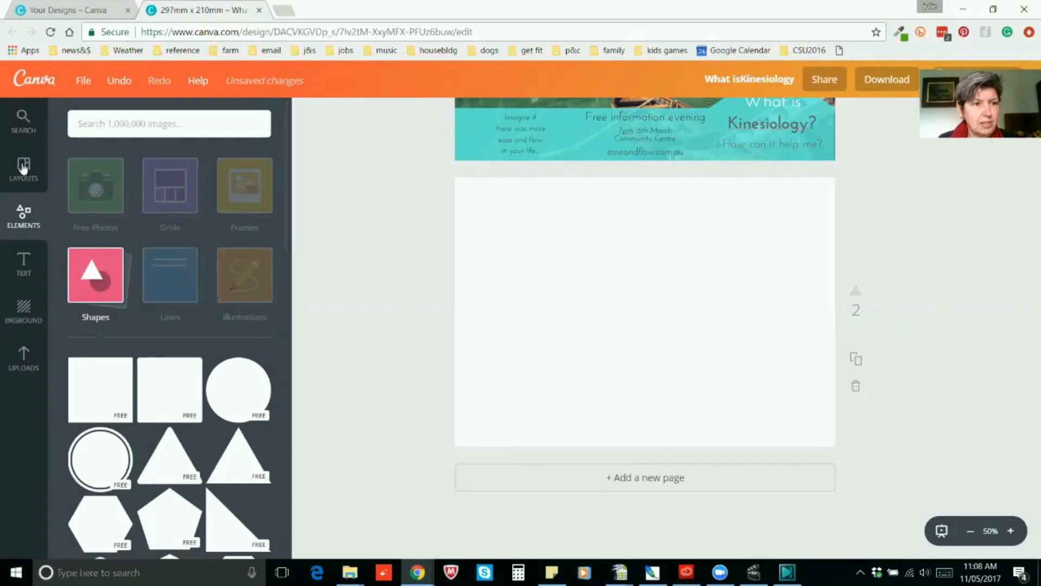
left_click(24, 167)
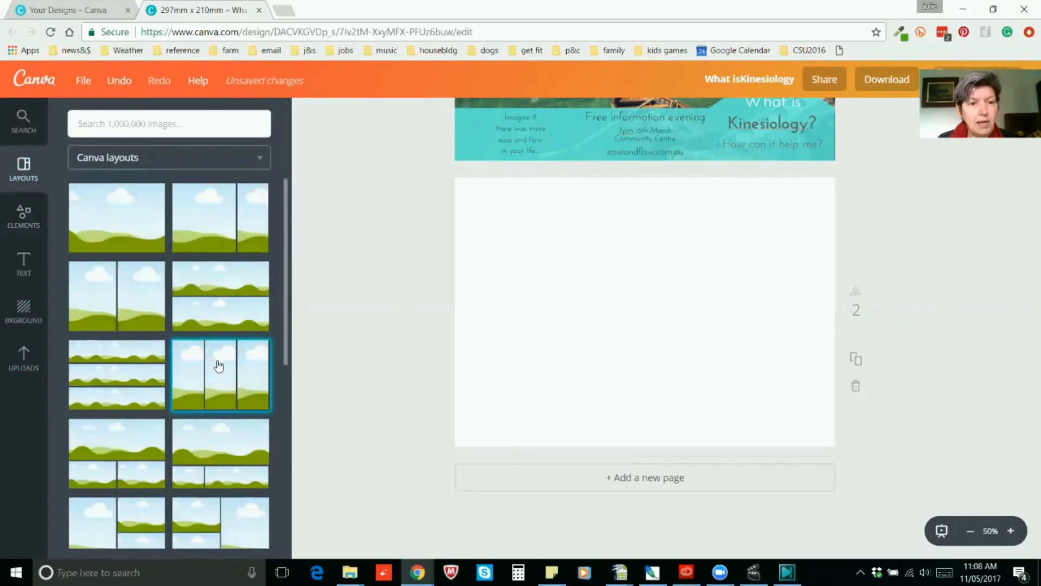
left_click(219, 367)
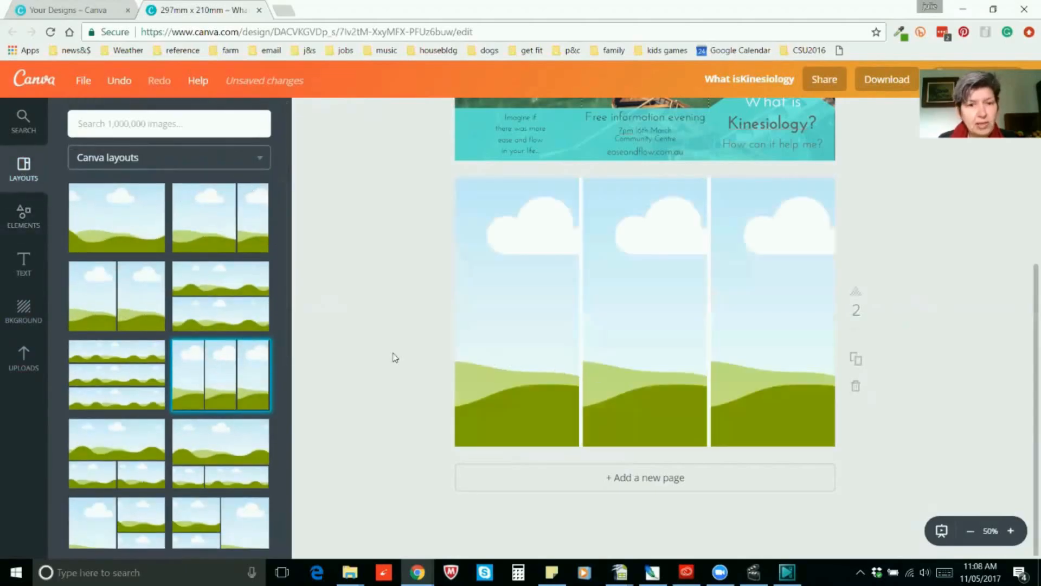
mouse_move(446, 323)
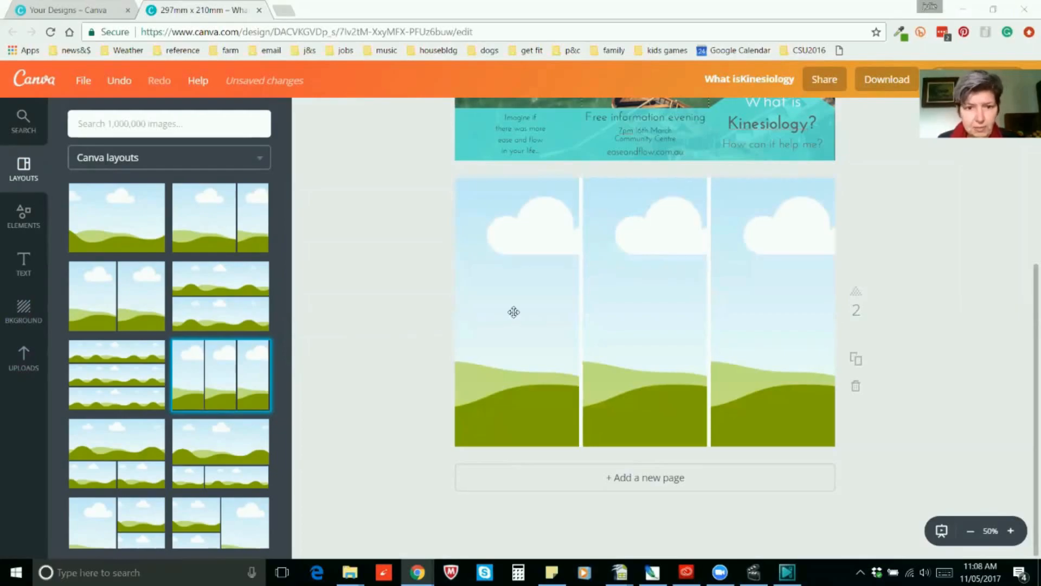
mouse_move(438, 310)
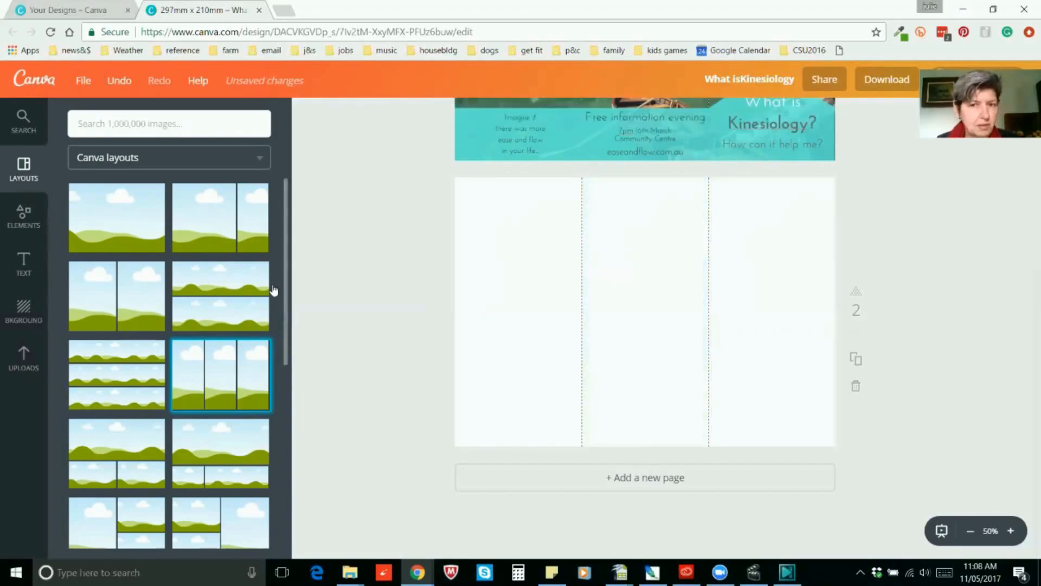
mouse_move(23, 308)
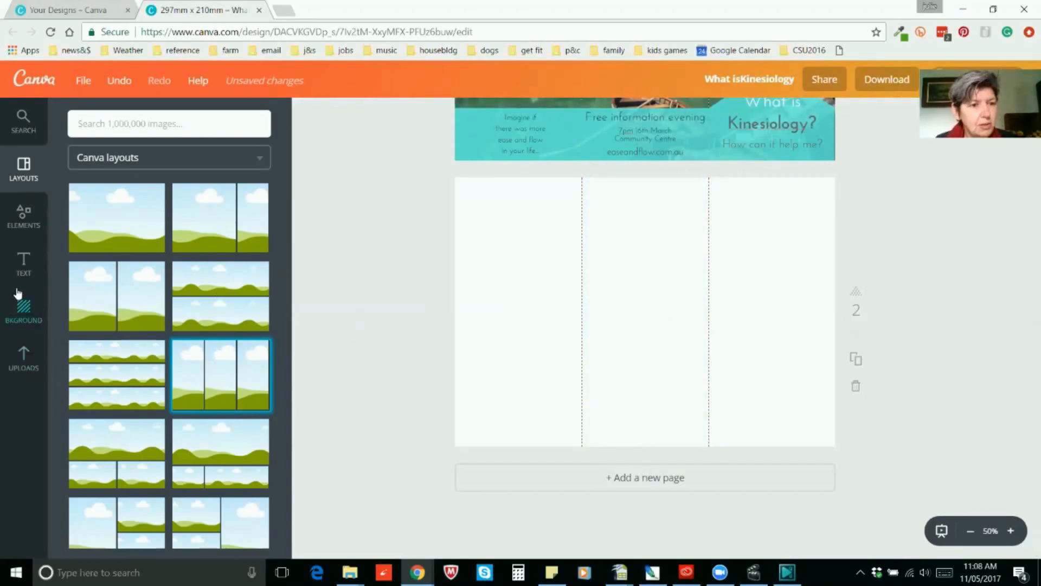
mouse_move(29, 193)
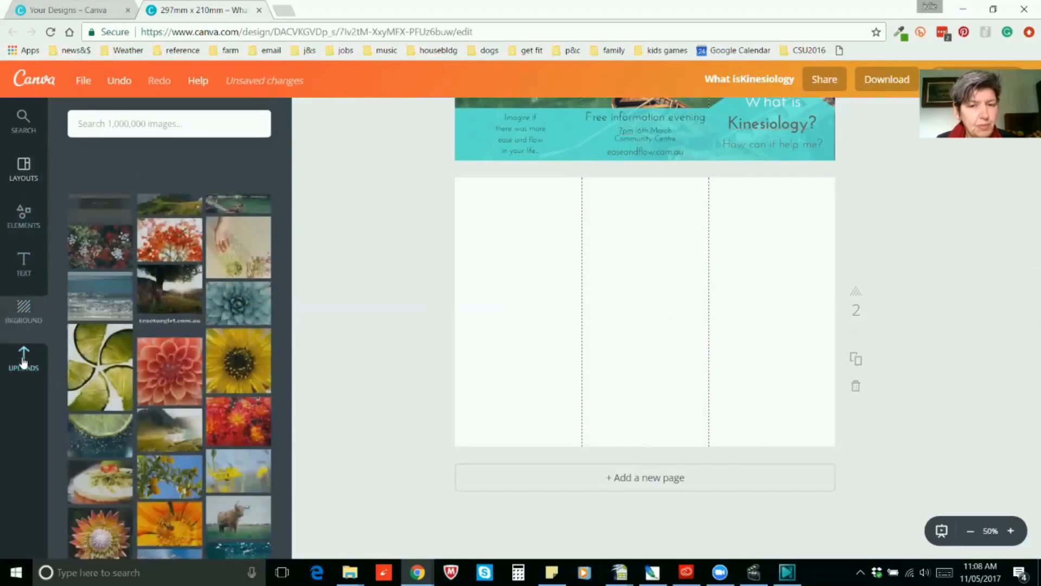
Step: Place the uploaded coastal photo on page 2 and enlarge it to fill the page
scroll("down", 3)
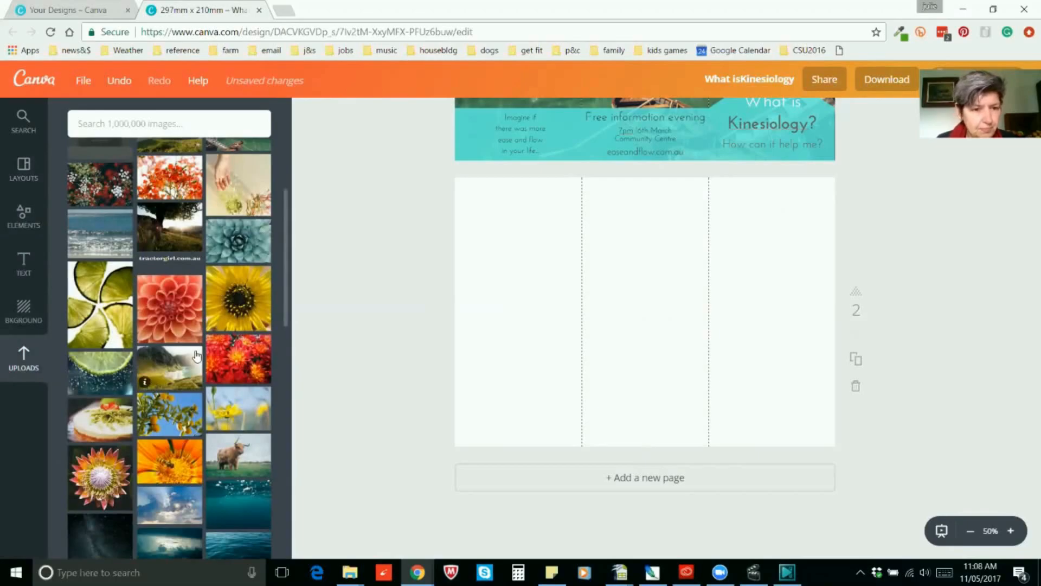
mouse_move(187, 375)
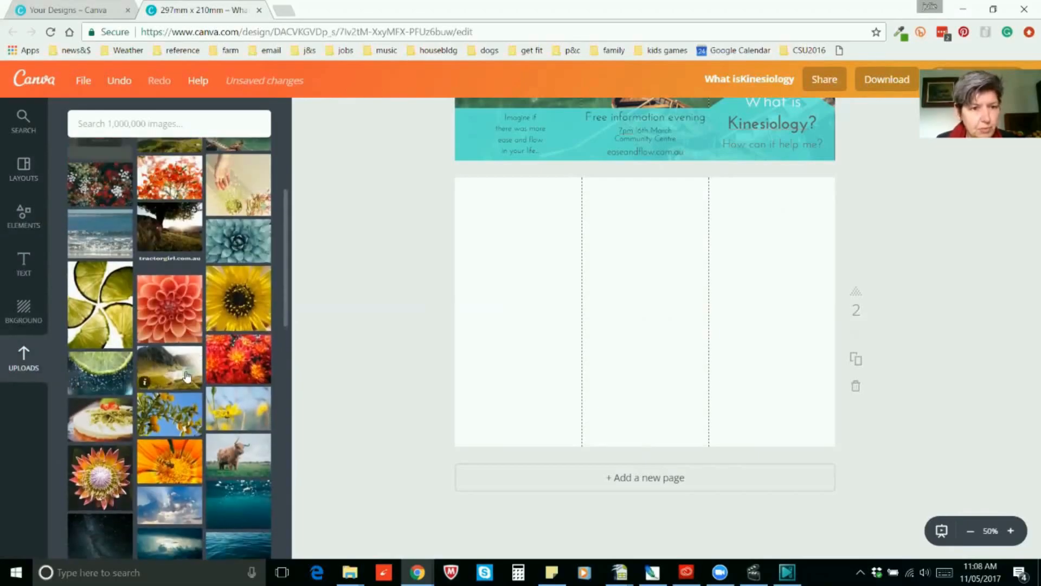
left_click_drag(169, 366, 644, 312)
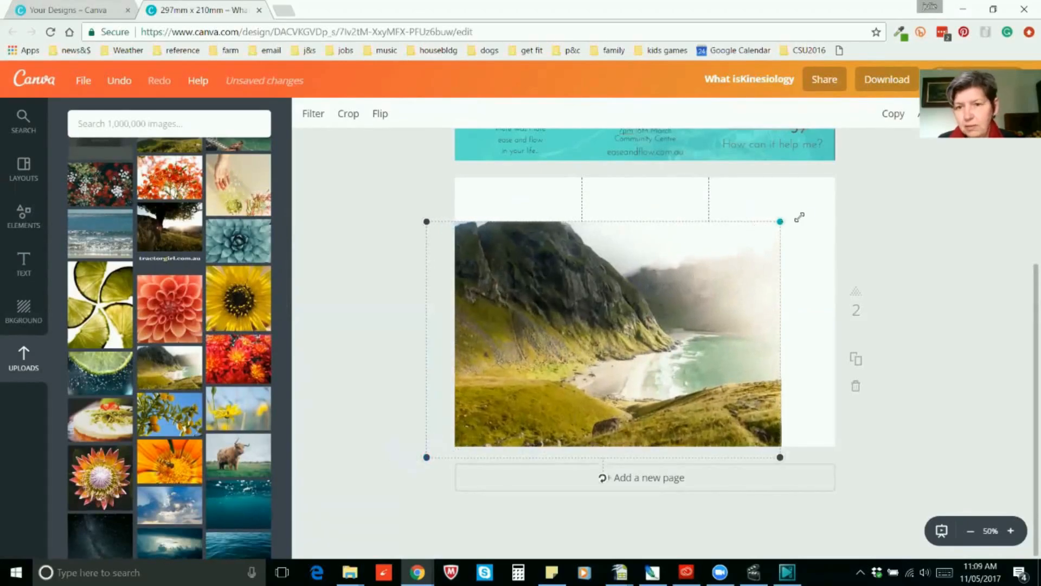
left_click_drag(780, 221, 856, 171)
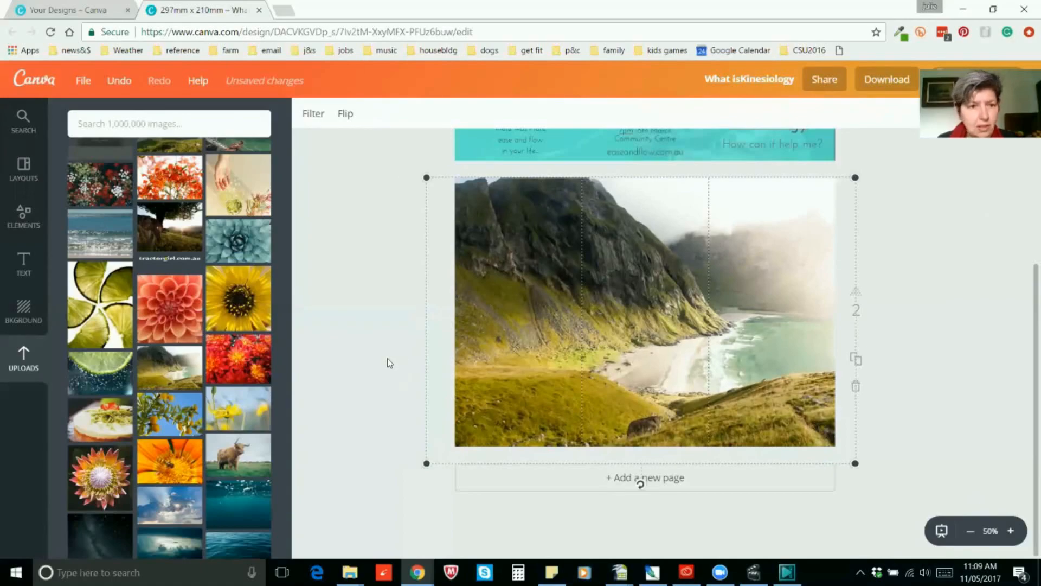
Step: Add a square shape and stretch it into a thin full-width band across the page's middle
left_click(24, 215)
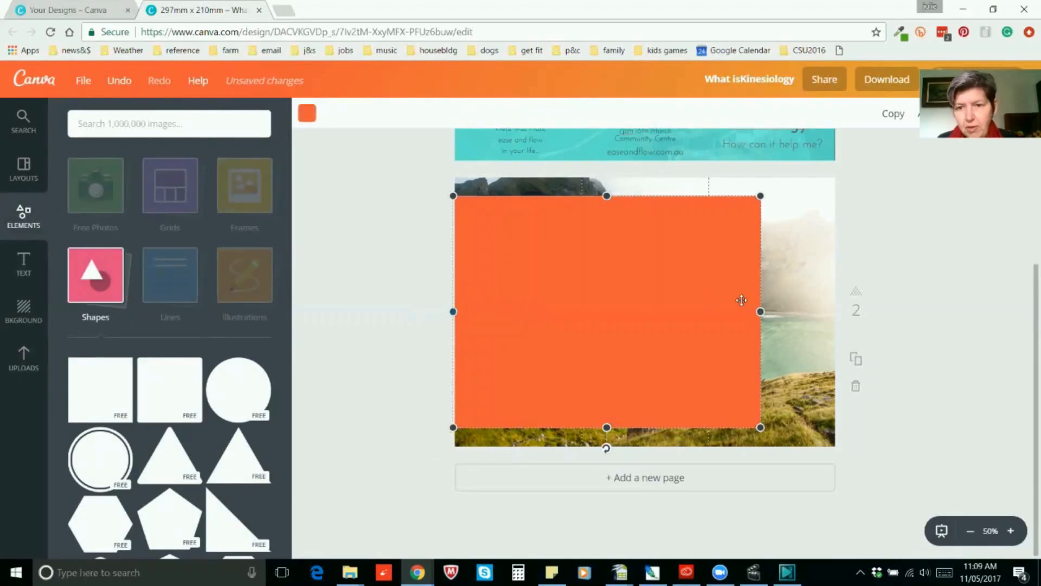
left_click_drag(760, 311, 831, 311)
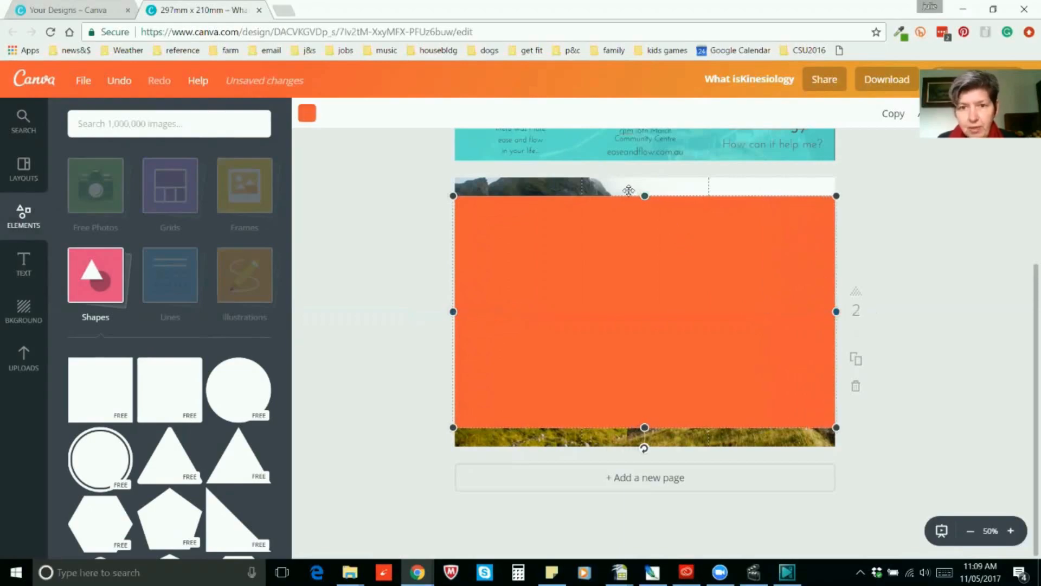
left_click_drag(644, 196, 643, 283)
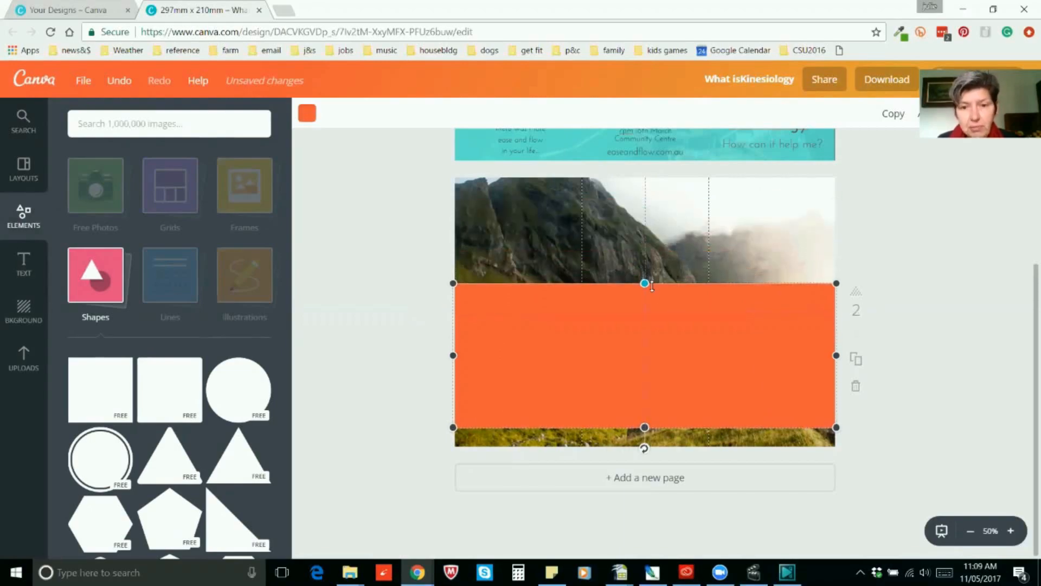
left_click_drag(644, 283, 644, 364)
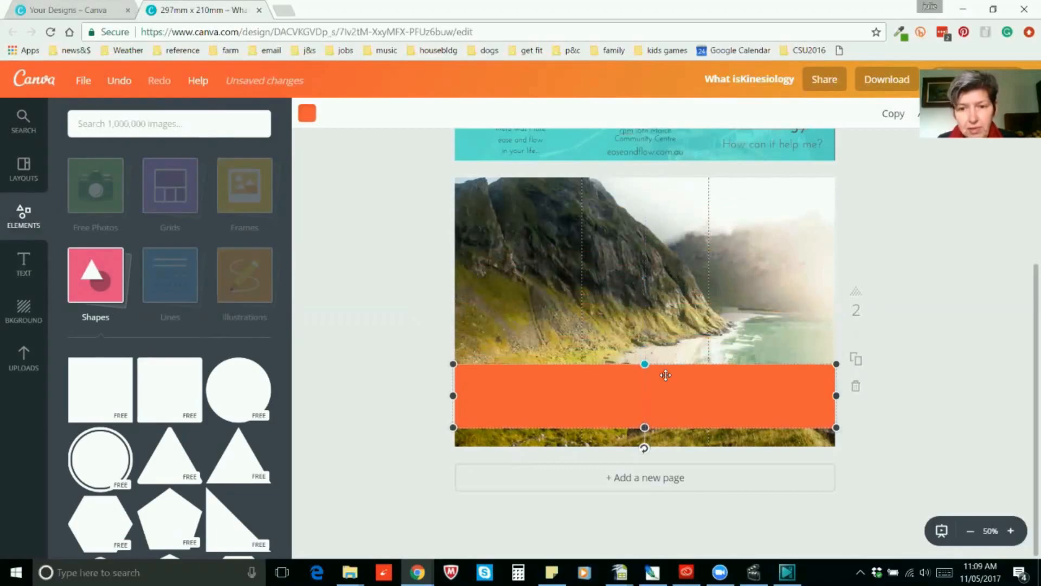
left_click_drag(666, 394, 674, 313)
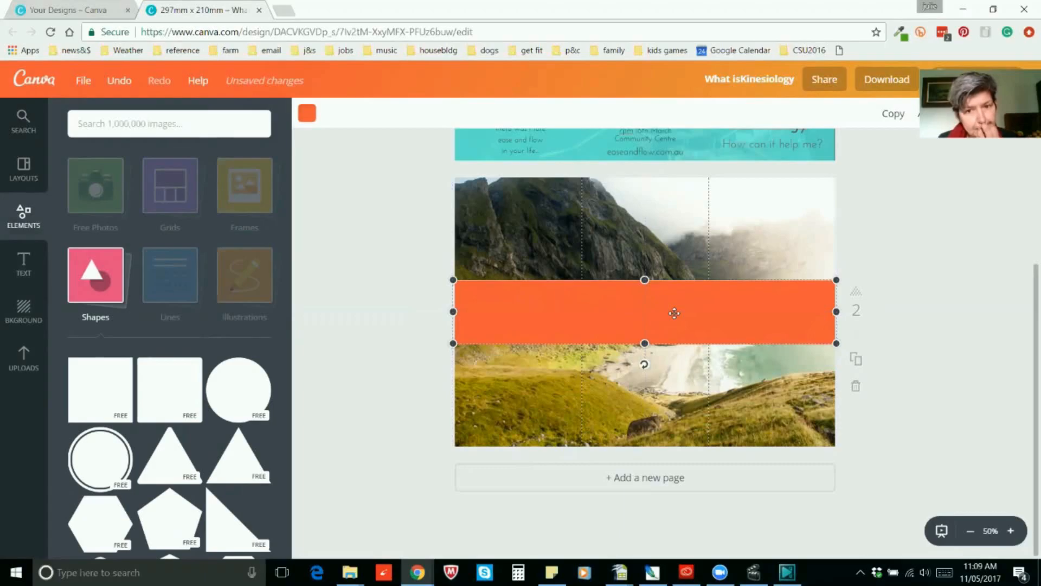
Step: Recolour the band aqua at about 76 transparency and move a body text box into its left panel
left_click(306, 113)
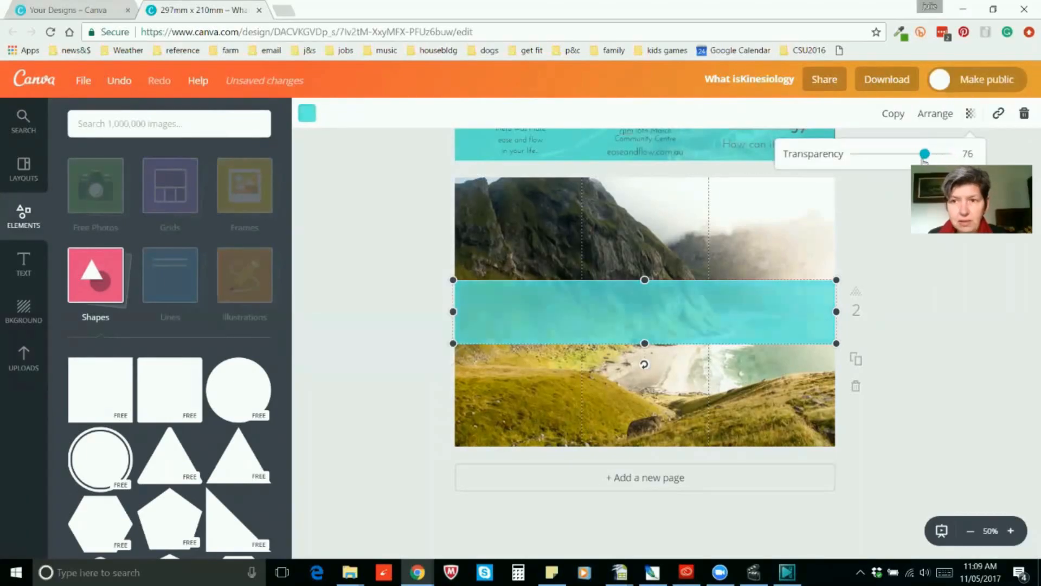
left_click_drag(924, 153, 936, 153)
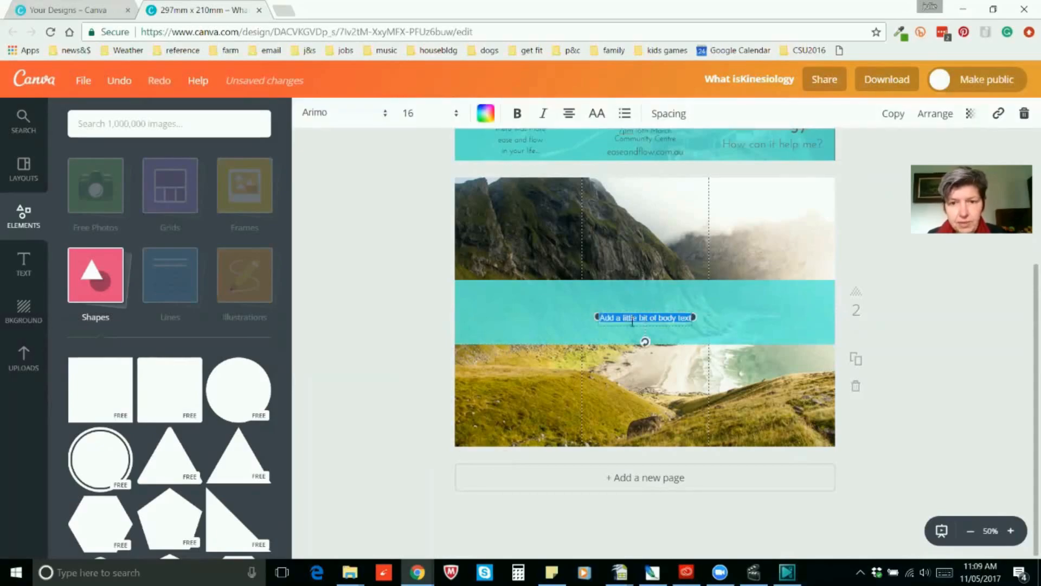
left_click_drag(644, 317, 519, 319)
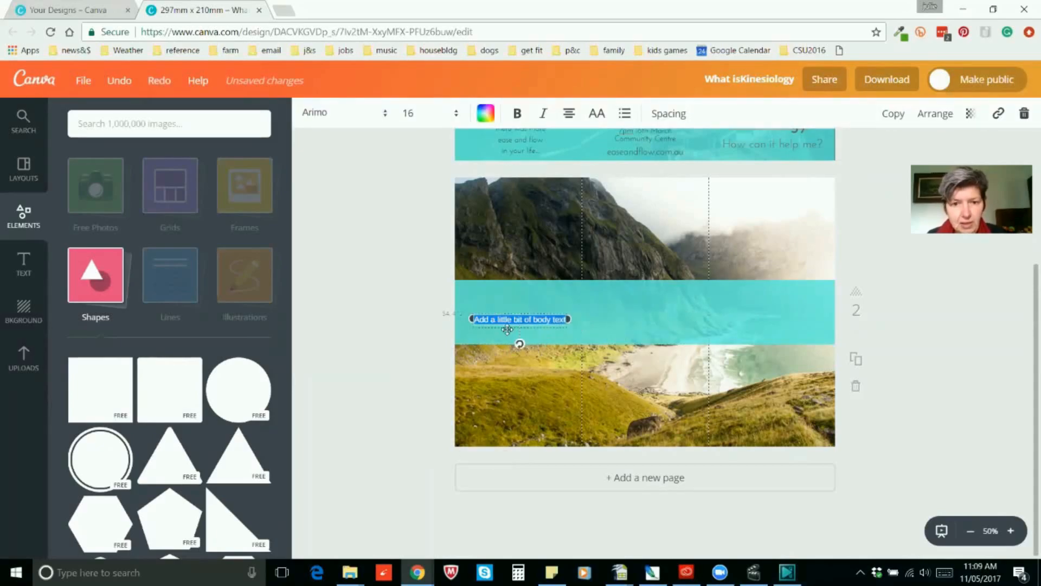
left_click_drag(520, 319, 518, 312)
type("h")
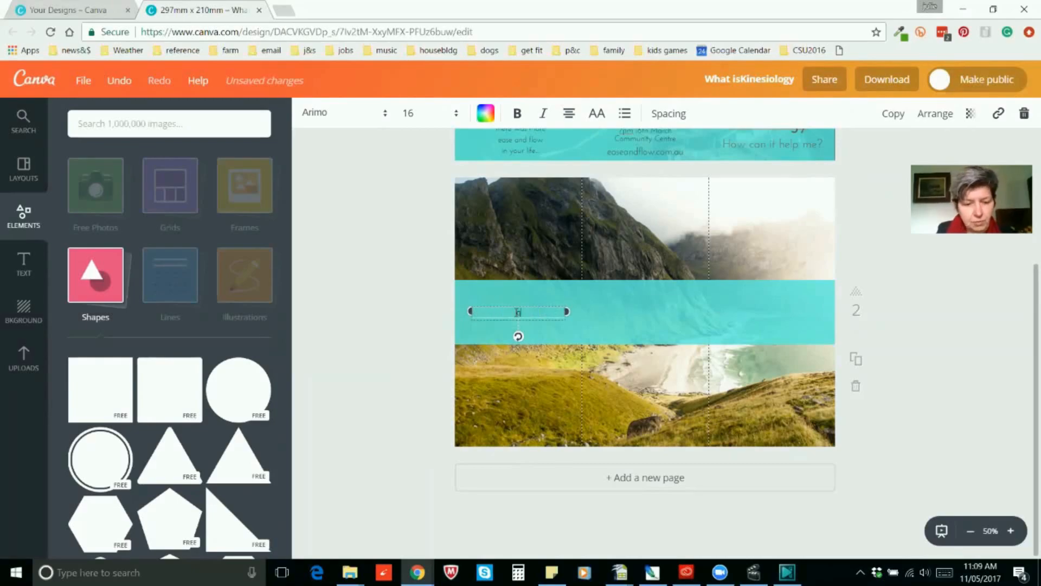
Step: Type 'question / benefit' and set the text to size 21 in Josefin Sans
type("question")
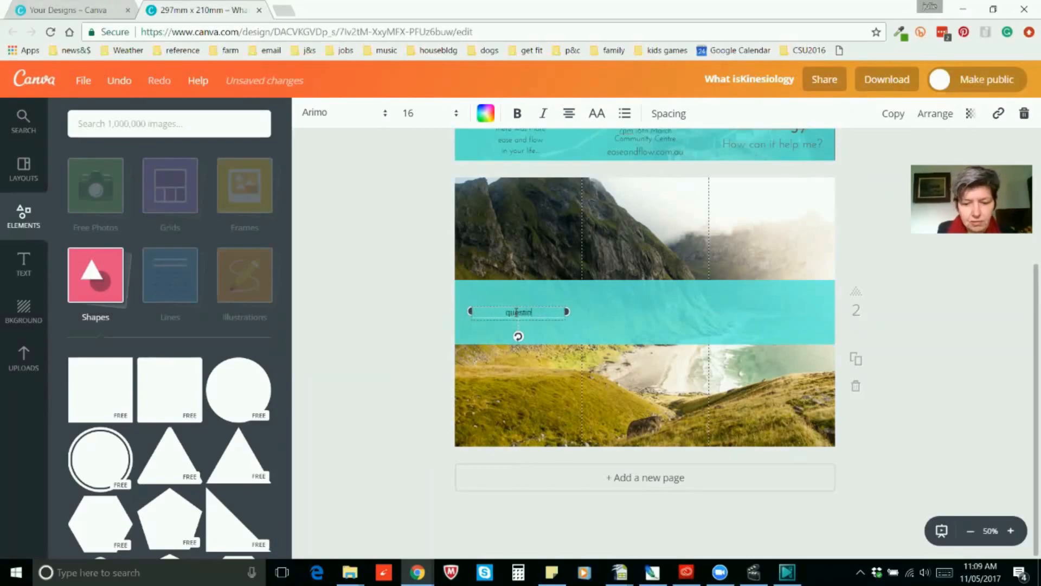
type("benefit")
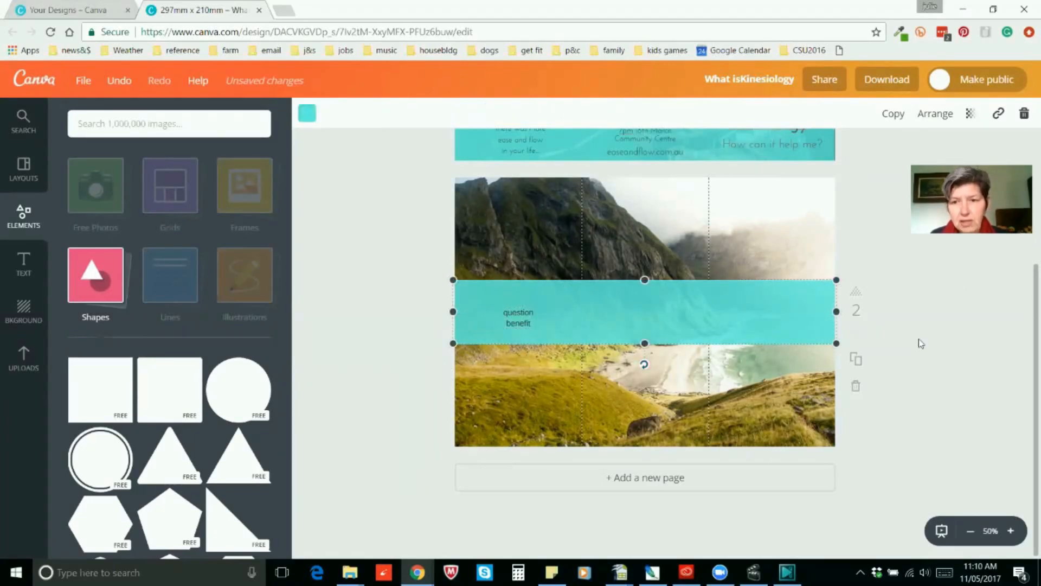
double_click(519, 317)
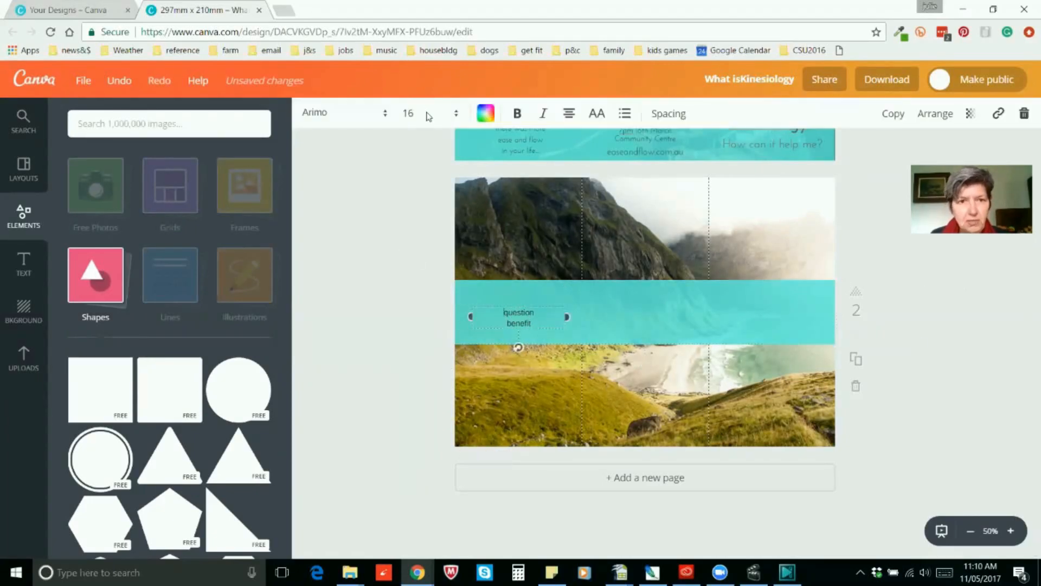
left_click(454, 113)
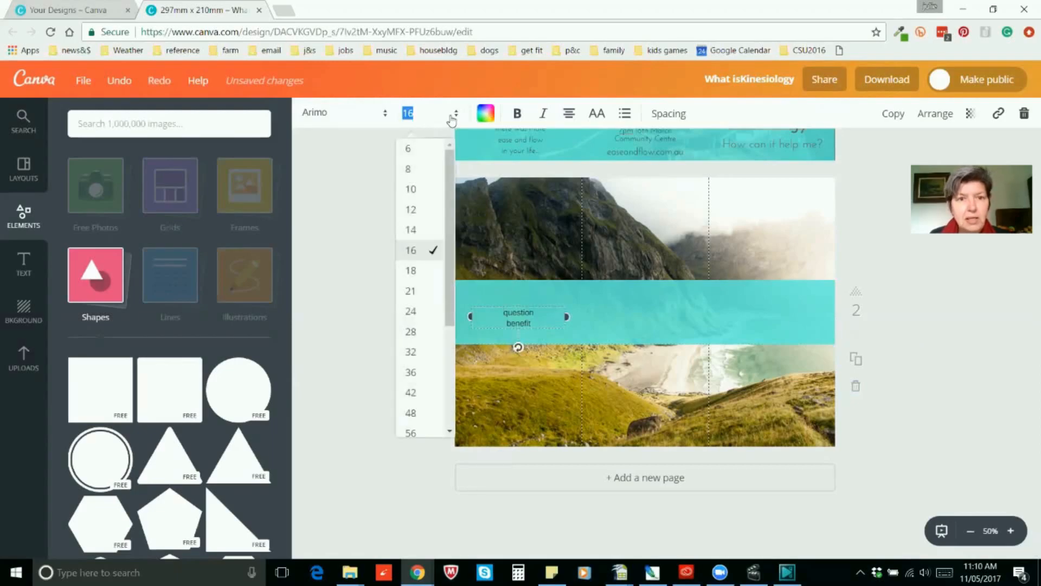
left_click(410, 290)
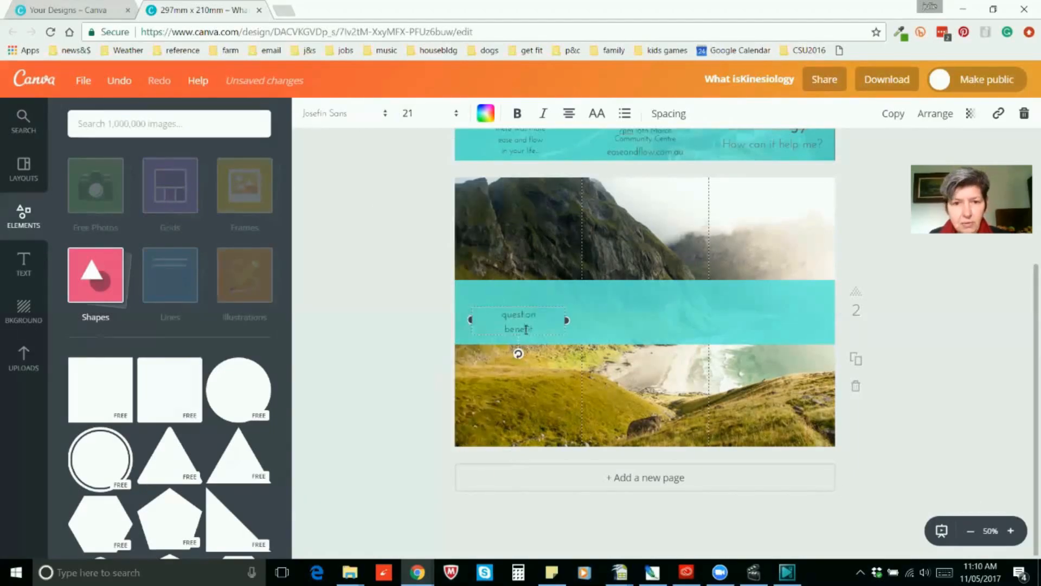
left_click_drag(518, 322, 514, 312)
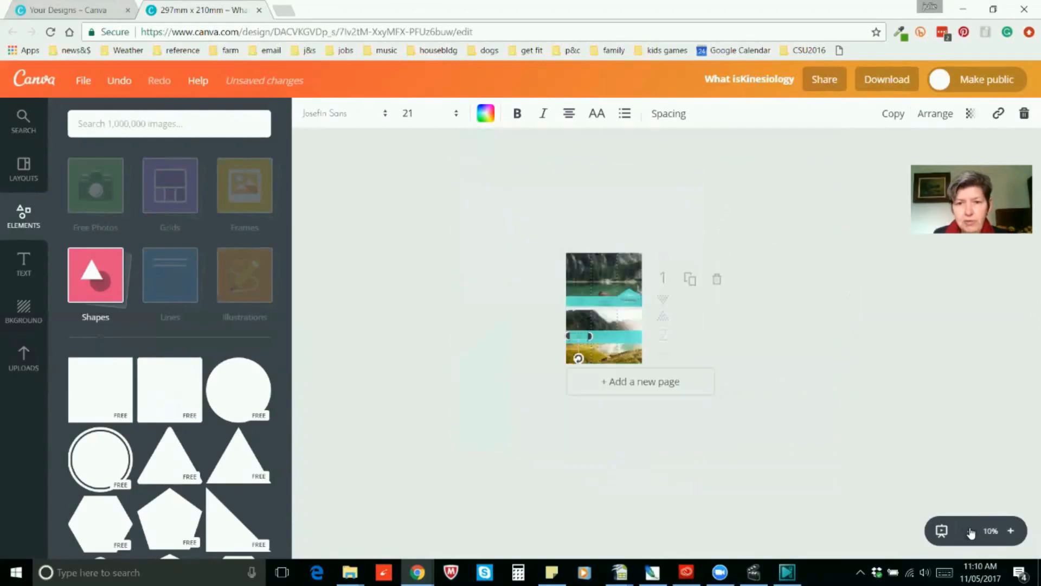
Step: Download all pages of the brochure as a PDF Print file
left_click(1012, 531)
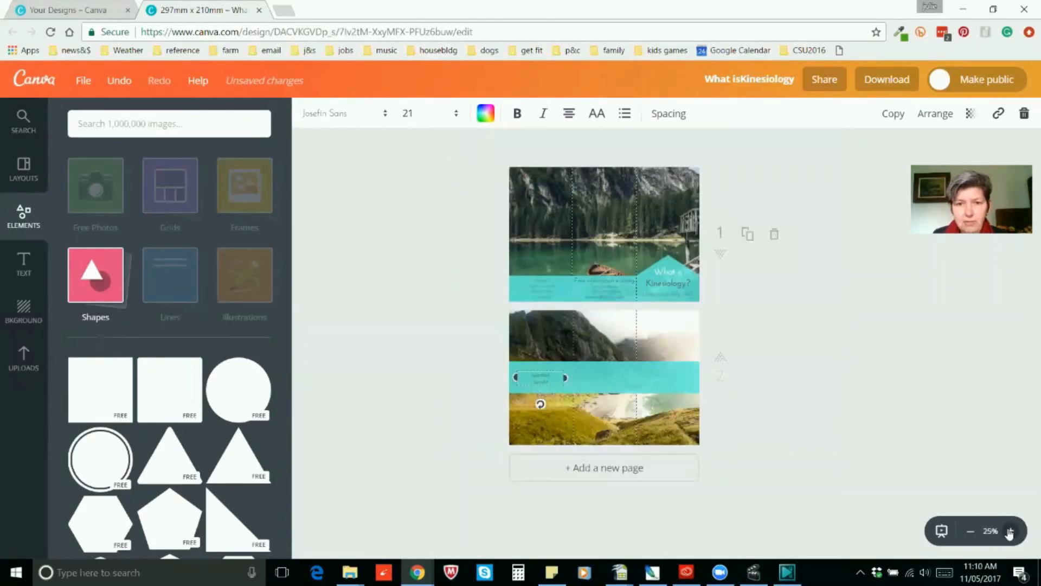
left_click(1013, 531)
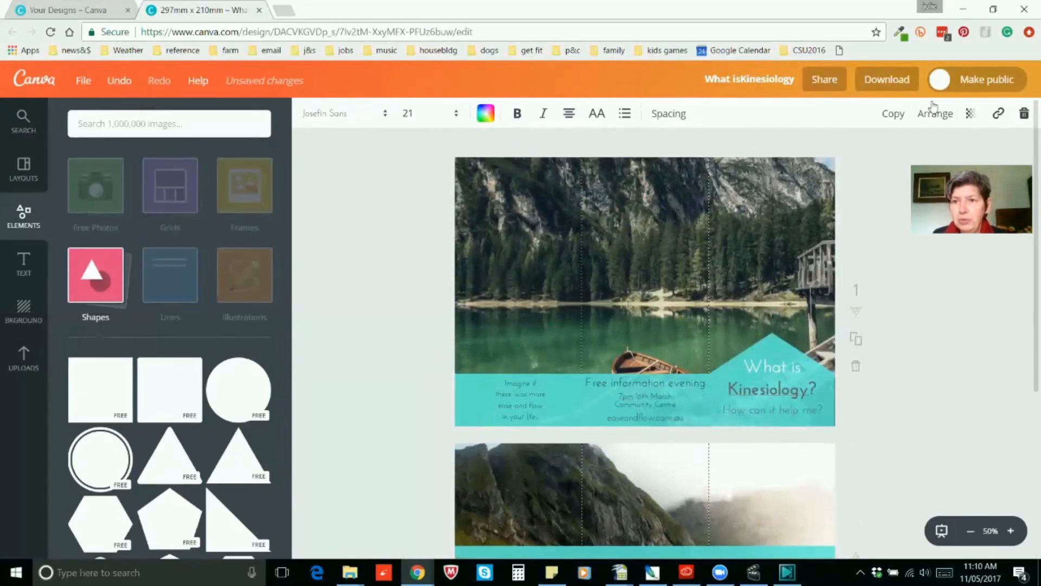
left_click(887, 79)
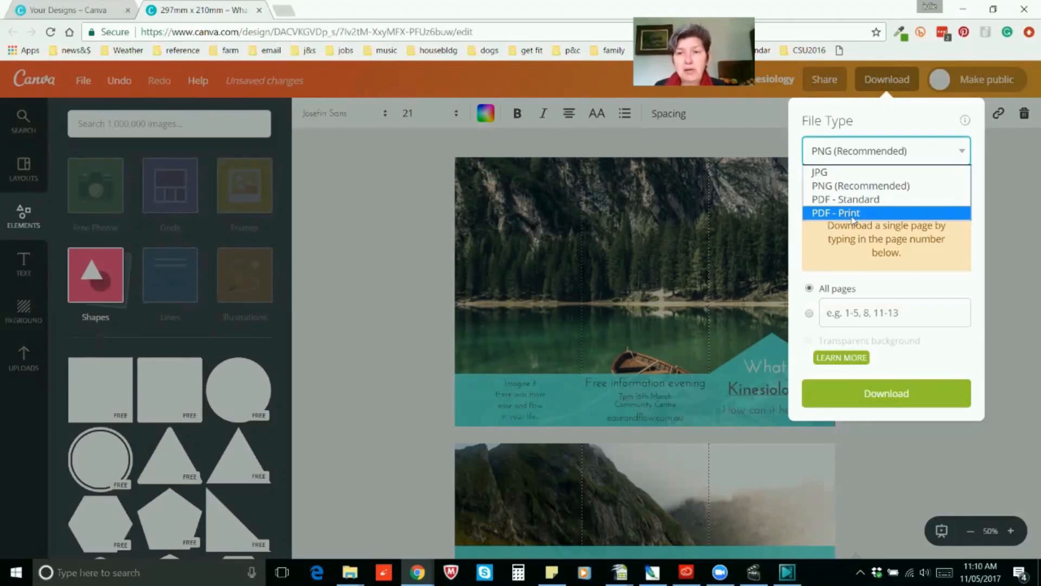
left_click(837, 213)
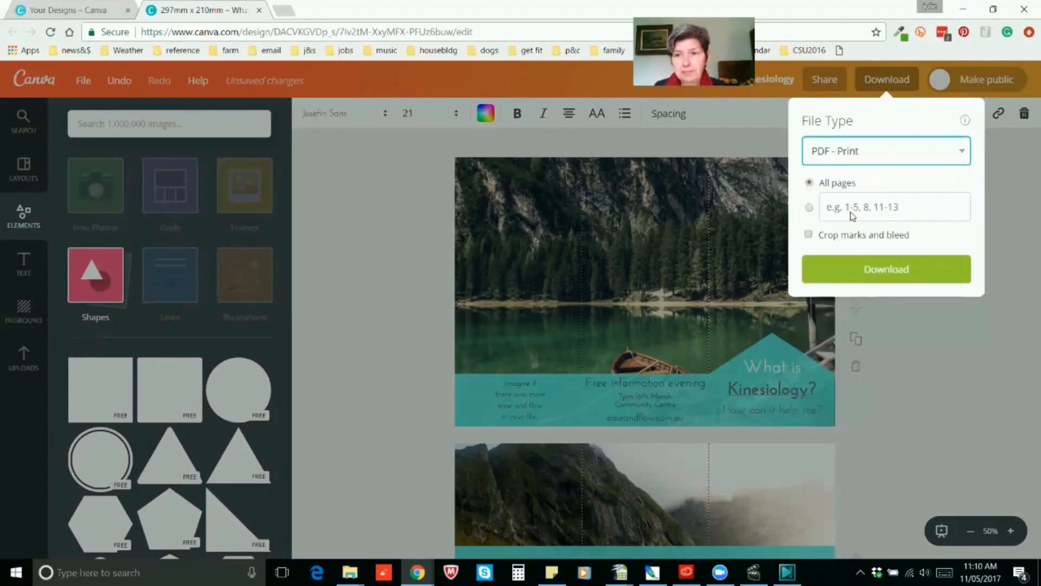
mouse_move(899, 273)
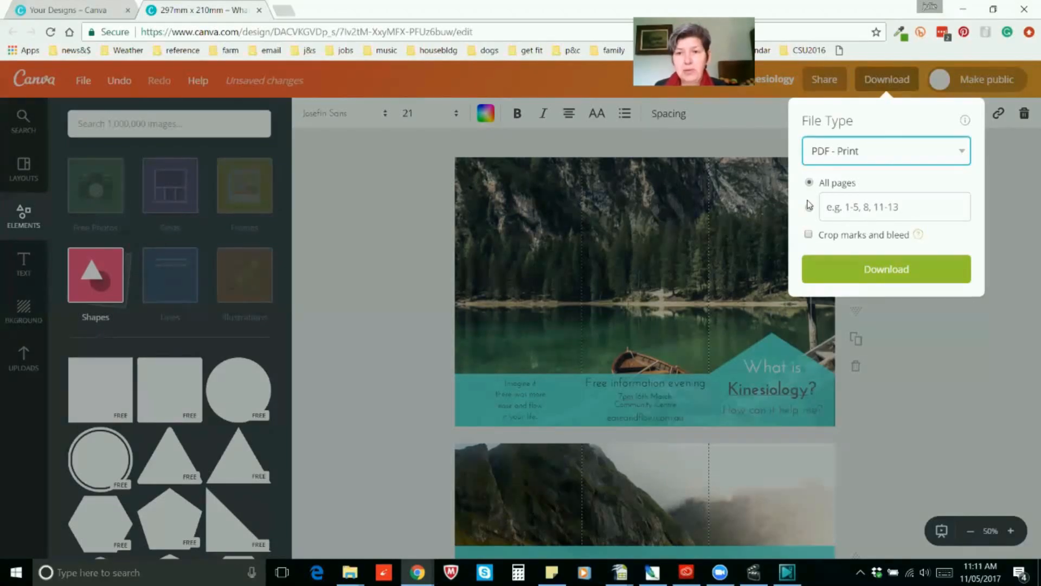
mouse_move(864, 269)
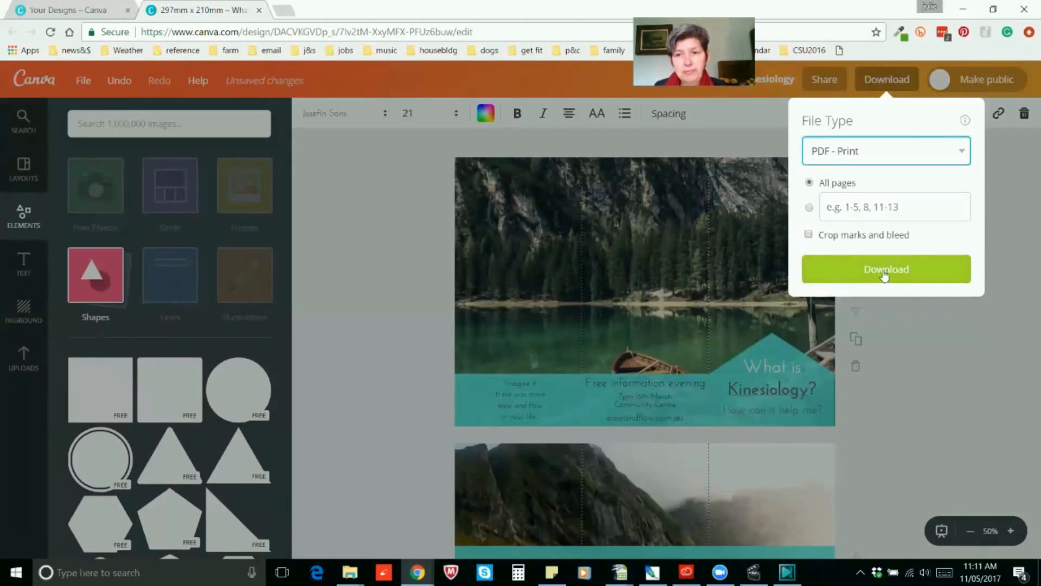
left_click(886, 269)
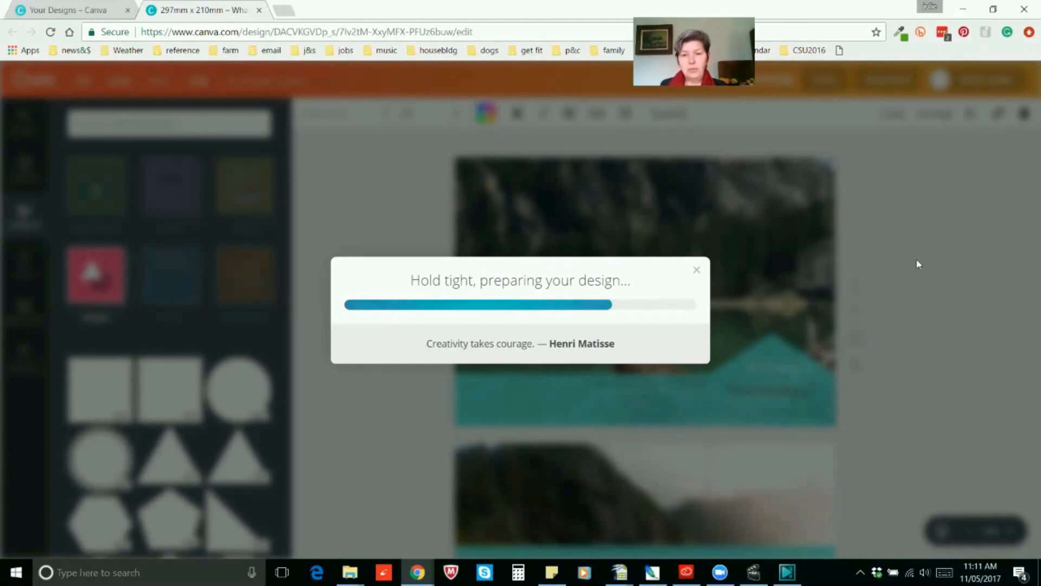
mouse_move(907, 244)
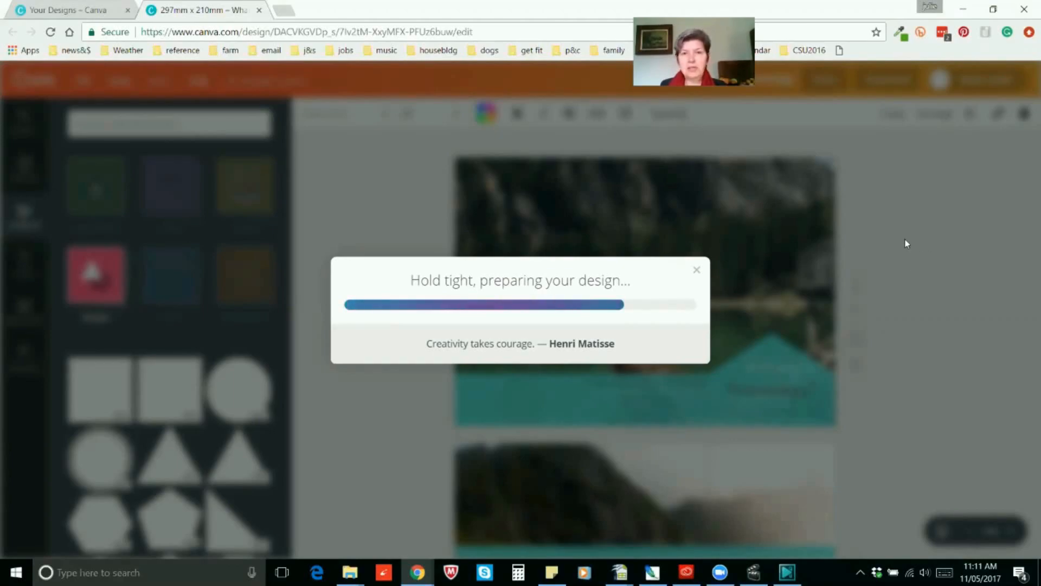